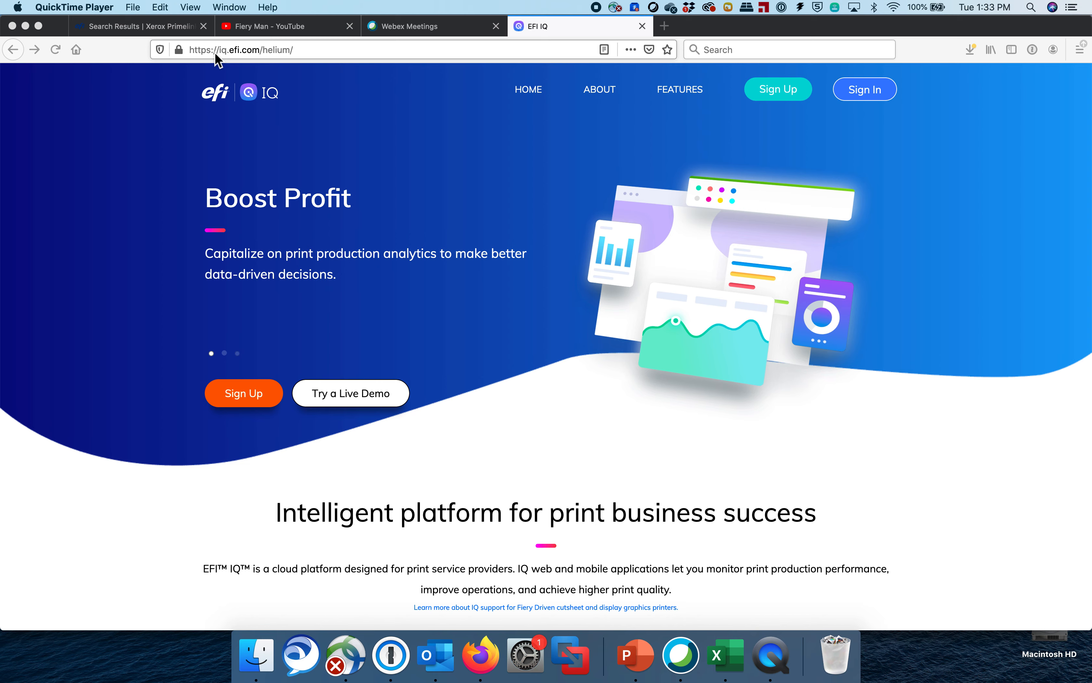
Step: Visit the EFI account sign-up form and return to the EFI IQ landing page
{"action": "left_click", "coordinate": [241, 49]}
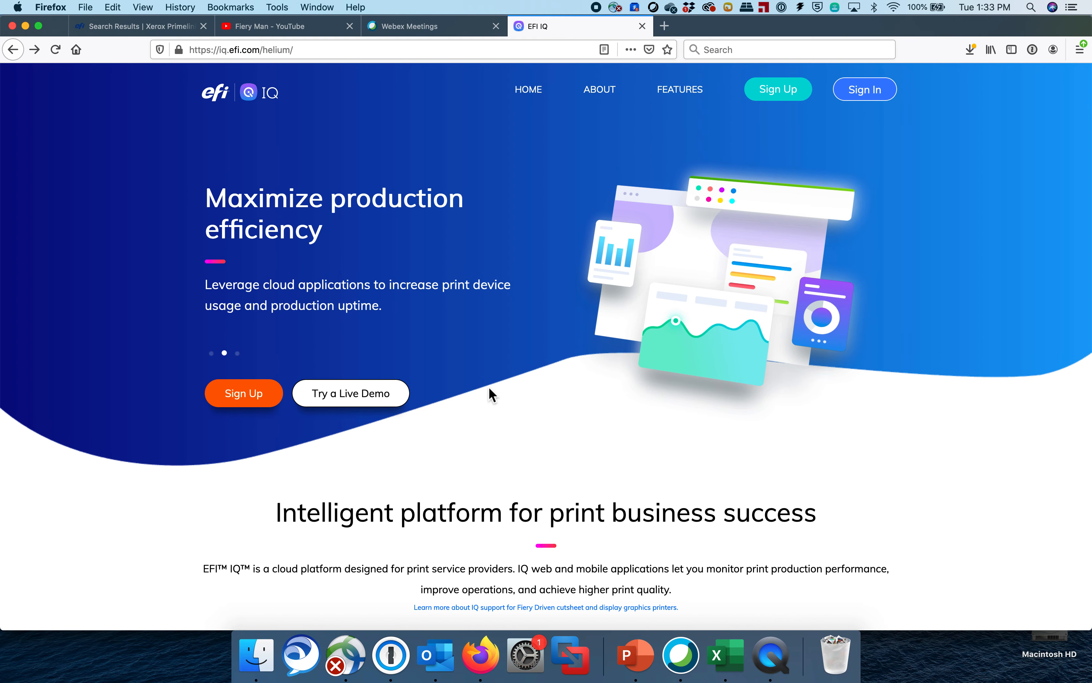
{"action": "left_click", "coordinate": [778, 89]}
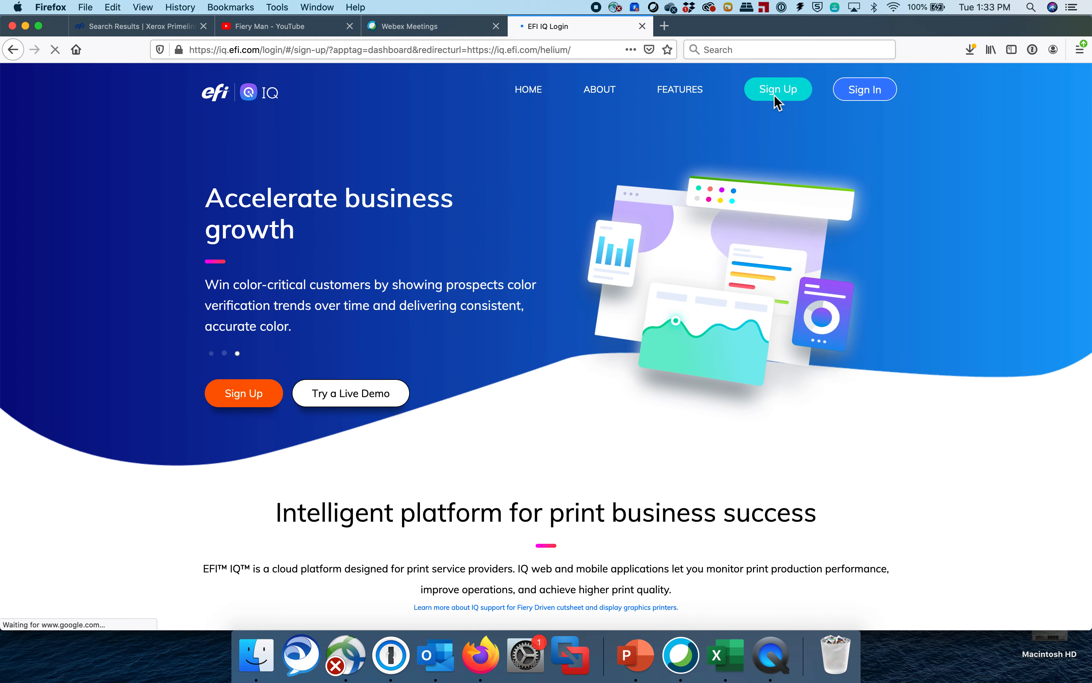
{"action": "left_click", "coordinate": [778, 89]}
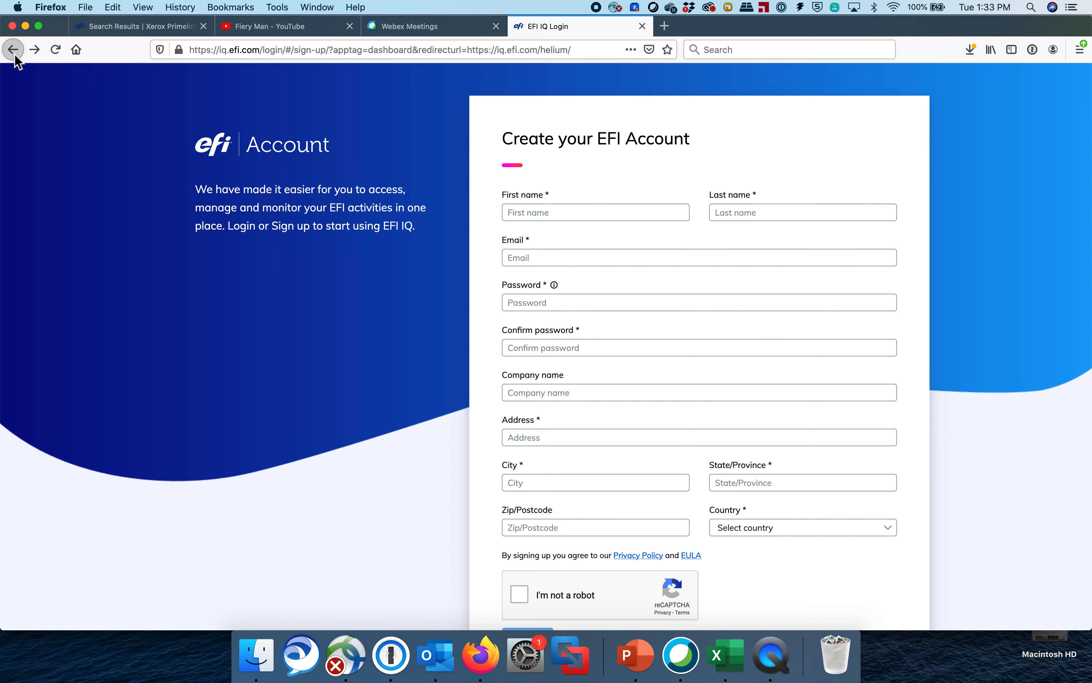
{"action": "left_click", "coordinate": [13, 50]}
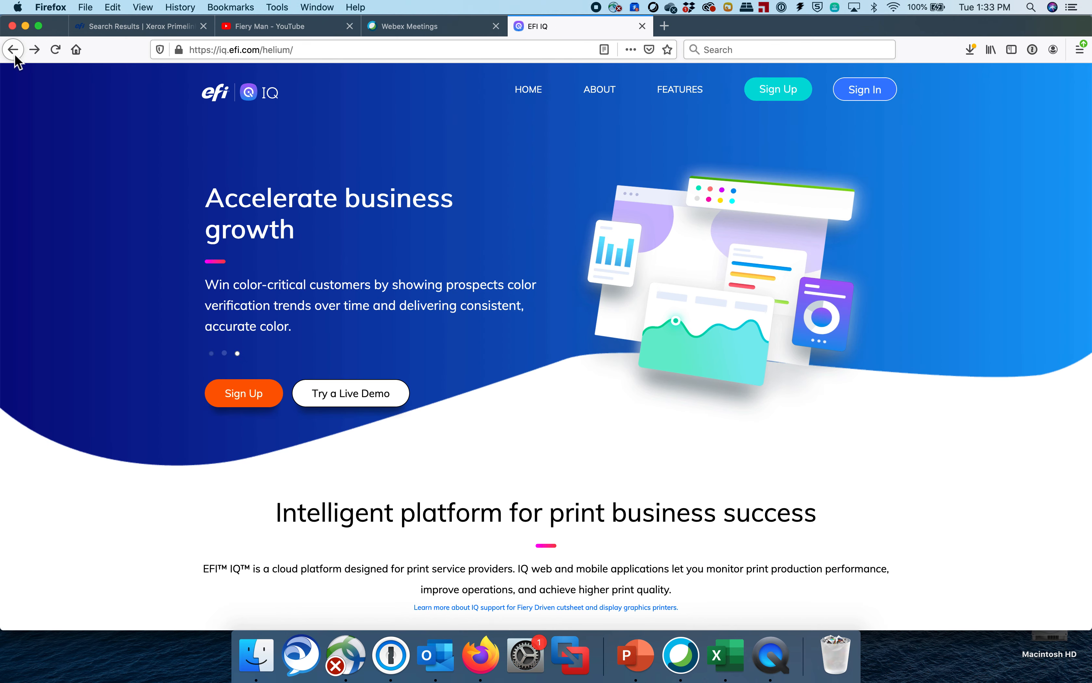
{"action": "mouse_move", "coordinate": [350, 392]}
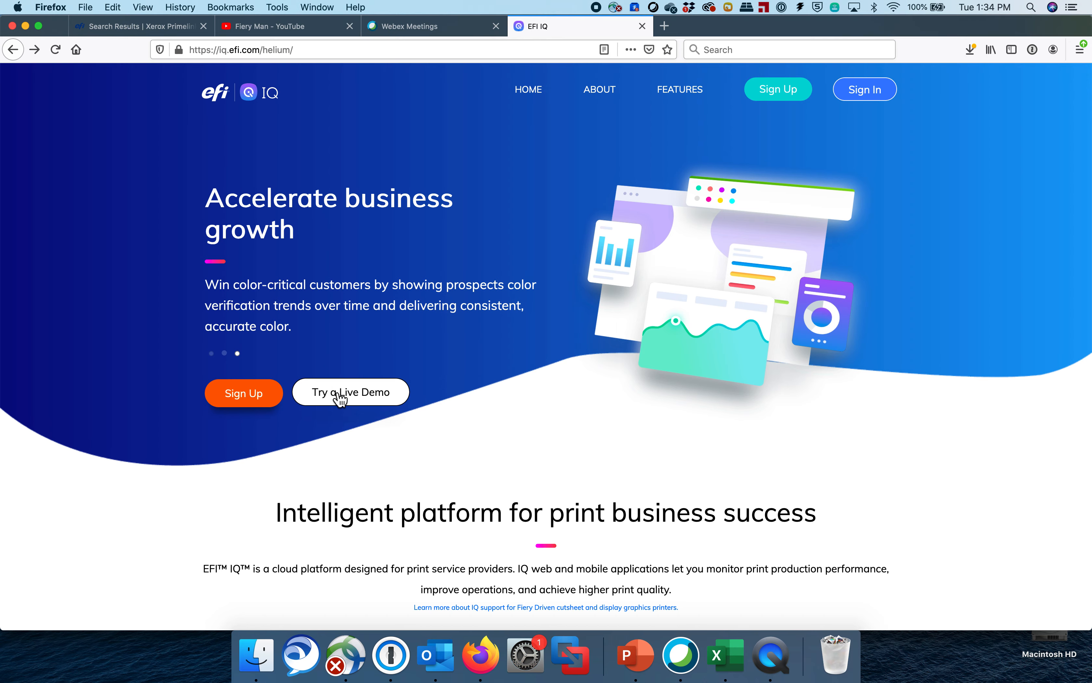
Step: Start a live demo as a cutsheet production printer shop and advance the summary banner to jobs printed
{"action": "left_click", "coordinate": [350, 392]}
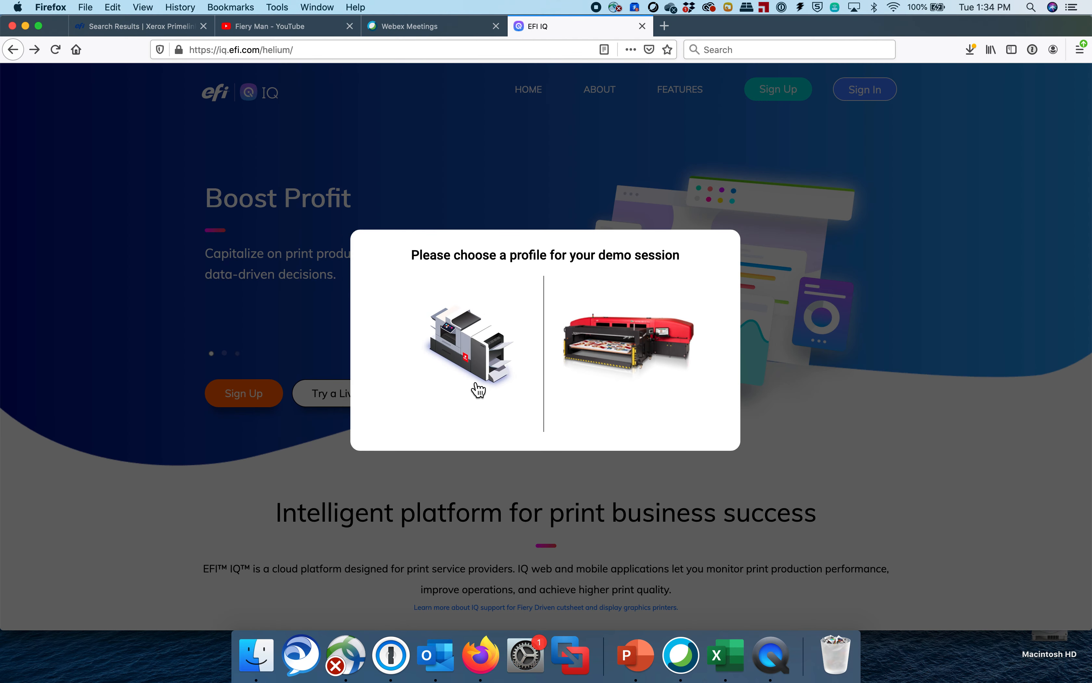
{"action": "left_click", "coordinate": [469, 341]}
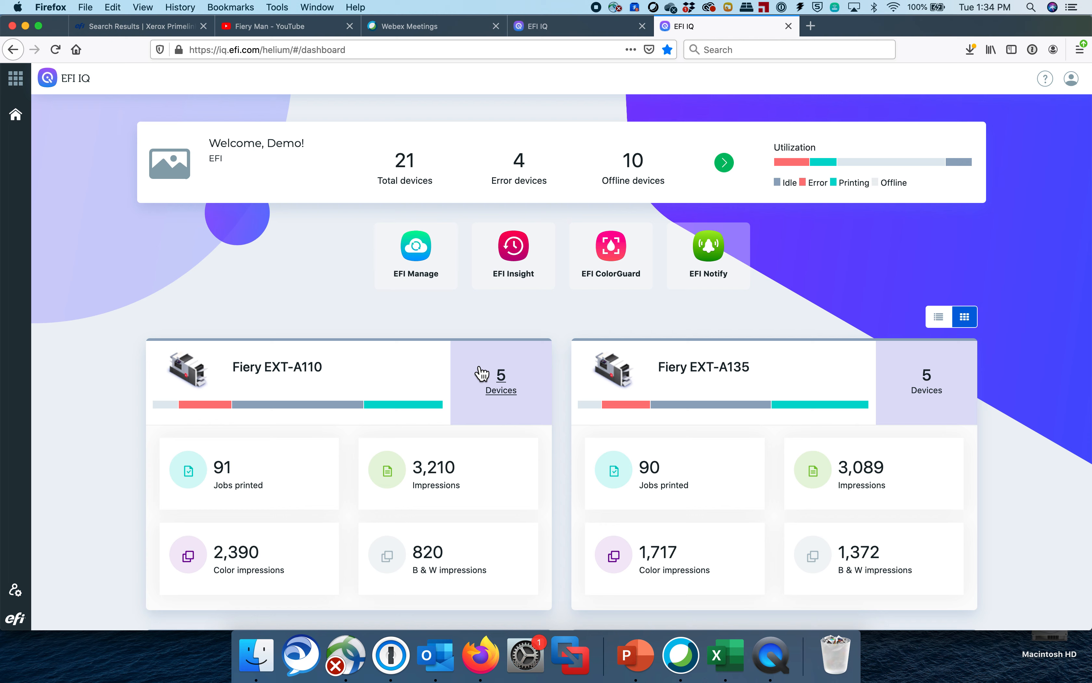
{"action": "mouse_move", "coordinate": [356, 225]}
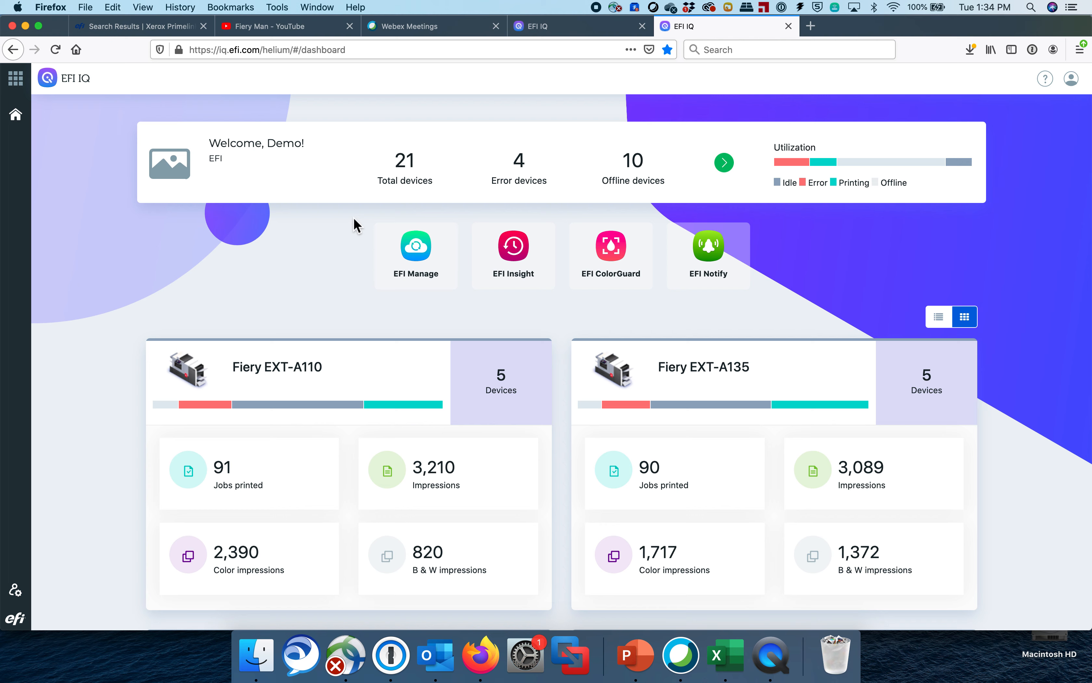
{"action": "mouse_move", "coordinate": [410, 188]}
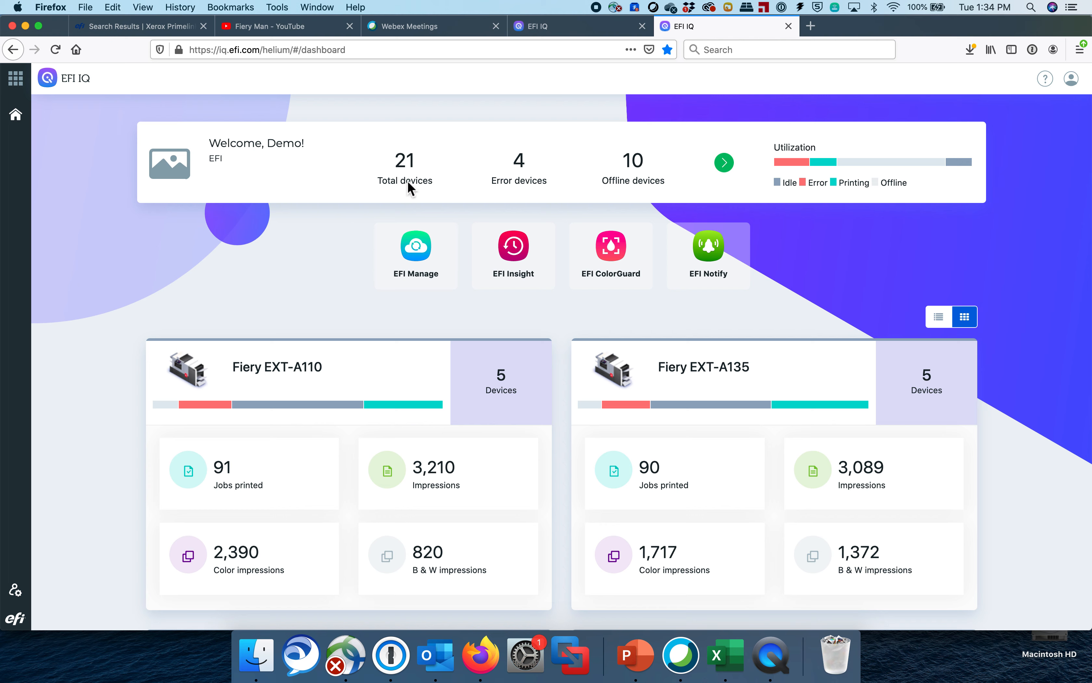
{"action": "mouse_move", "coordinate": [507, 187]}
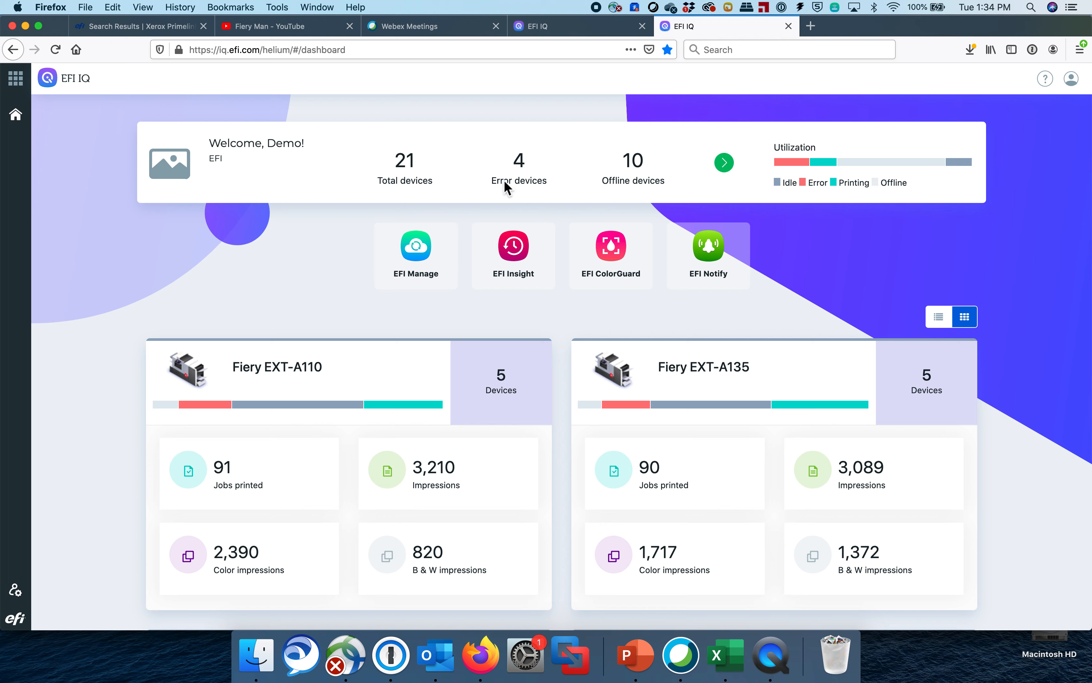
{"action": "mouse_move", "coordinate": [630, 181]}
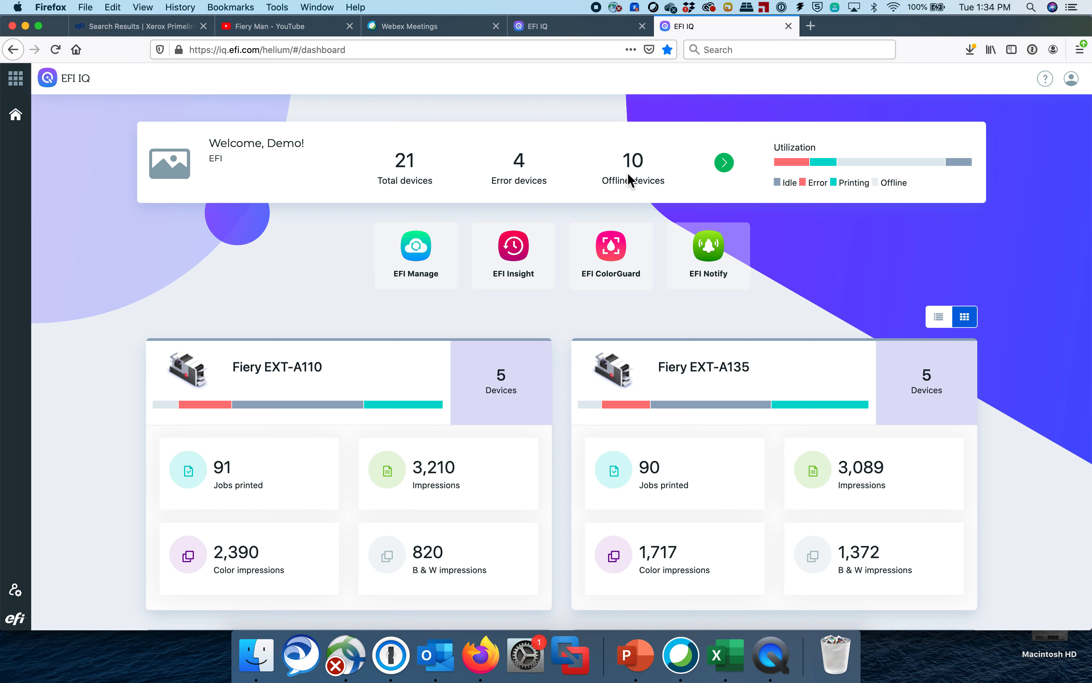
{"action": "left_click", "coordinate": [724, 162]}
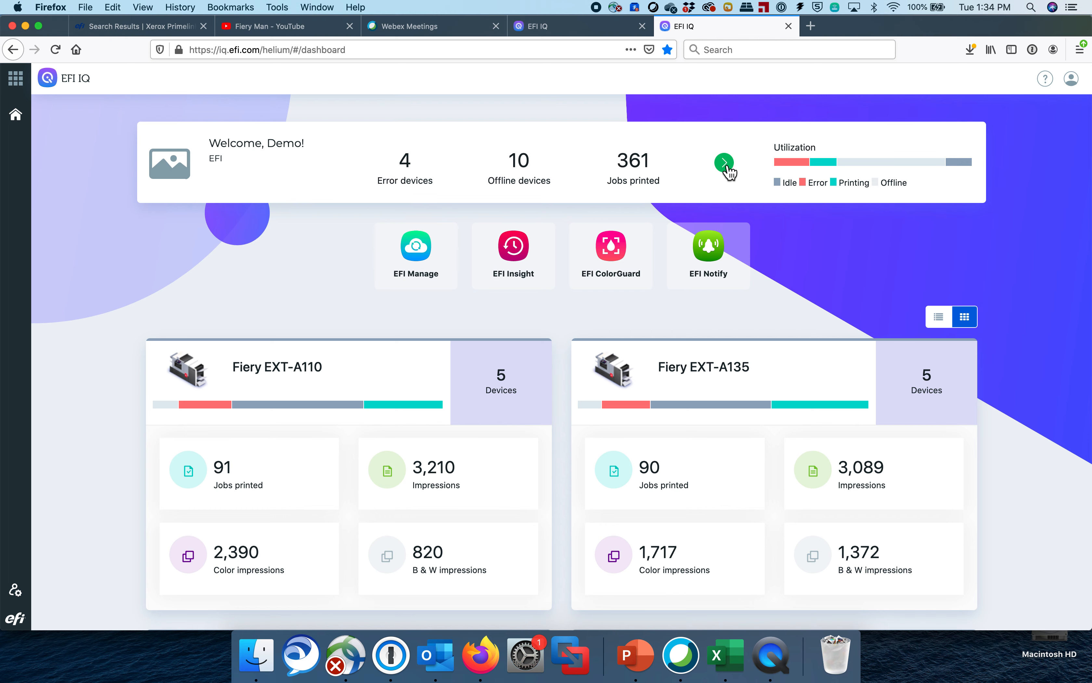
{"action": "mouse_move", "coordinate": [633, 180]}
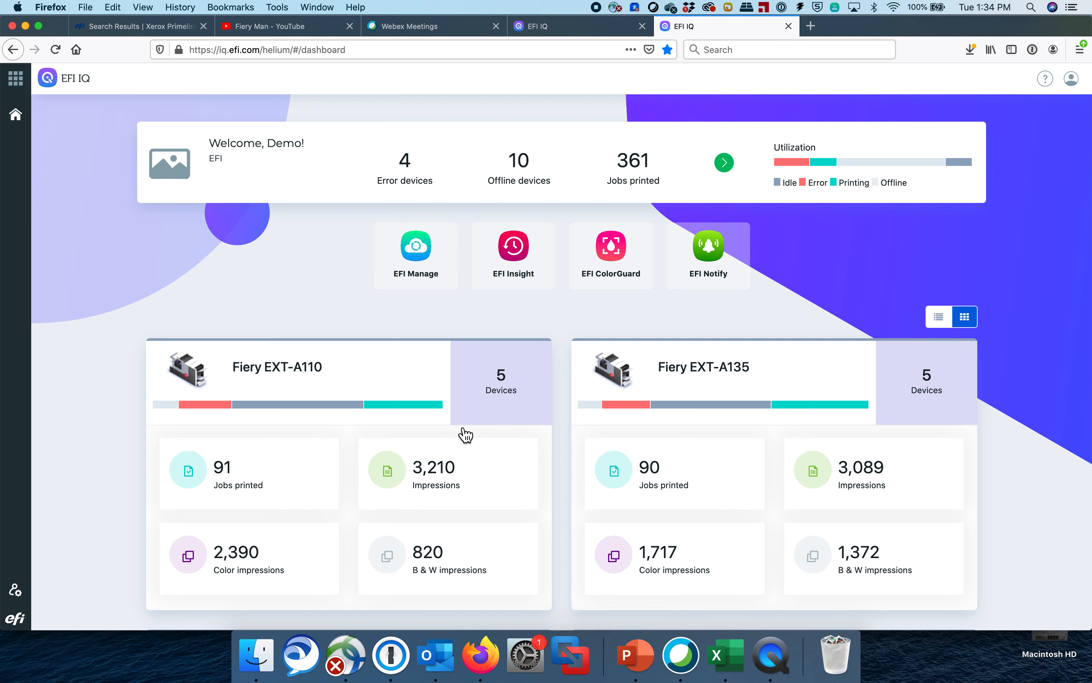
{"action": "mouse_move", "coordinate": [392, 378]}
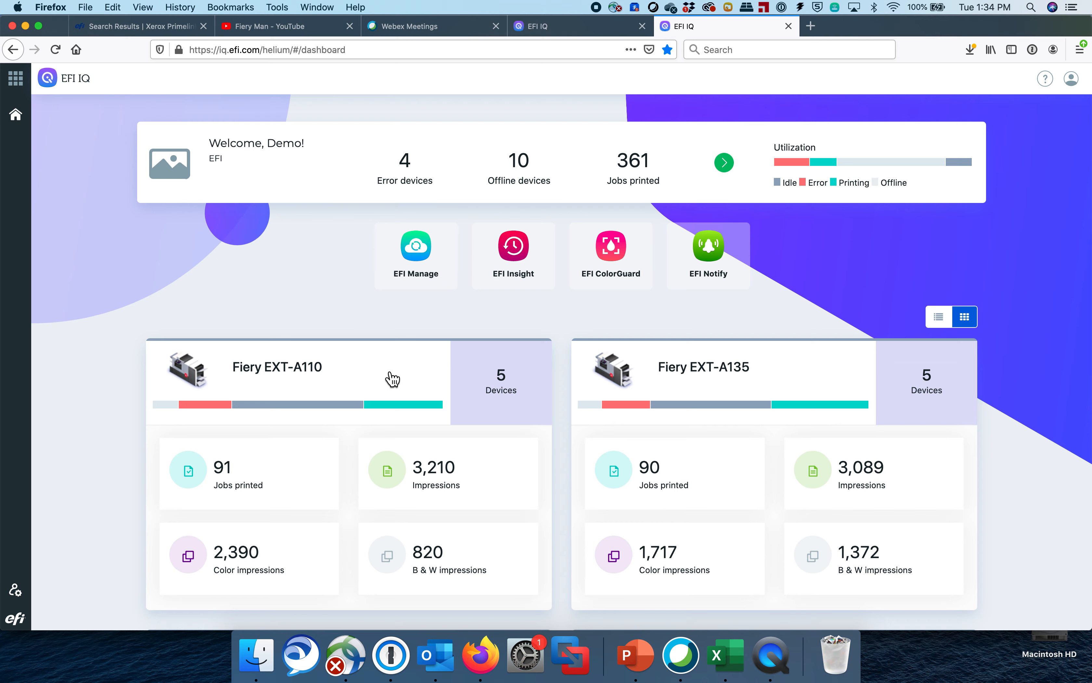
{"action": "scroll", "scroll_direction": "down", "scroll_amount": 3}
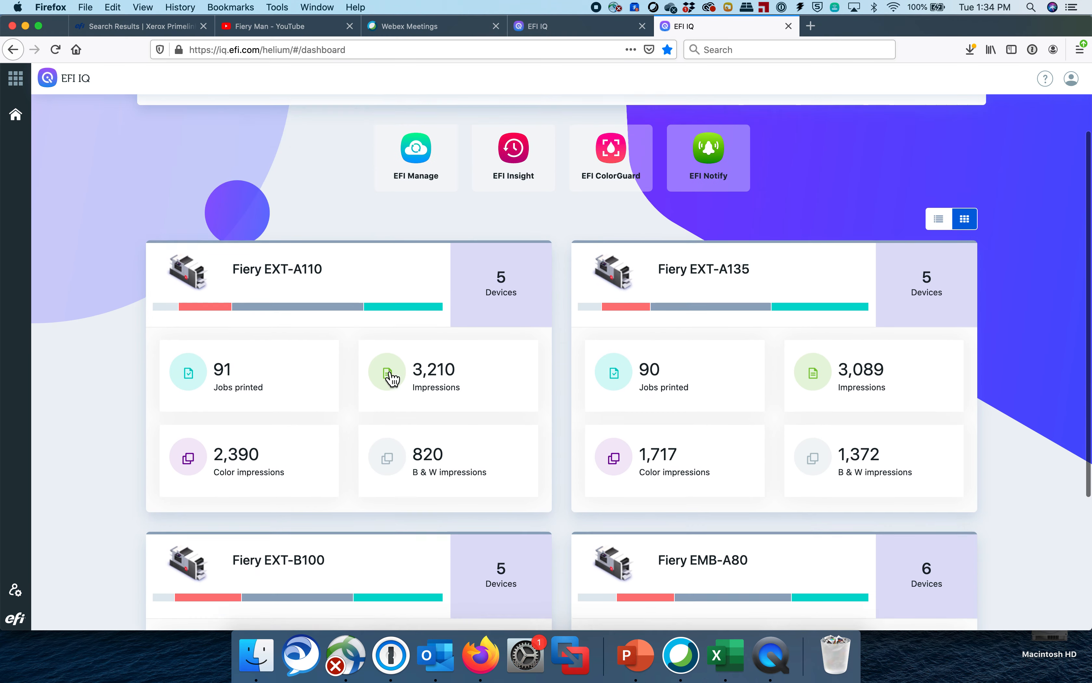
{"action": "scroll", "scroll_direction": "up", "scroll_amount": 3}
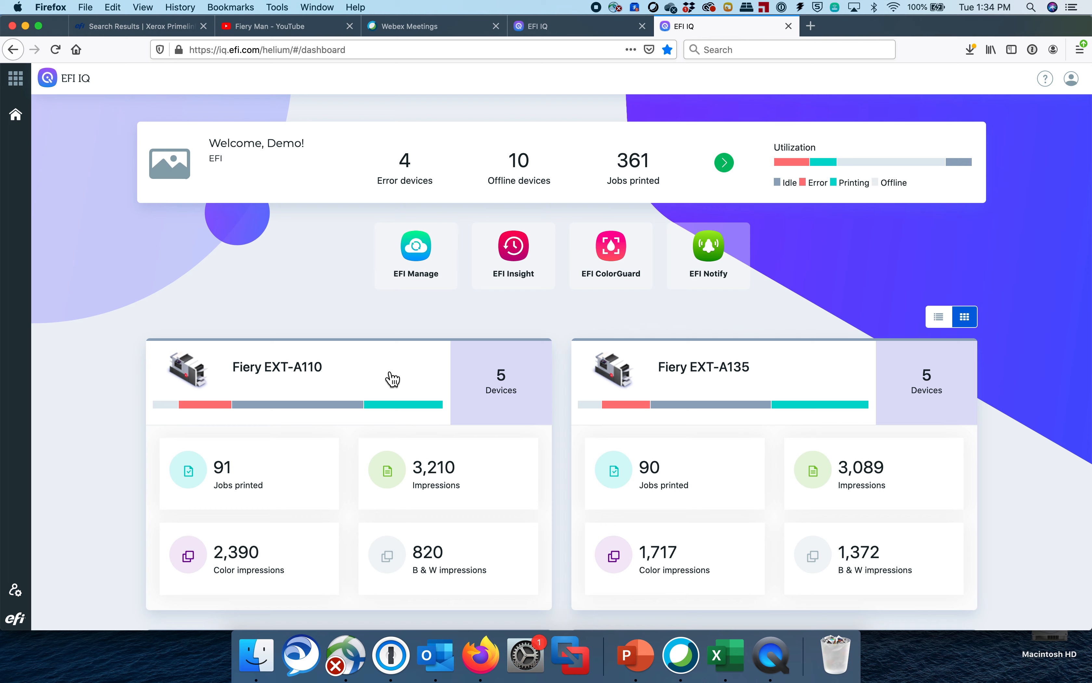
{"action": "mouse_move", "coordinate": [602, 418]}
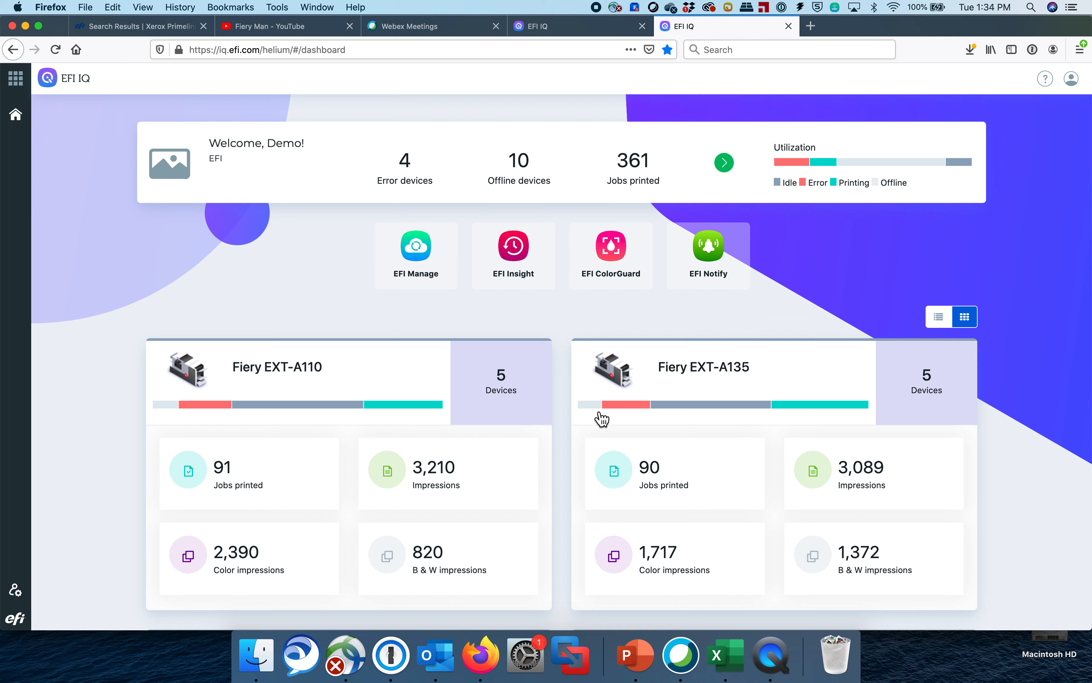
{"action": "mouse_move", "coordinate": [313, 384]}
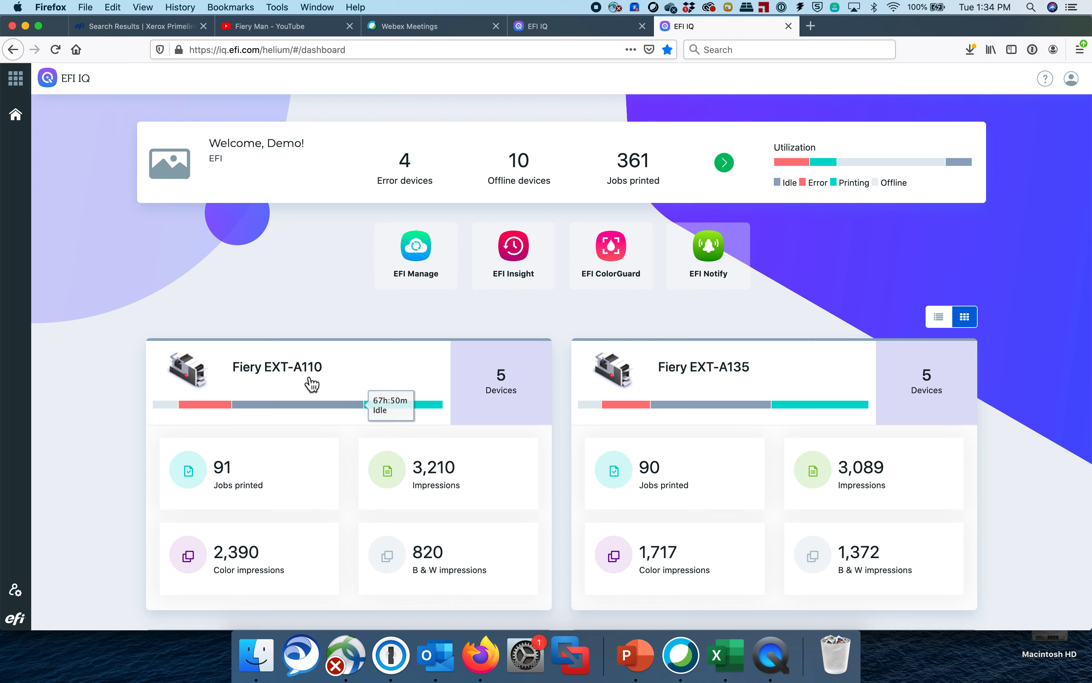
{"action": "mouse_move", "coordinate": [282, 360]}
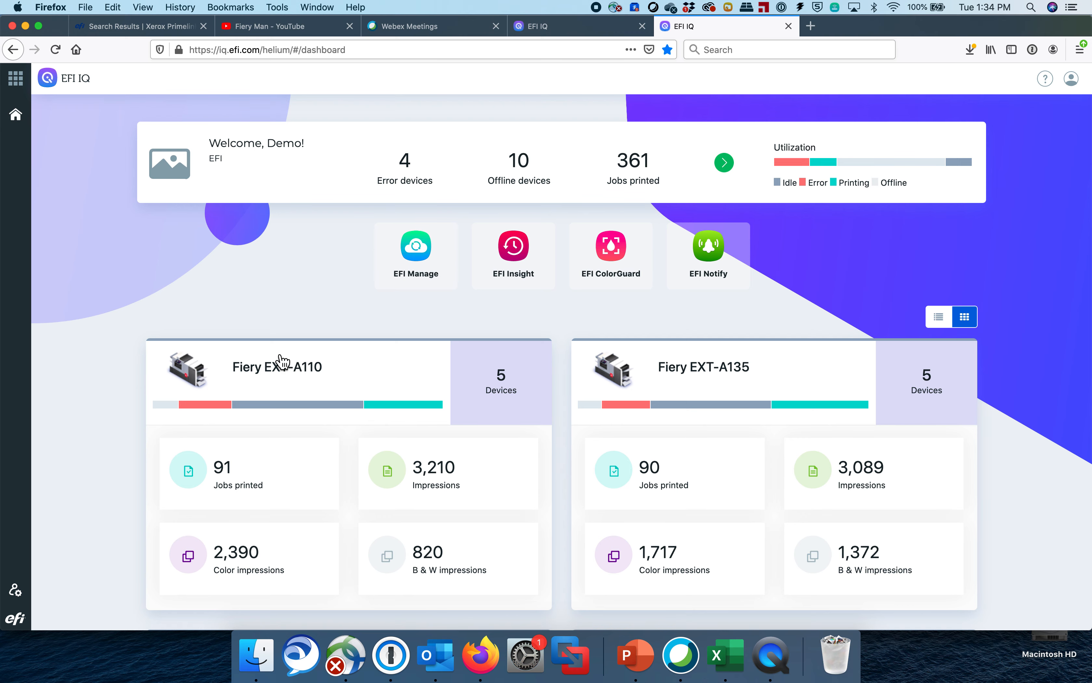
{"action": "mouse_move", "coordinate": [507, 401]}
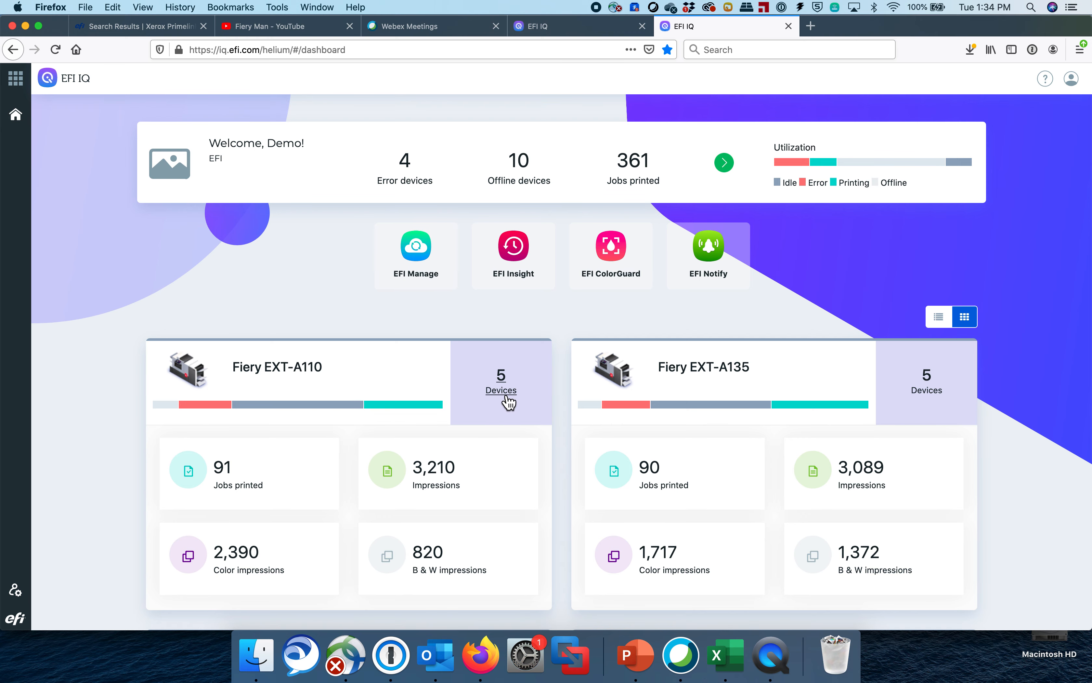
{"action": "scroll", "scroll_direction": "down", "scroll_amount": 3}
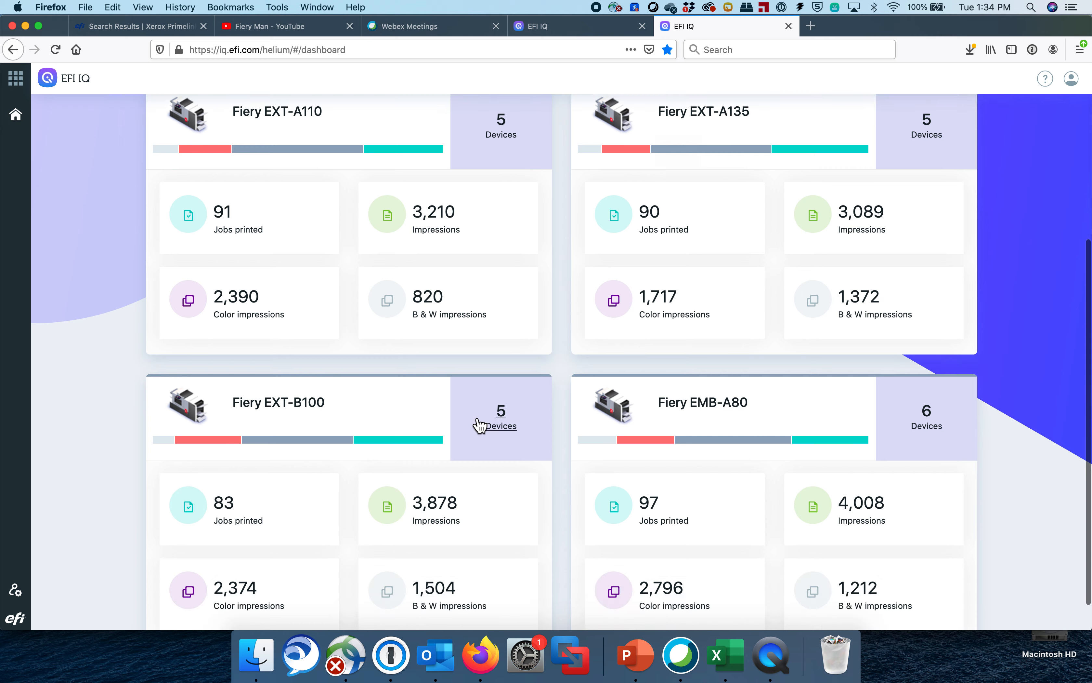
{"action": "mouse_move", "coordinate": [635, 427]}
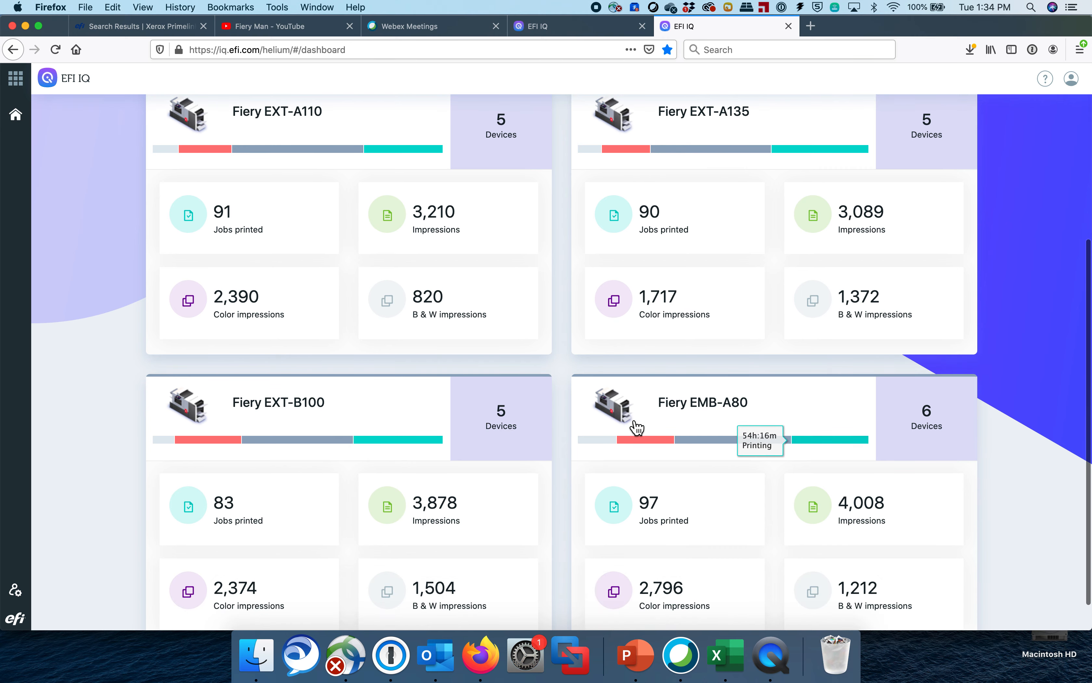
{"action": "scroll", "scroll_direction": "up", "scroll_amount": 3}
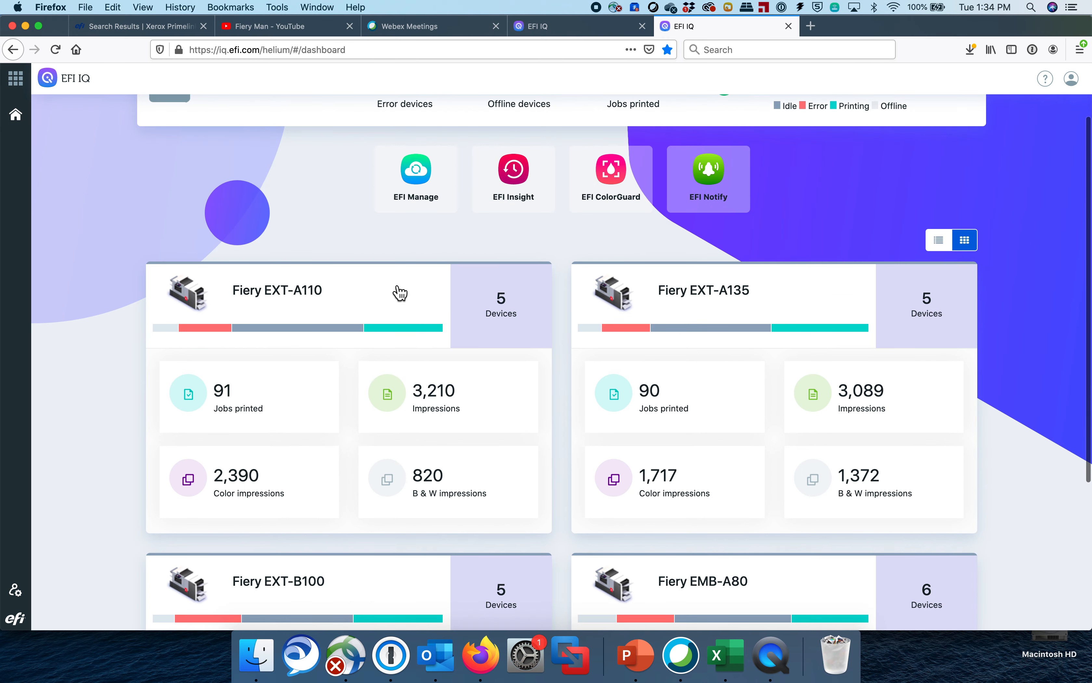
{"action": "mouse_move", "coordinate": [266, 305]}
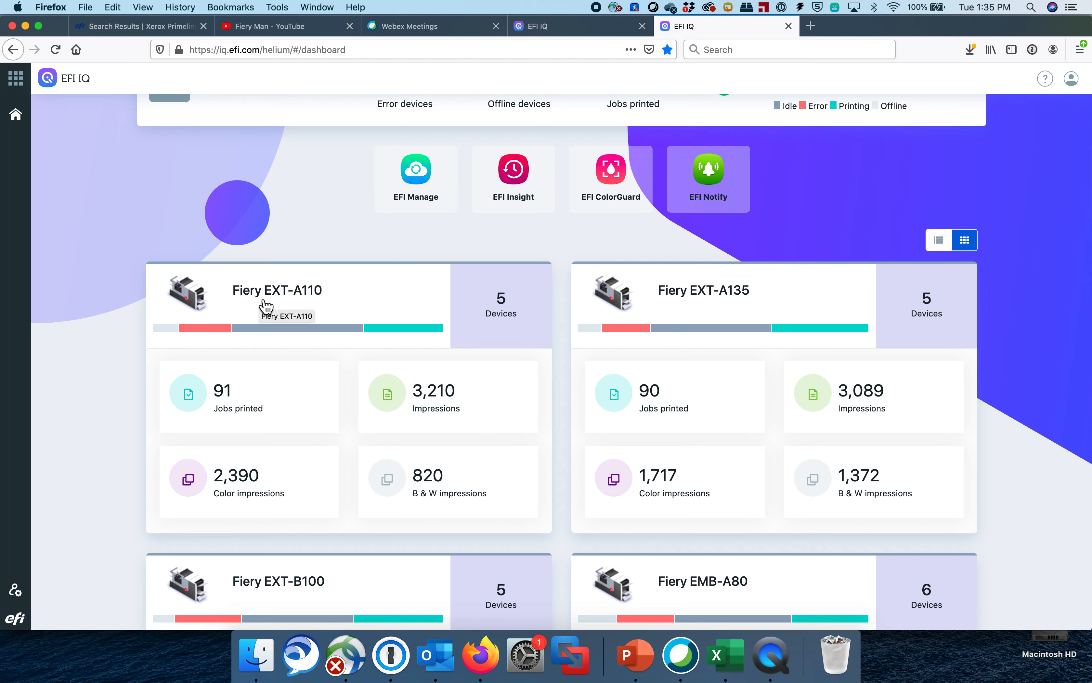
{"action": "mouse_move", "coordinate": [338, 328]}
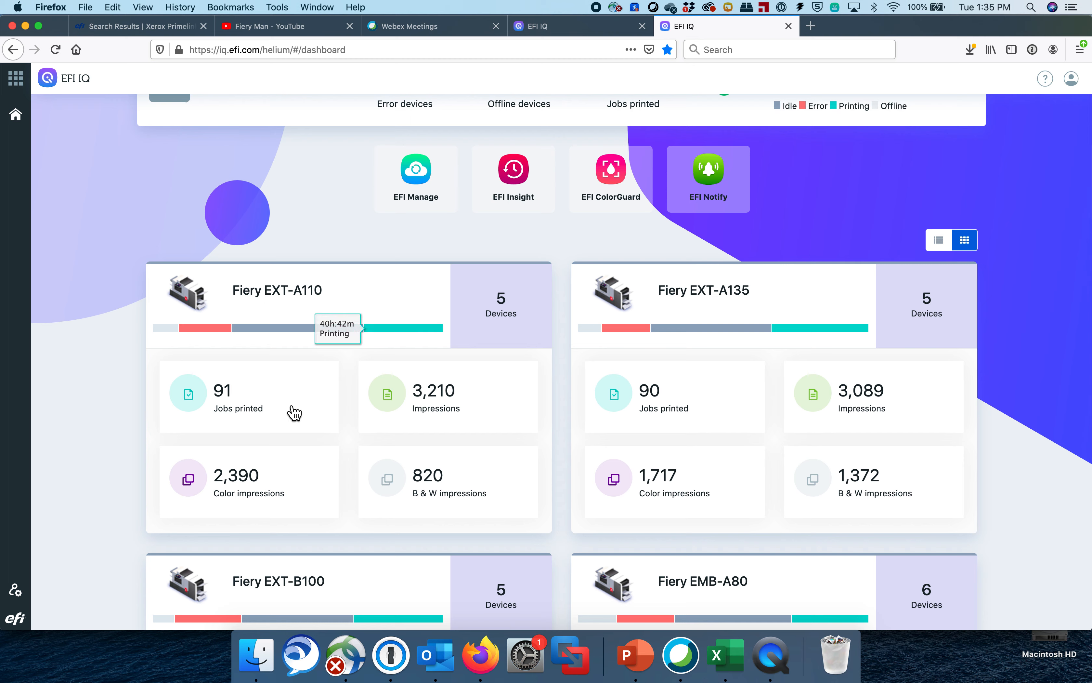
{"action": "mouse_move", "coordinate": [218, 429]}
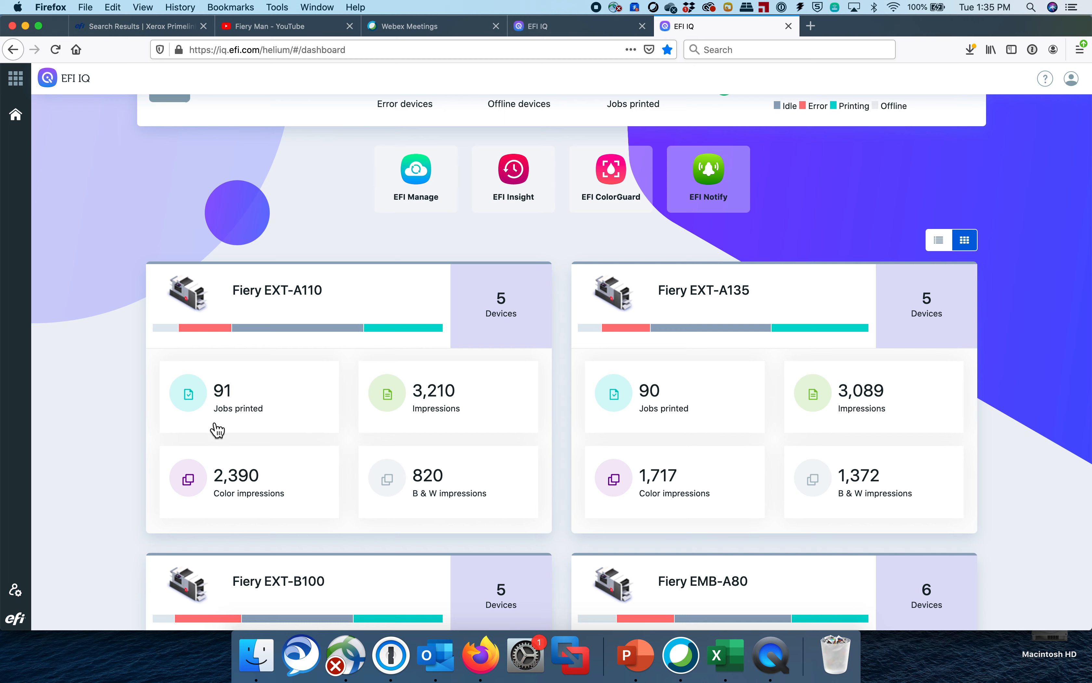
{"action": "mouse_move", "coordinate": [248, 426]}
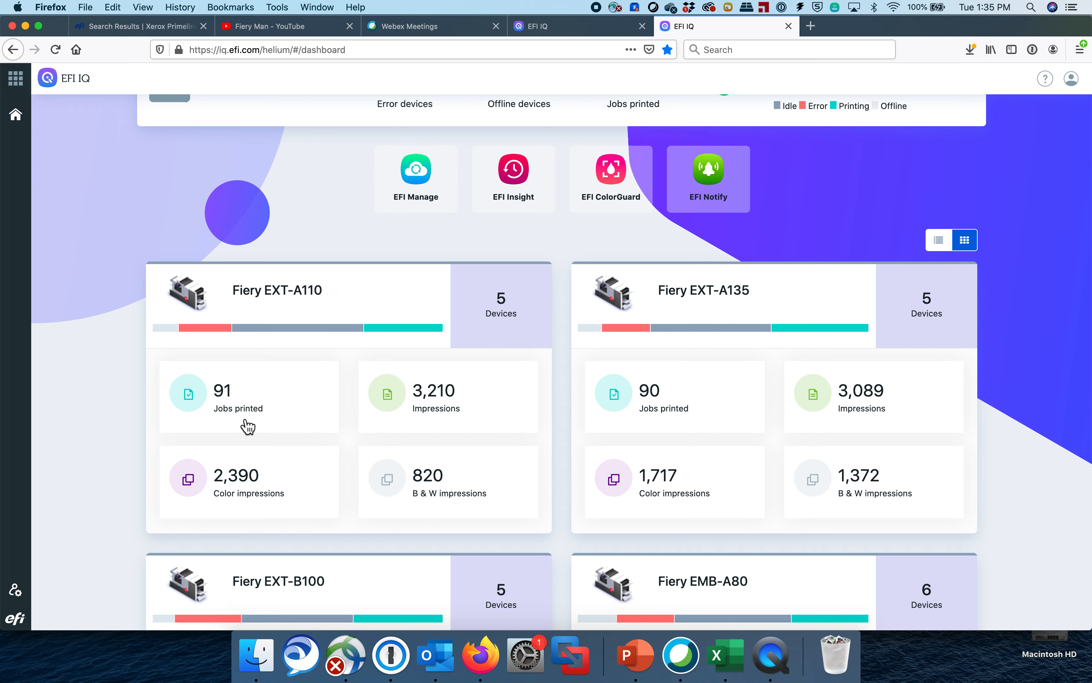
{"action": "mouse_move", "coordinate": [424, 412]}
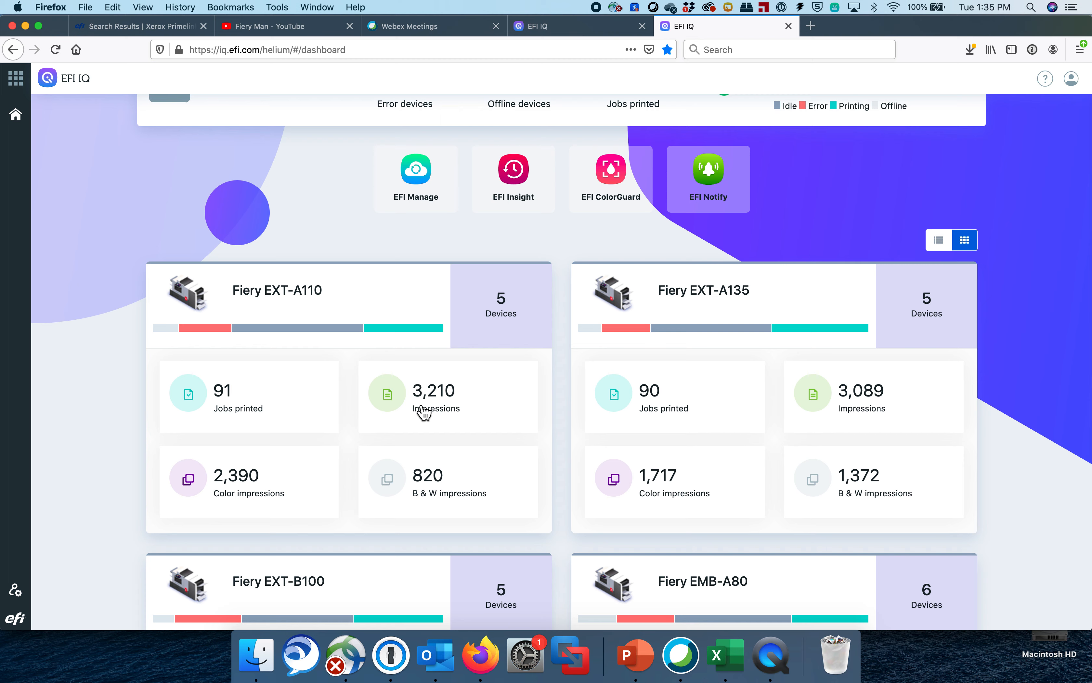
{"action": "mouse_move", "coordinate": [271, 474]}
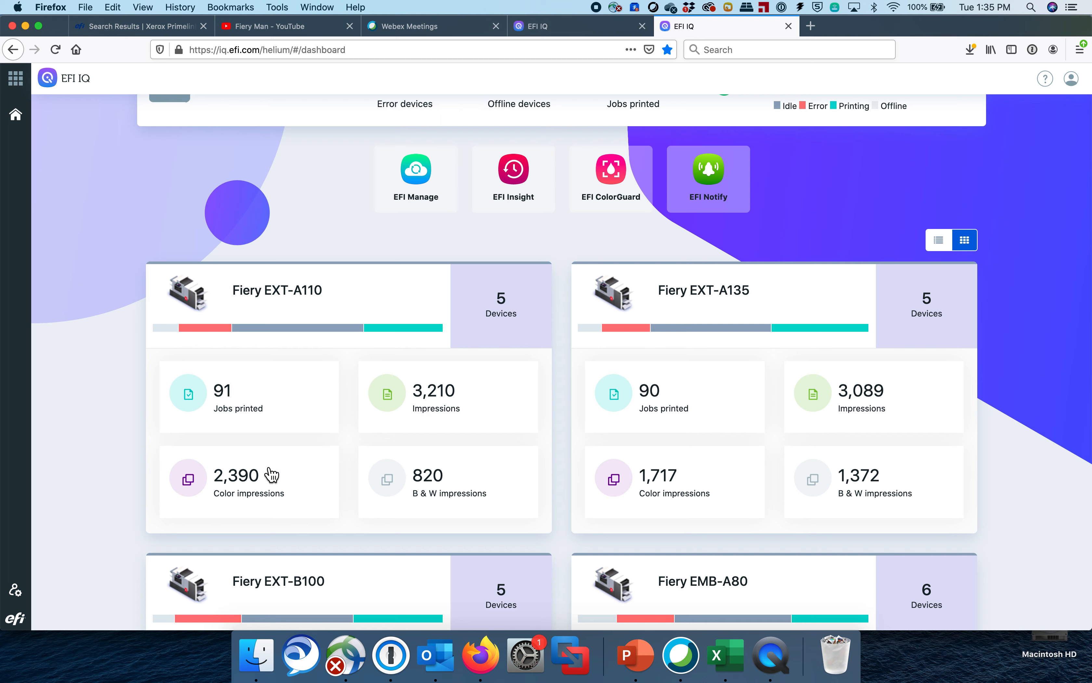
{"action": "mouse_move", "coordinate": [474, 399]}
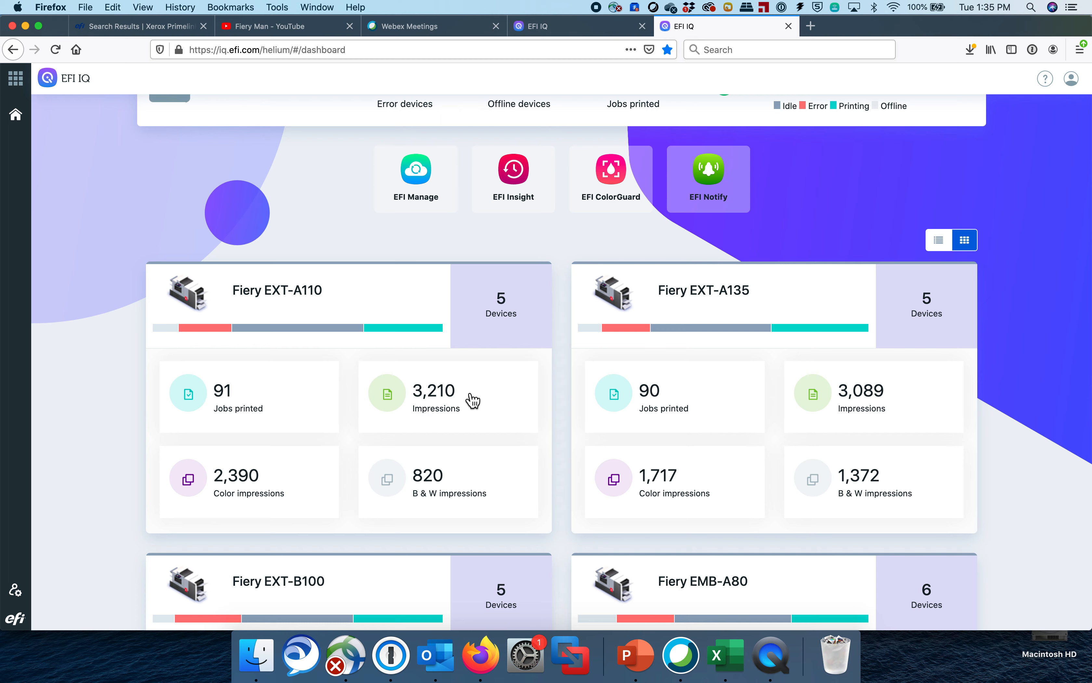
{"action": "mouse_move", "coordinate": [502, 323]}
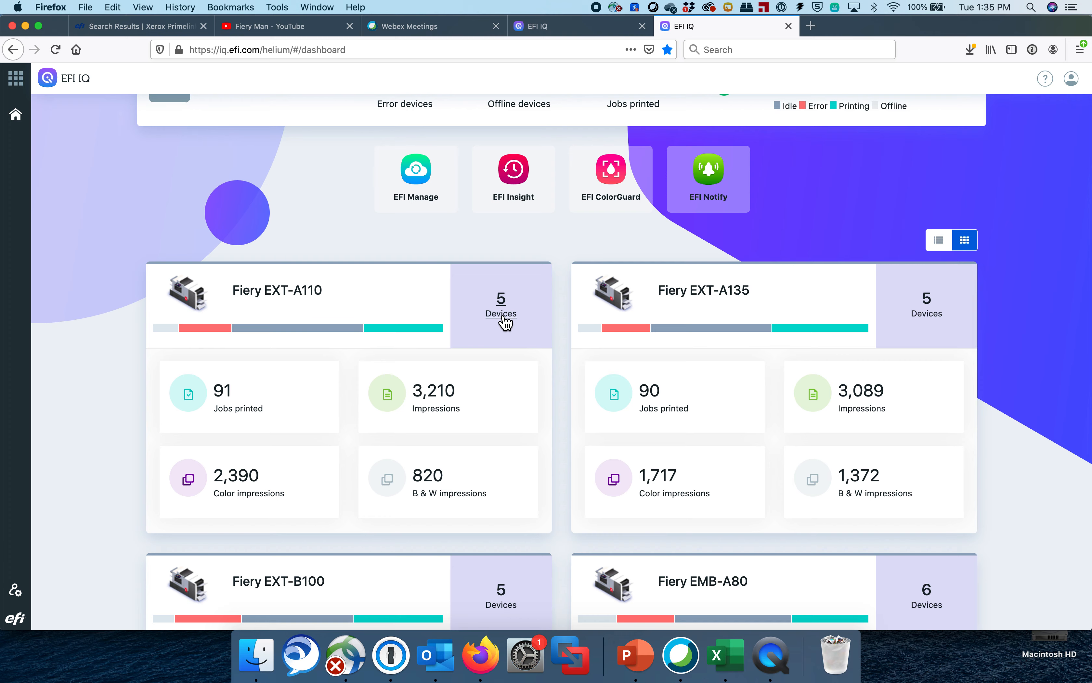
Step: Open the five-device list for the Fiery EXT-A110 group
{"action": "left_click", "coordinate": [500, 314]}
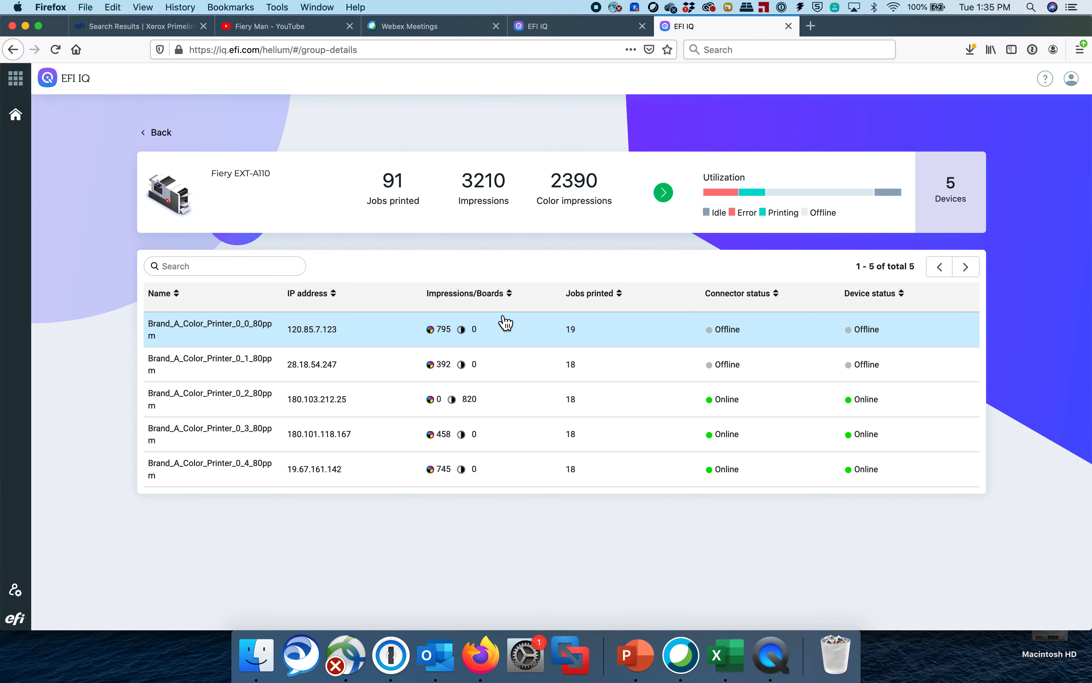
{"action": "mouse_move", "coordinate": [286, 369]}
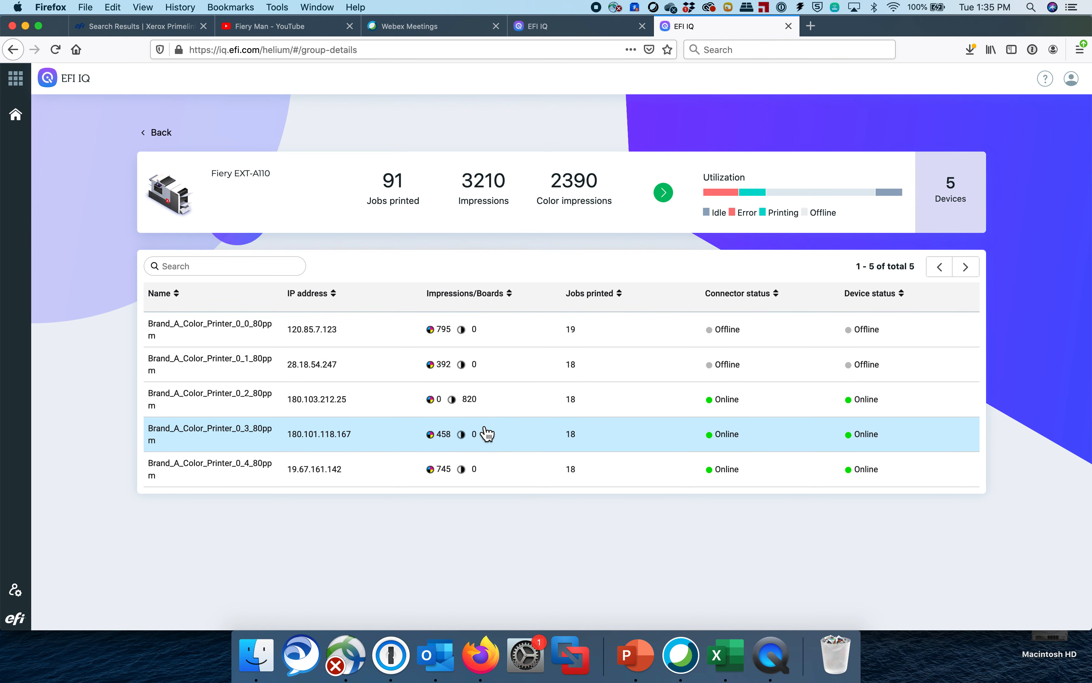
{"action": "mouse_move", "coordinate": [738, 452]}
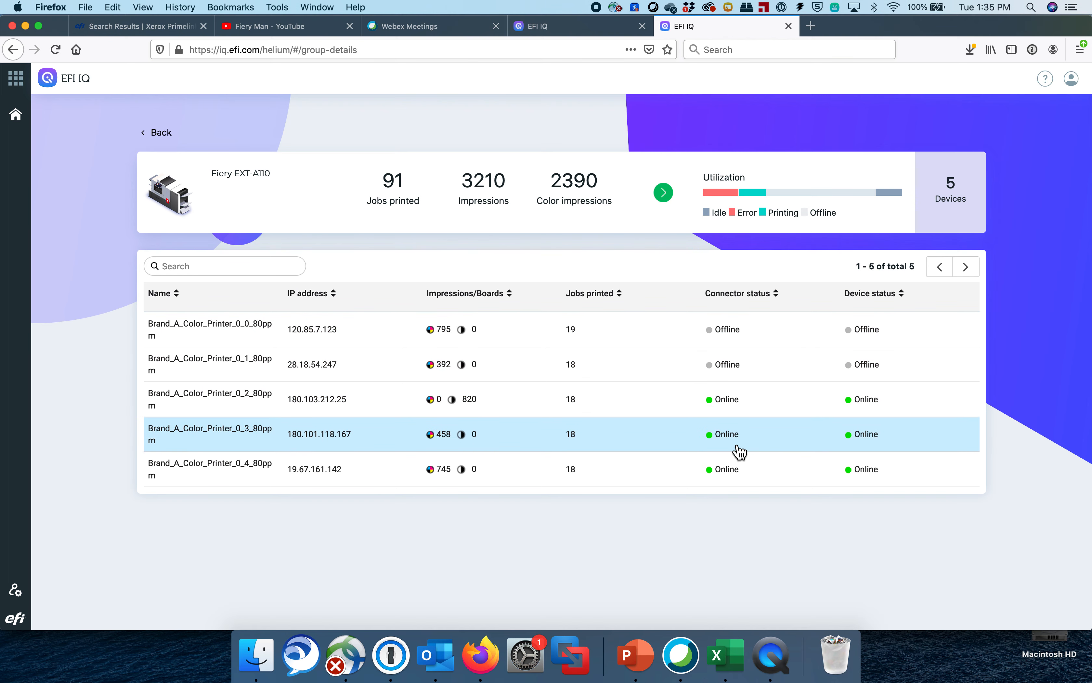
{"action": "mouse_move", "coordinate": [242, 338]}
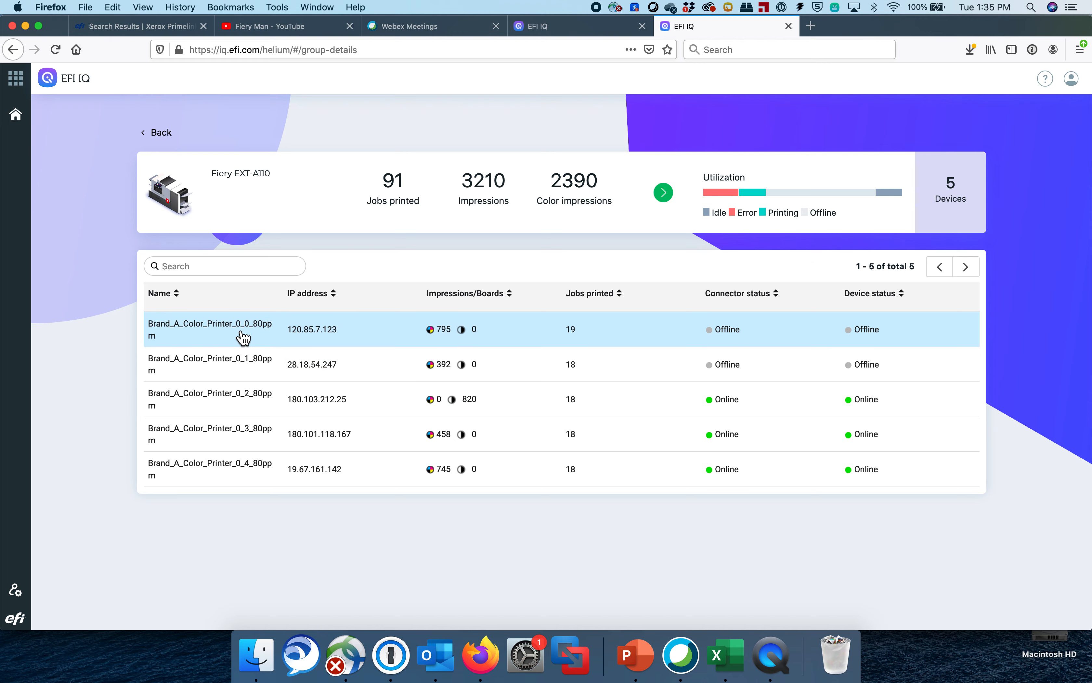
Step: Open Brand_A_Color_Printer_0_0_80ppm's dashboard and bring its utilization, job and impressions charts into view
{"action": "left_click", "coordinate": [208, 329]}
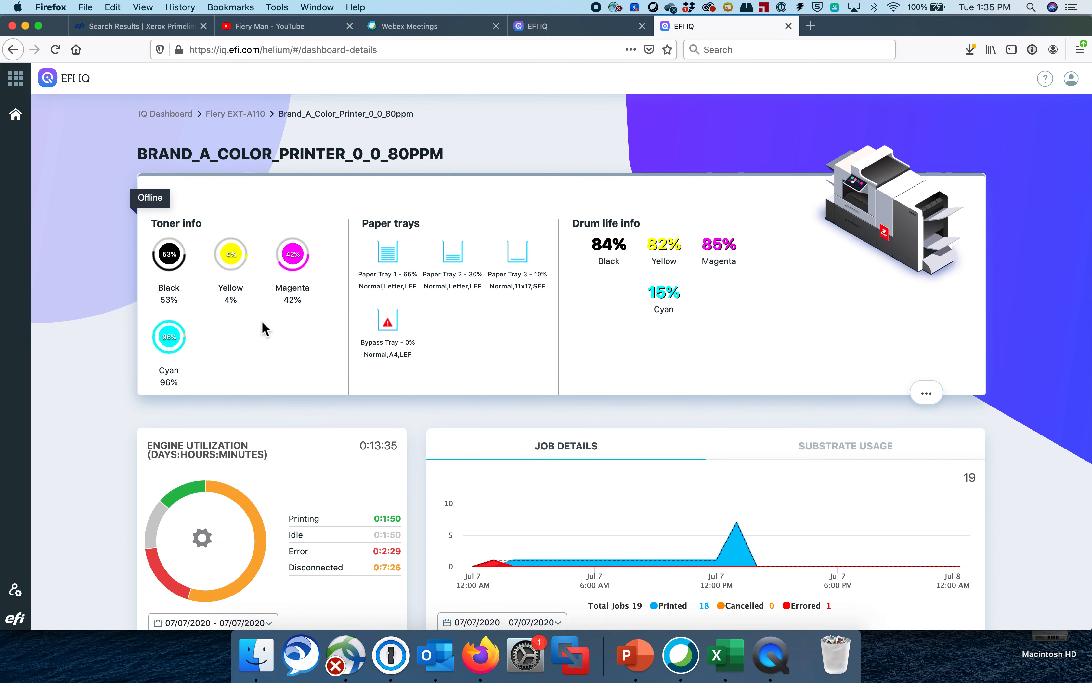
{"action": "mouse_move", "coordinate": [270, 296]}
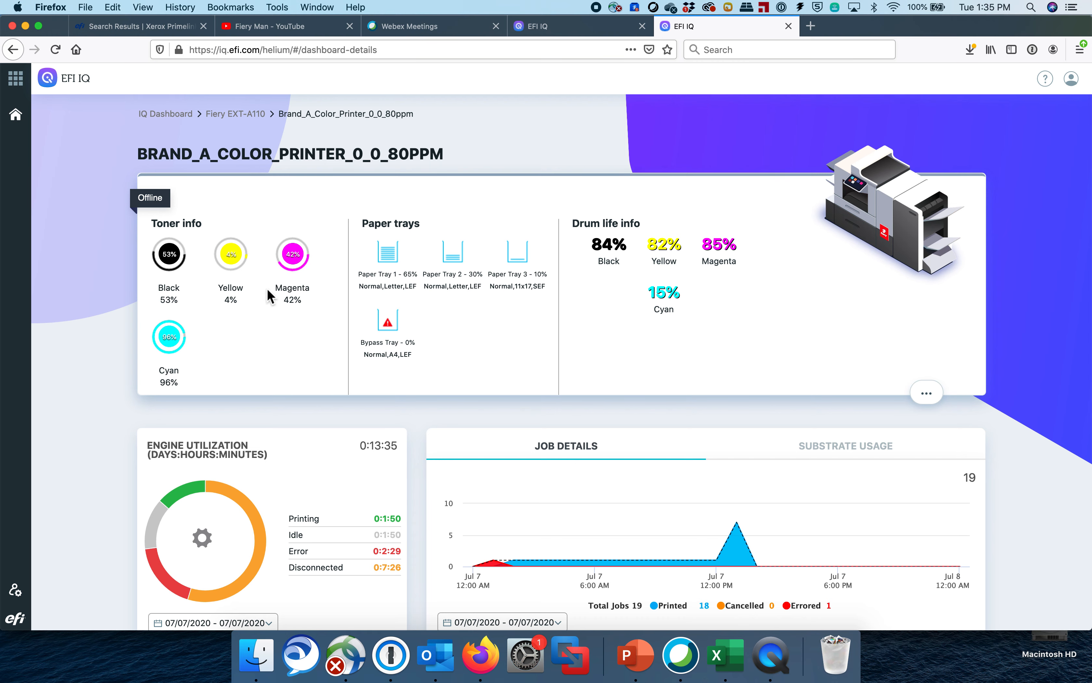
{"action": "mouse_move", "coordinate": [702, 289]}
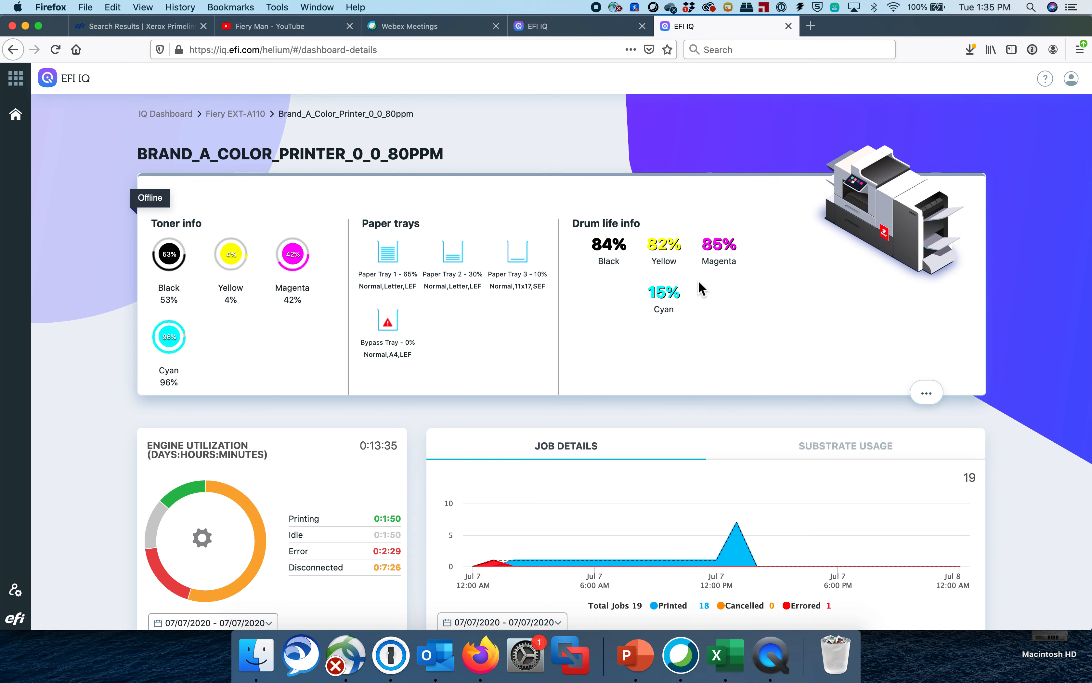
{"action": "scroll", "scroll_direction": "down", "scroll_amount": 3}
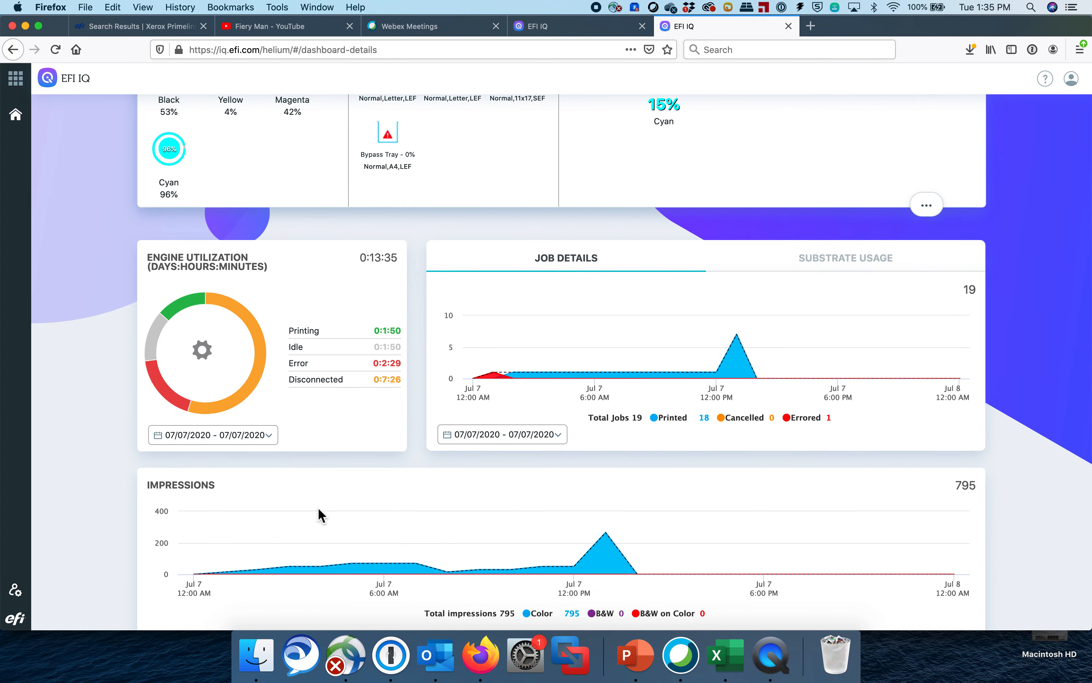
{"action": "mouse_move", "coordinate": [247, 296]}
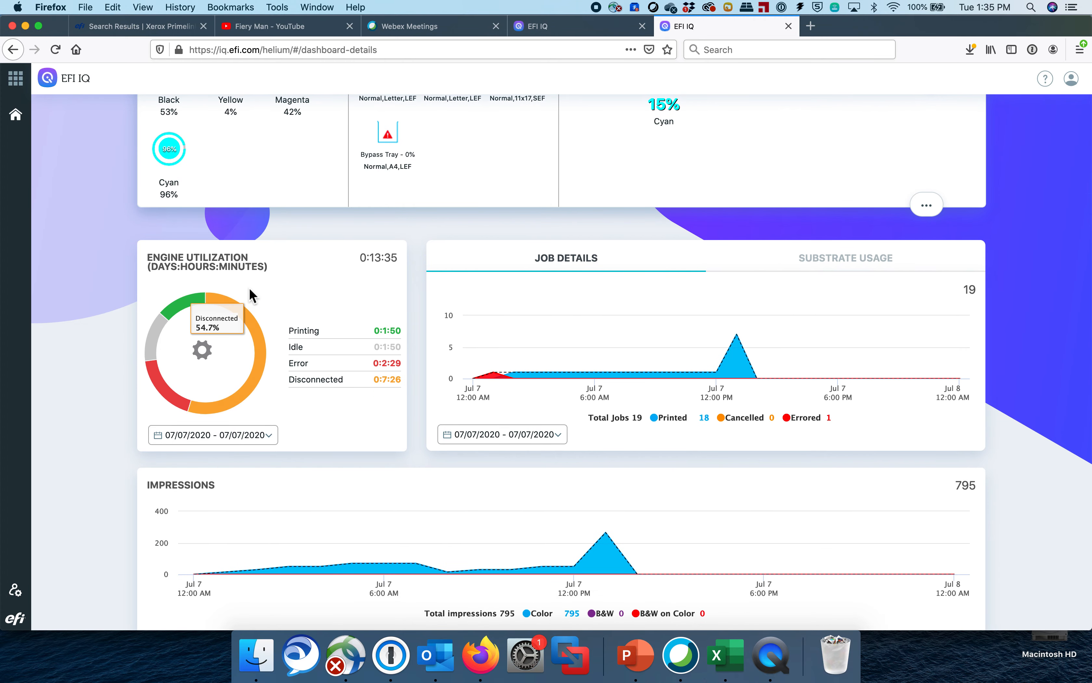
Step: Set Engine Utilization to Last 7 days (07/01–07/07/2020)
{"action": "left_click", "coordinate": [213, 435]}
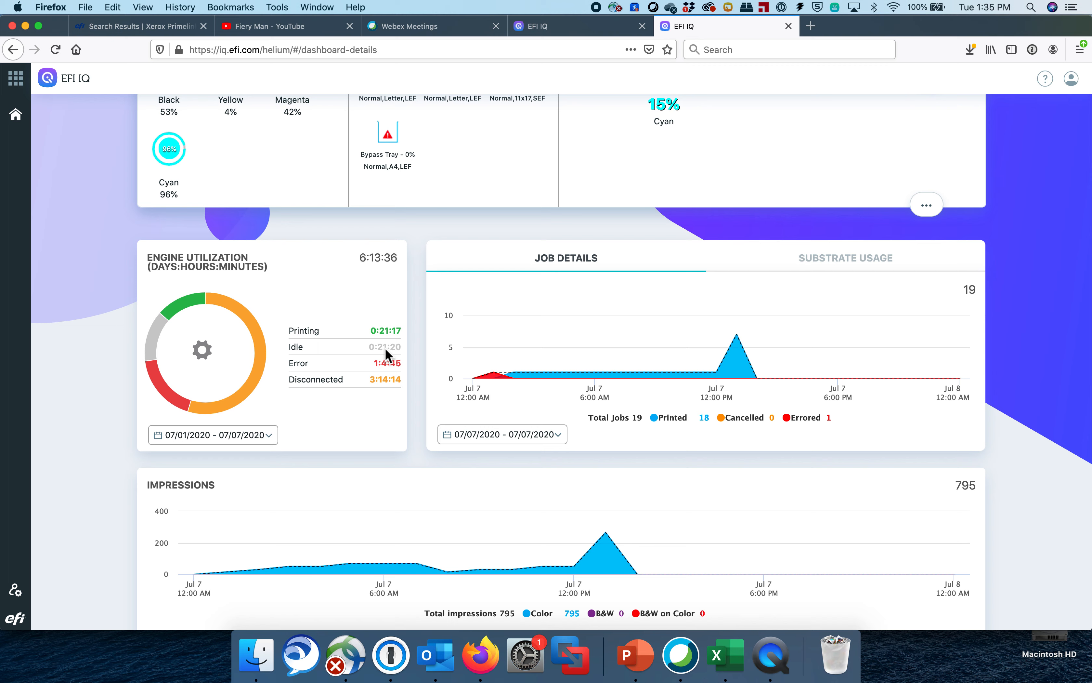
{"action": "mouse_move", "coordinate": [389, 342]}
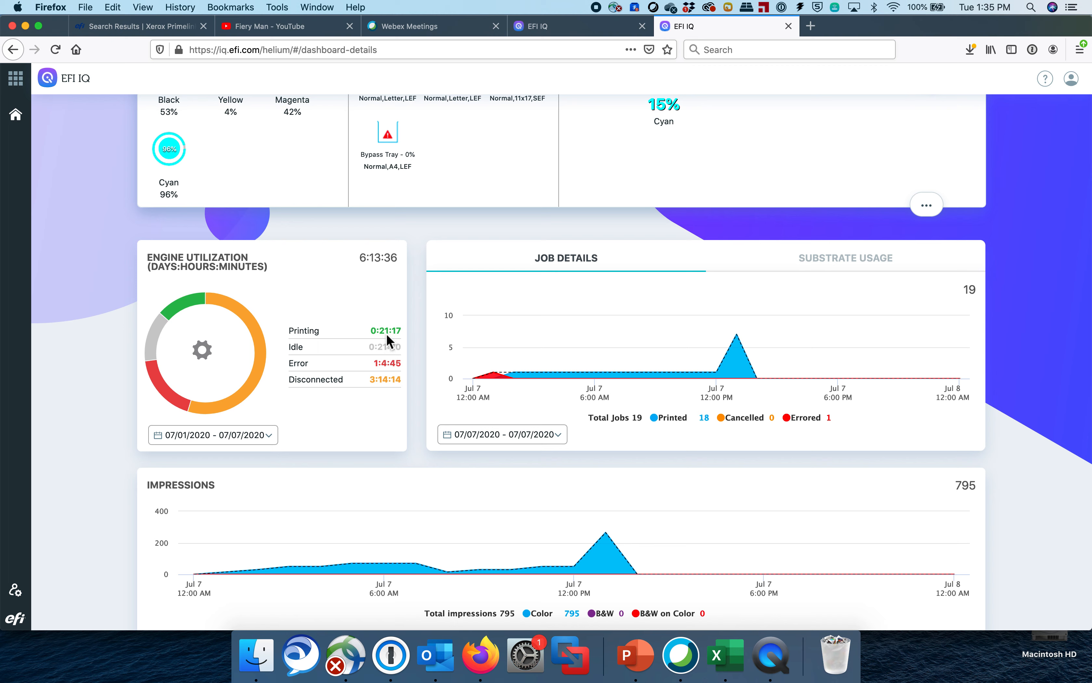
{"action": "mouse_move", "coordinate": [363, 375]}
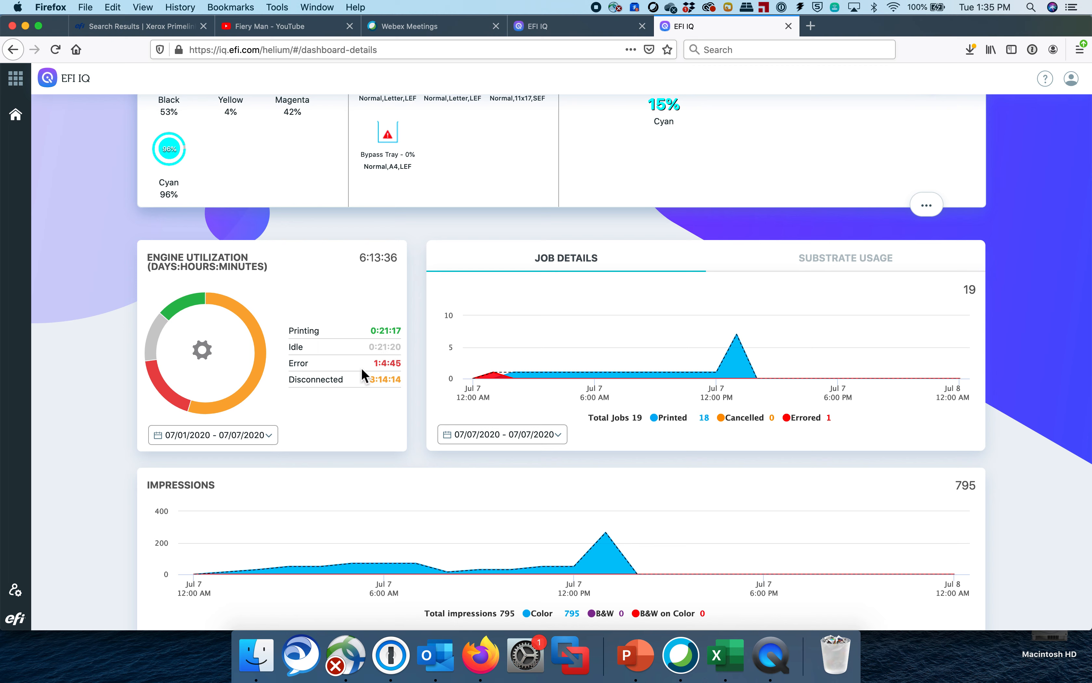
{"action": "mouse_move", "coordinate": [341, 390]}
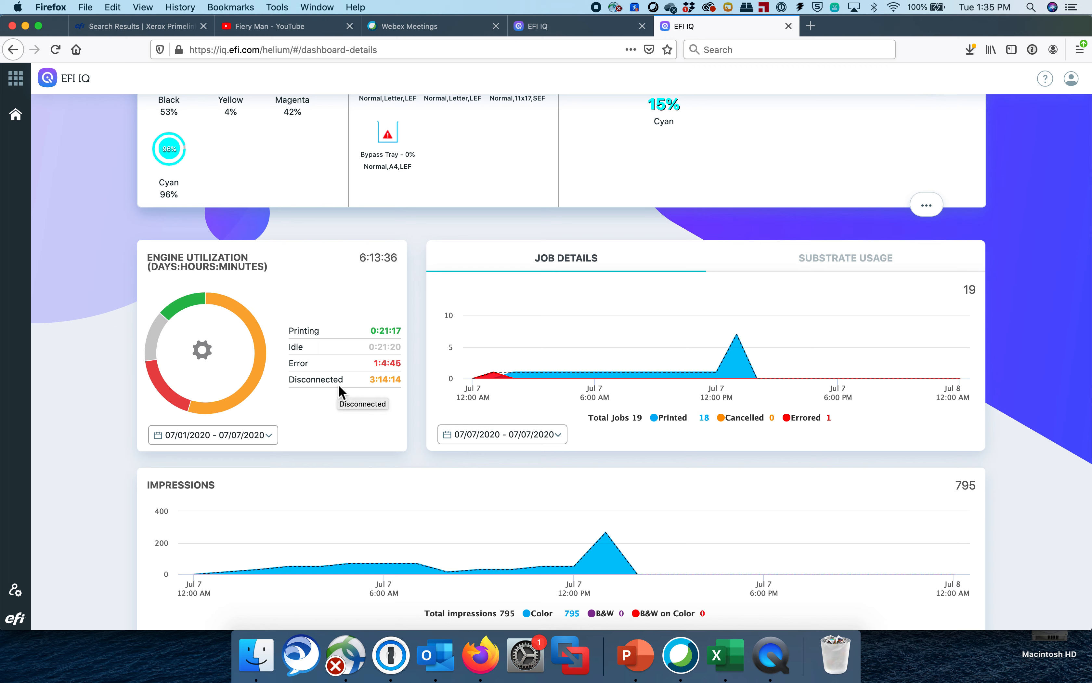
{"action": "mouse_move", "coordinate": [691, 420]}
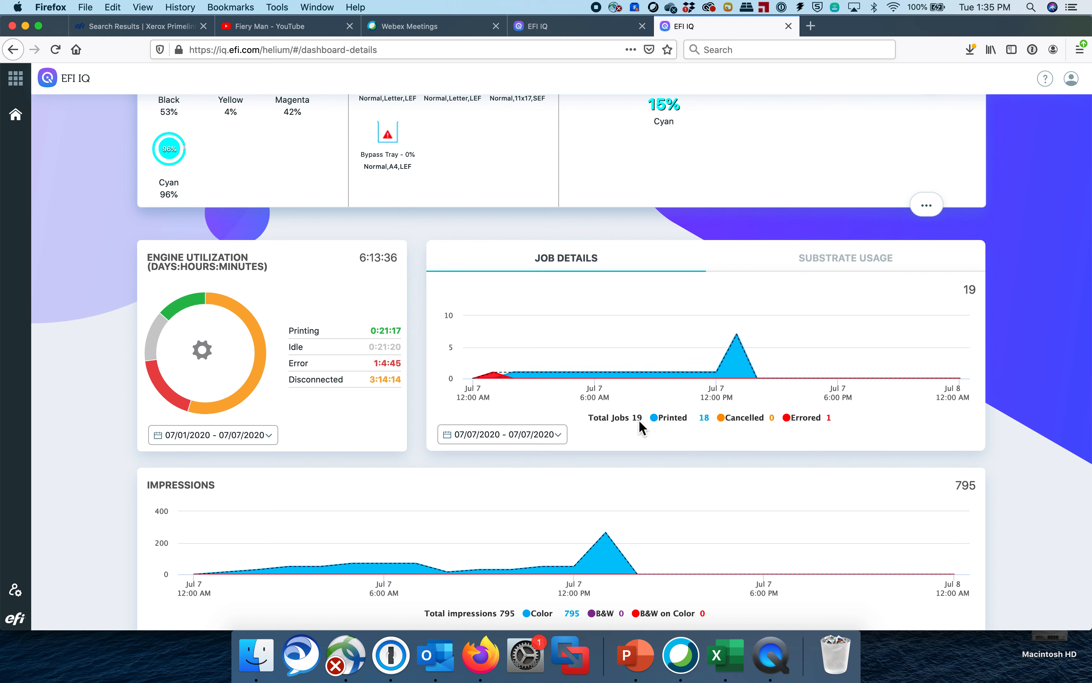
{"action": "mouse_move", "coordinate": [714, 380]}
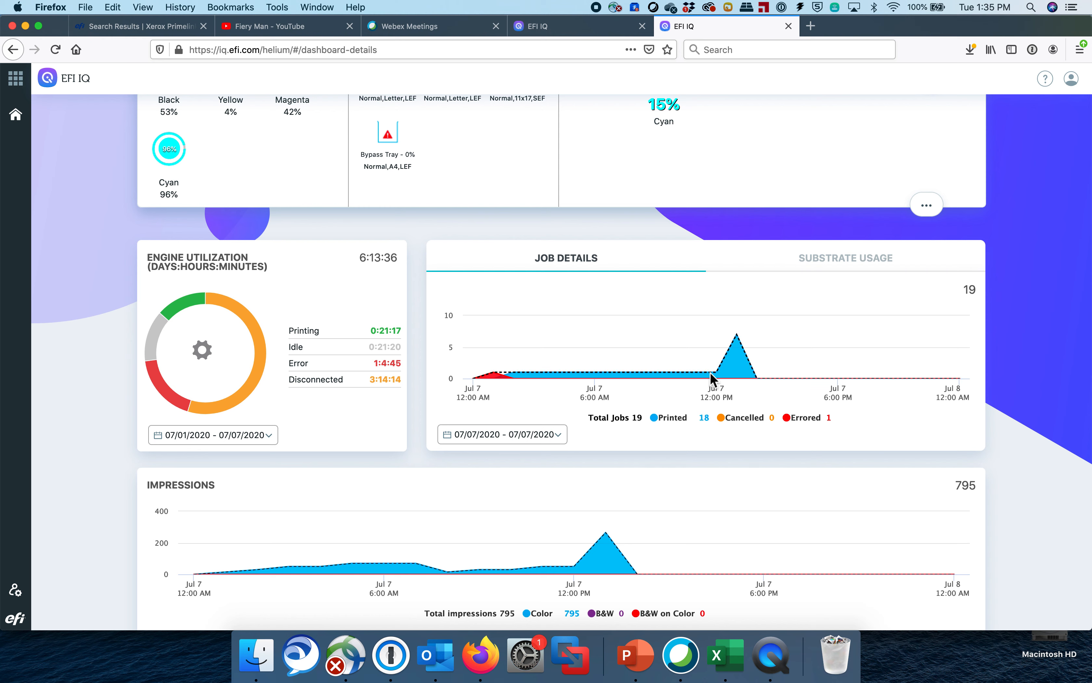
{"action": "mouse_move", "coordinate": [822, 273]}
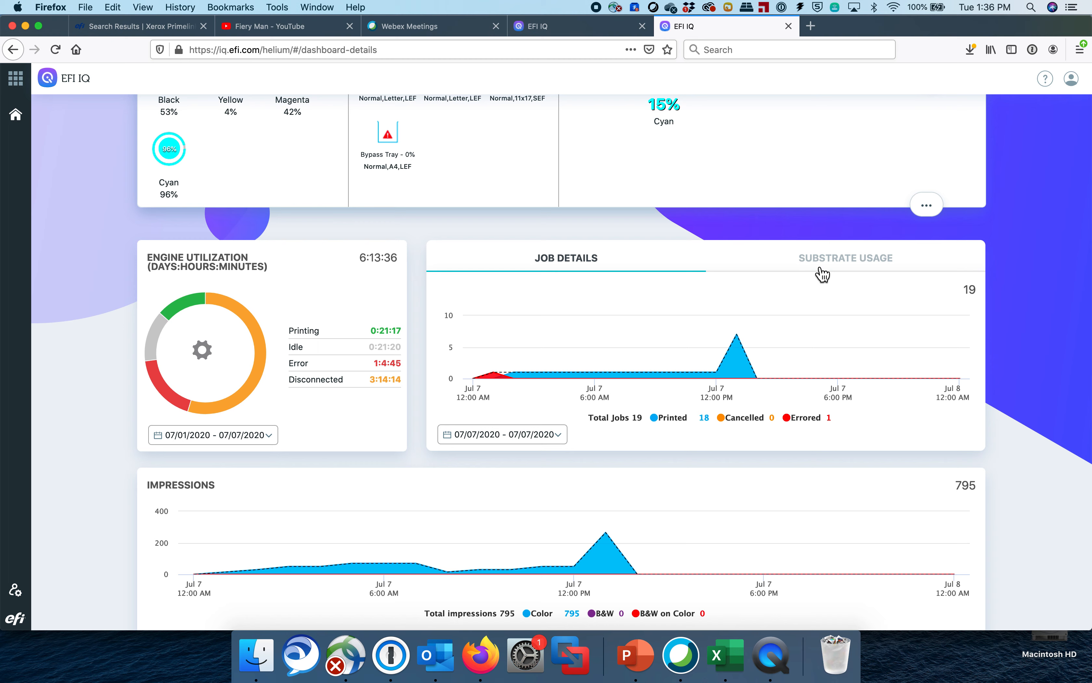
Step: Show the Substrate Usage chart for Last 7 days (07/01–07/07/2020) and reach the printer's '...' details button
{"action": "left_click", "coordinate": [846, 257]}
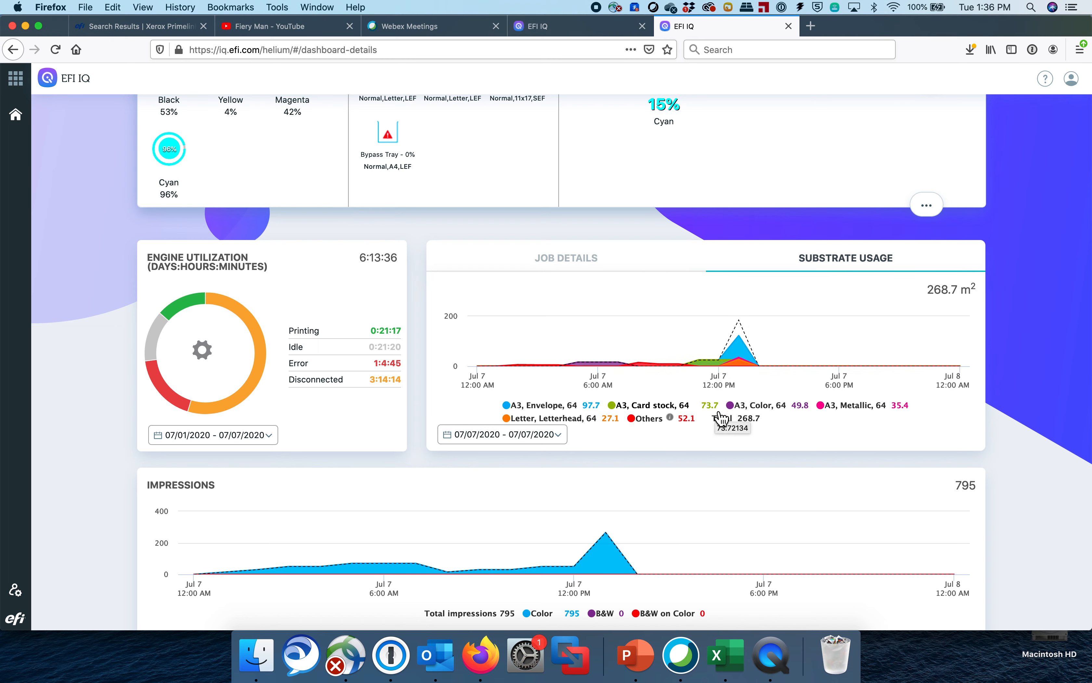
{"action": "mouse_move", "coordinate": [660, 434]}
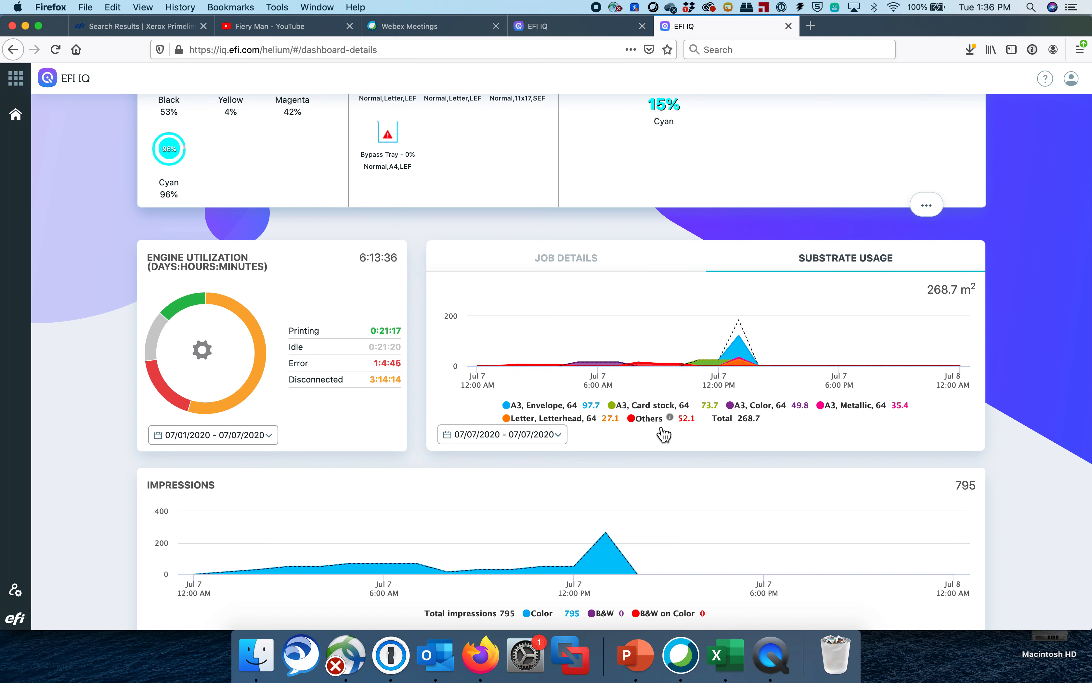
{"action": "scroll", "scroll_direction": "down", "scroll_amount": 3}
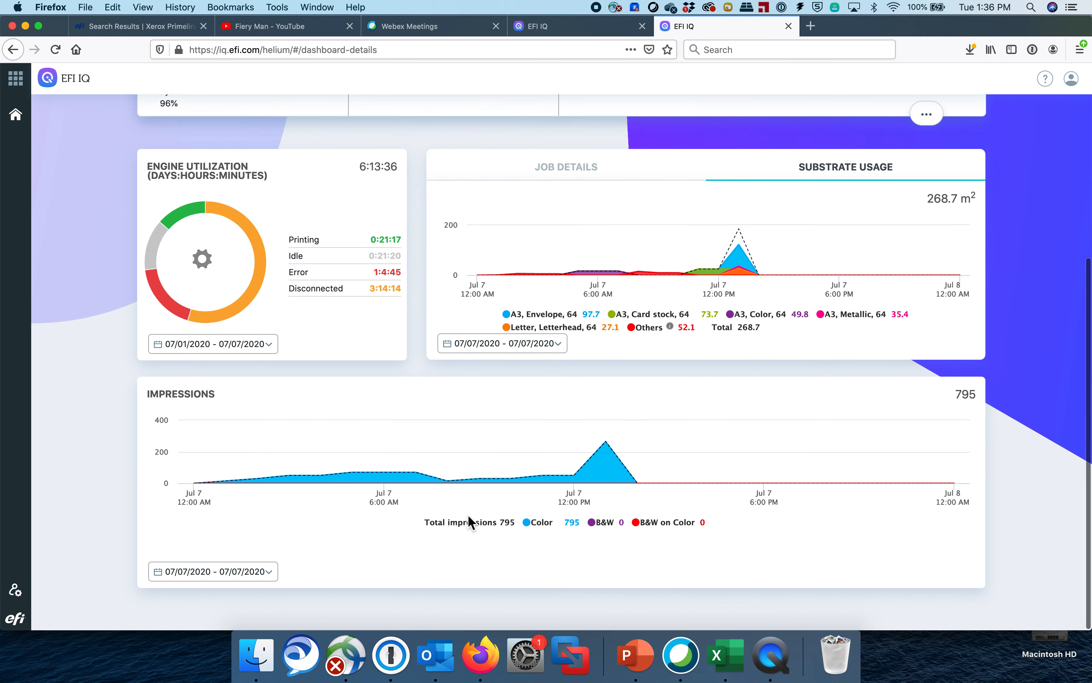
{"action": "left_click", "coordinate": [500, 462]}
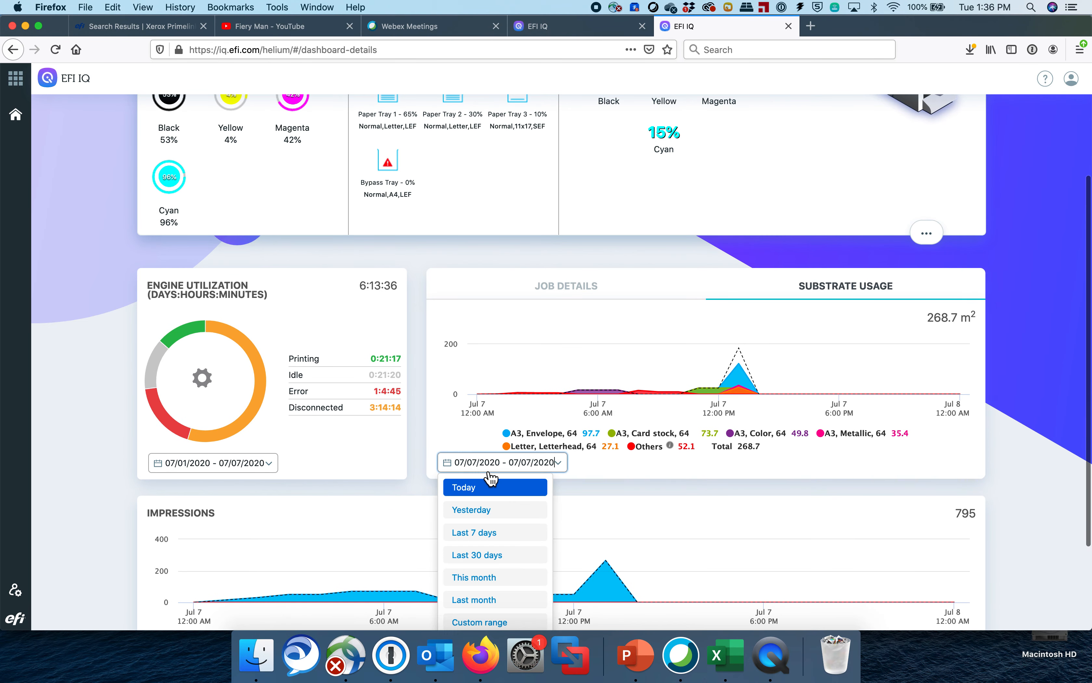
{"action": "left_click", "coordinate": [475, 532]}
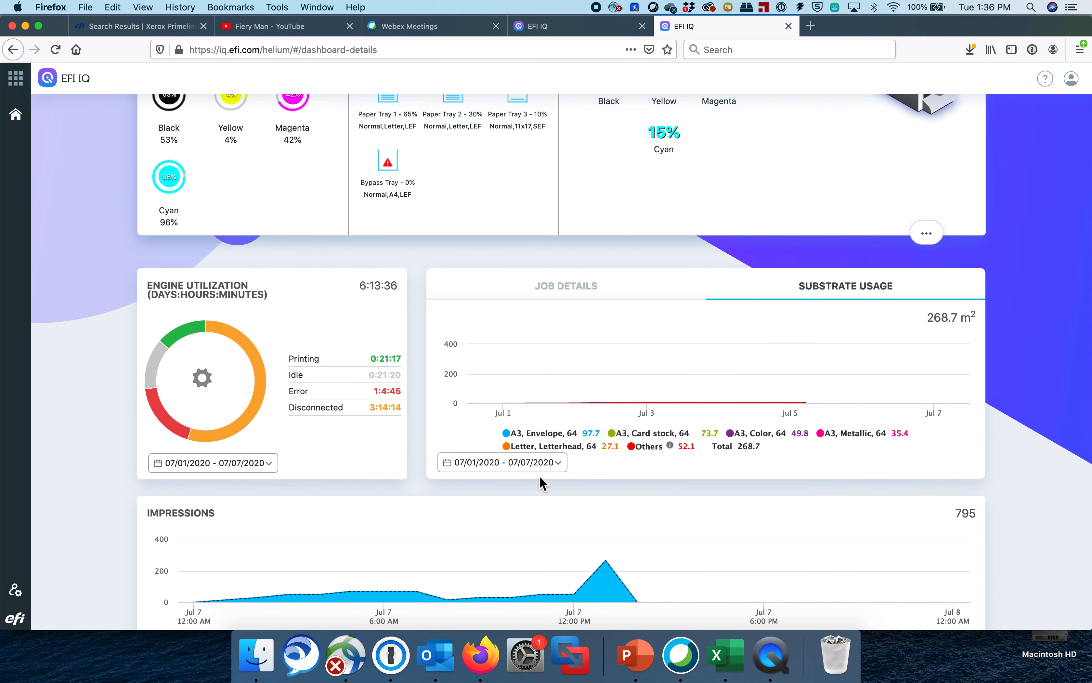
{"action": "scroll", "scroll_direction": "up", "scroll_amount": 3}
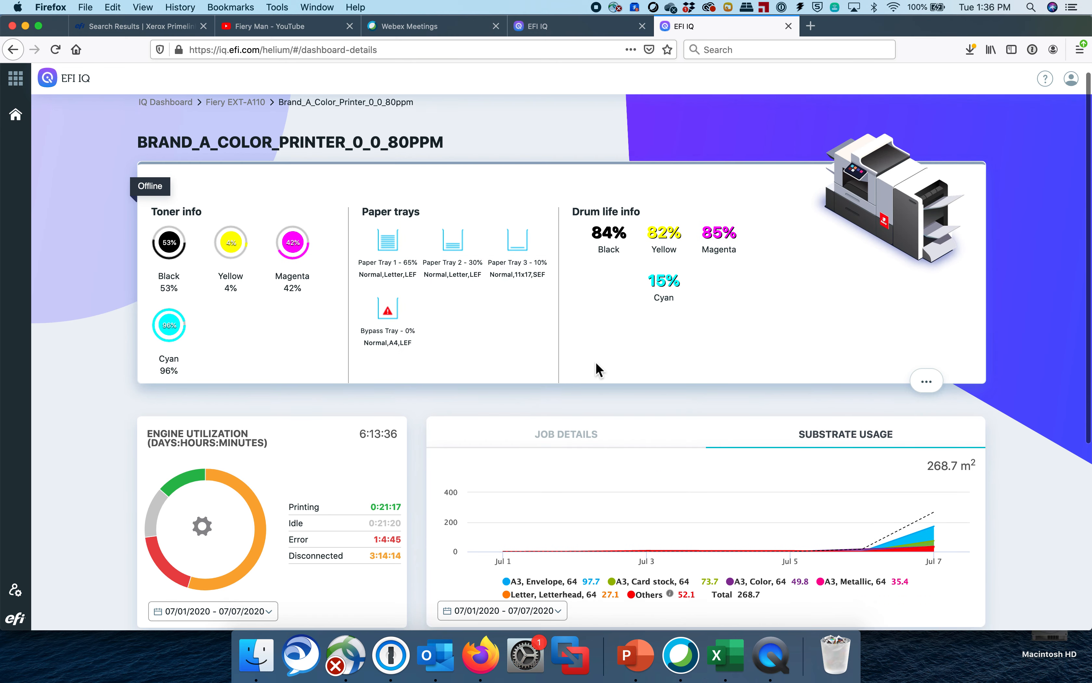
{"action": "left_click", "coordinate": [927, 381]}
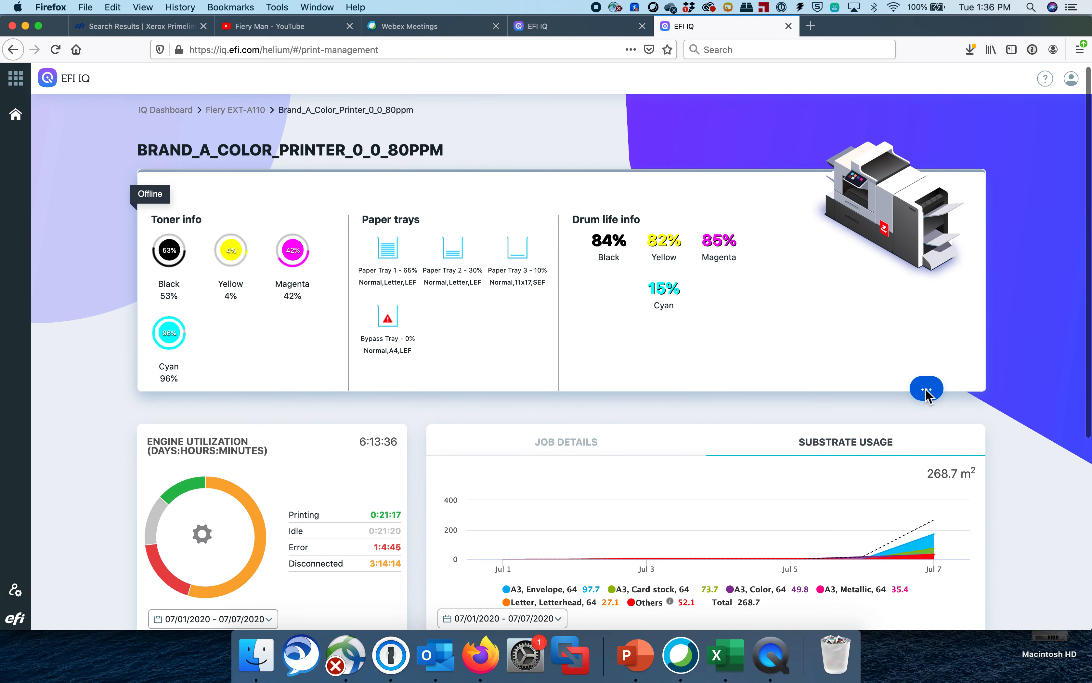
{"action": "left_click", "coordinate": [926, 389]}
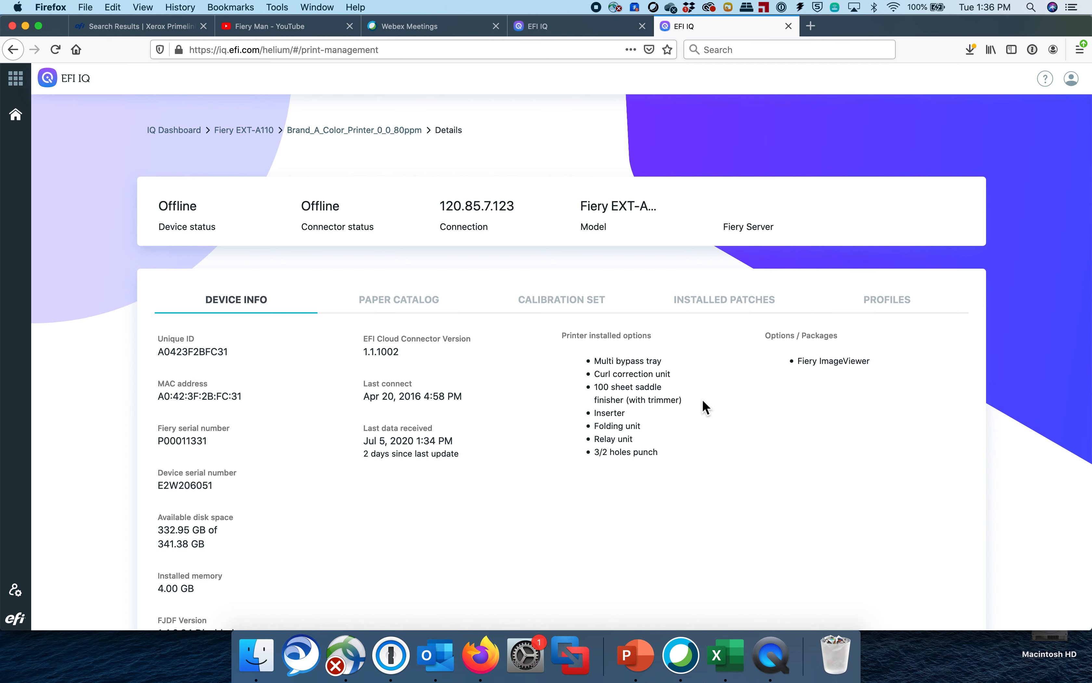
{"action": "mouse_move", "coordinate": [216, 423]}
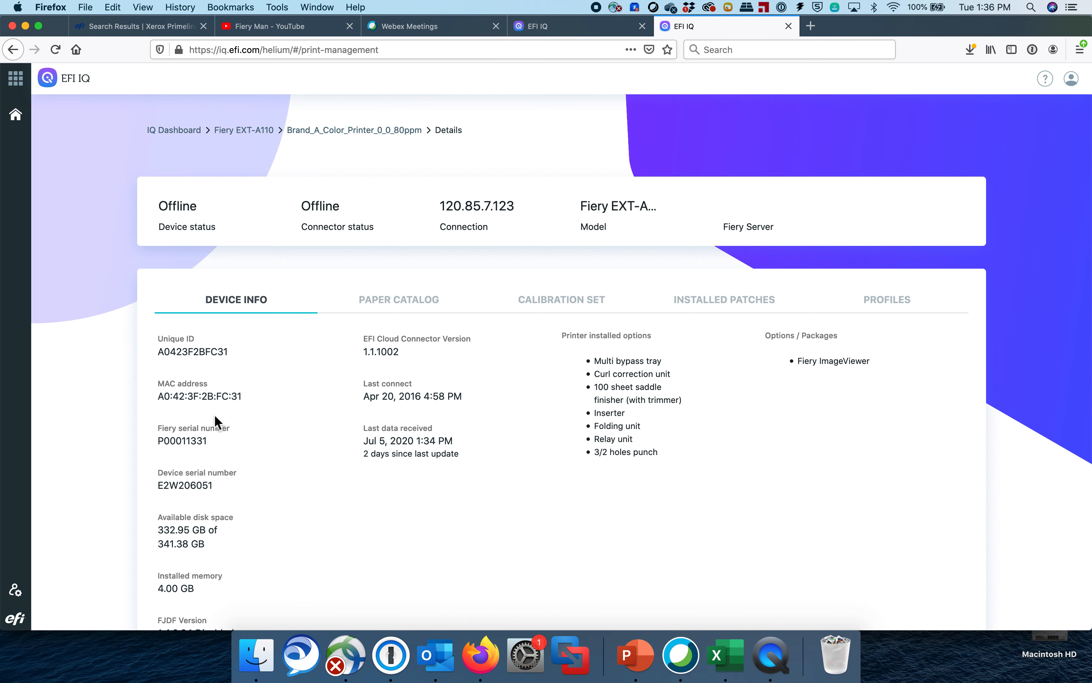
{"action": "scroll", "scroll_direction": "down", "scroll_amount": 3}
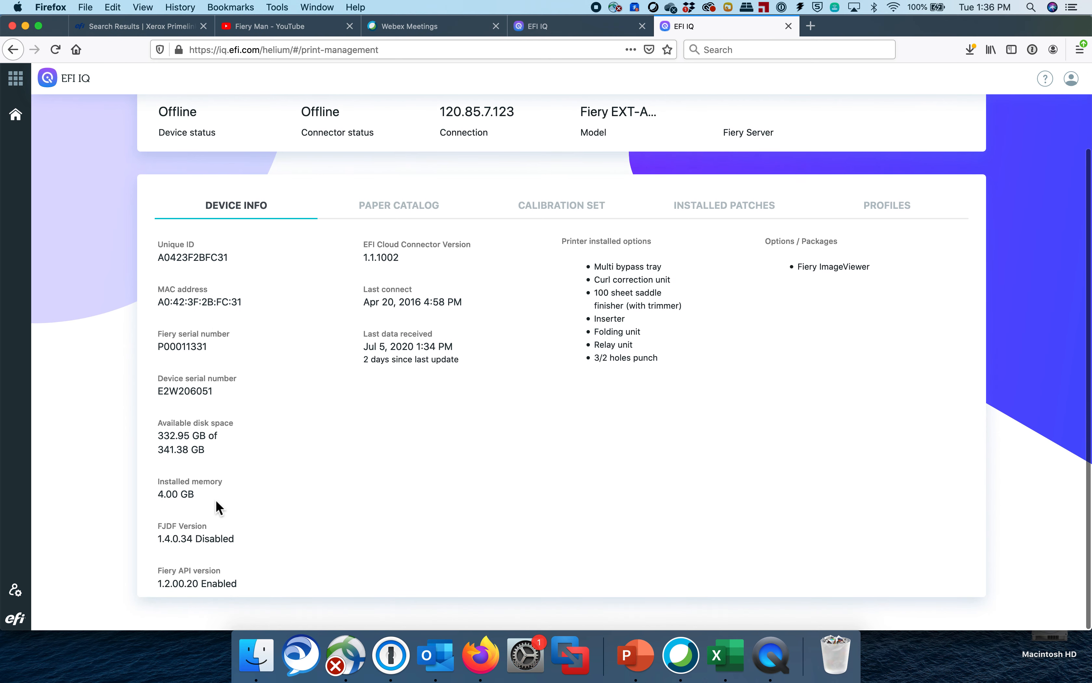
{"action": "scroll", "scroll_direction": "up", "scroll_amount": 3}
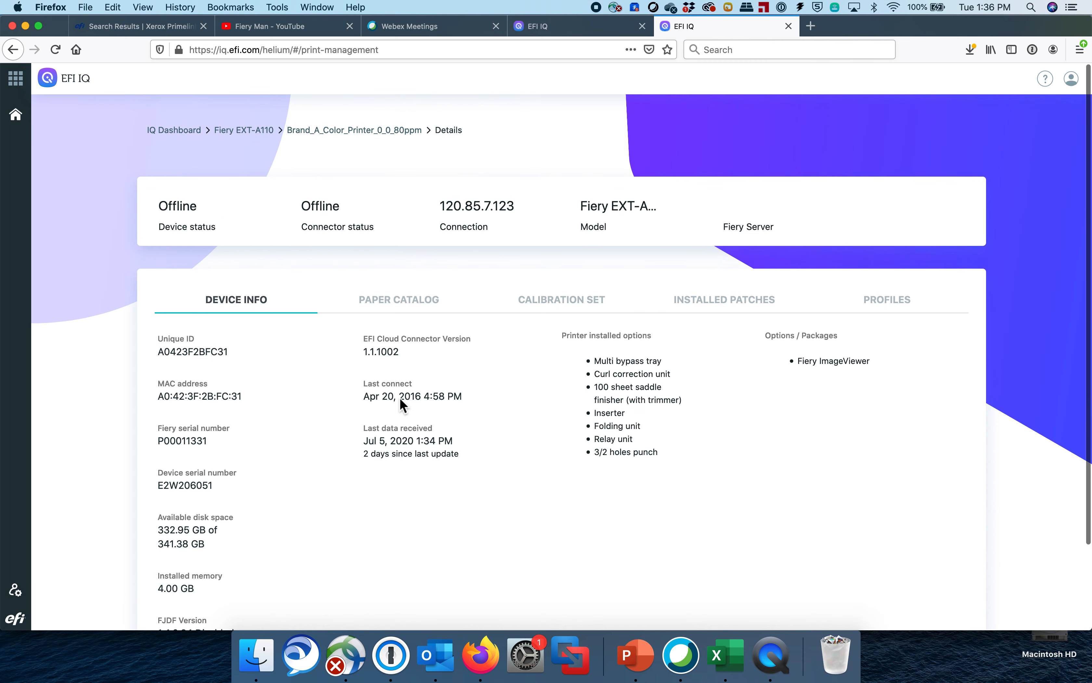
{"action": "mouse_move", "coordinate": [622, 368]}
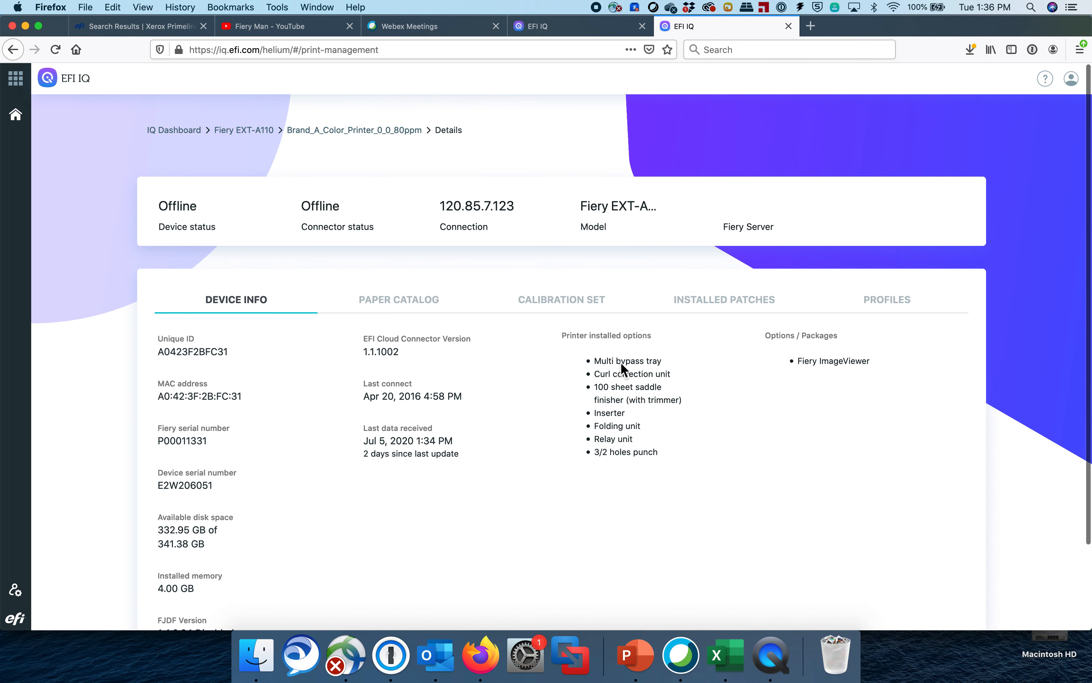
{"action": "mouse_move", "coordinate": [712, 418]}
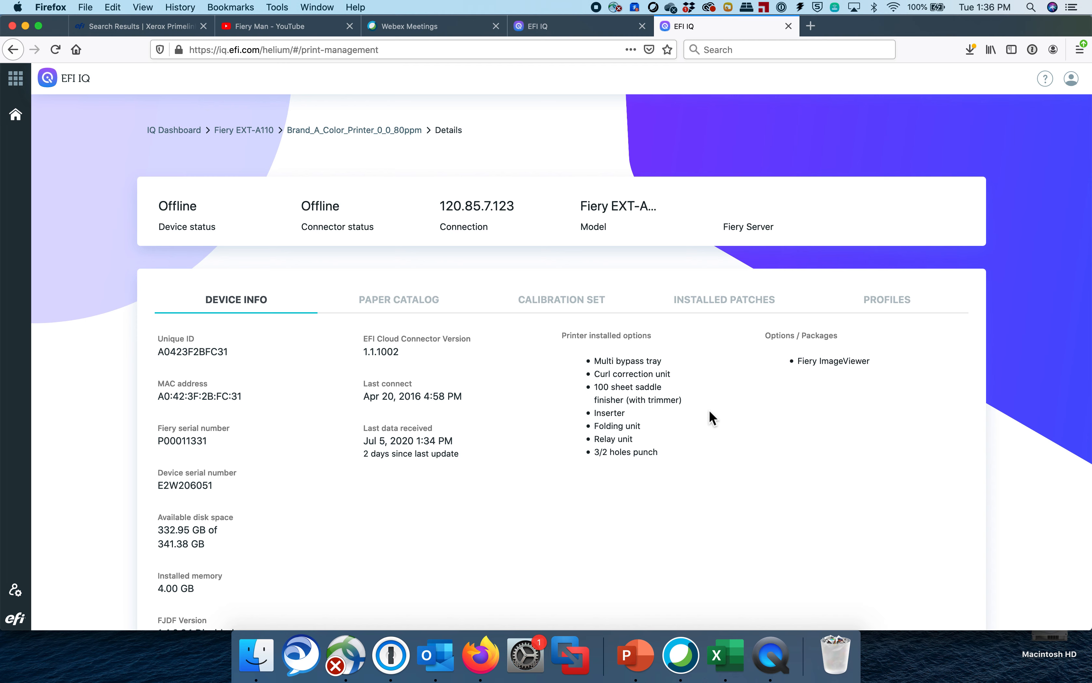
{"action": "mouse_move", "coordinate": [787, 360]}
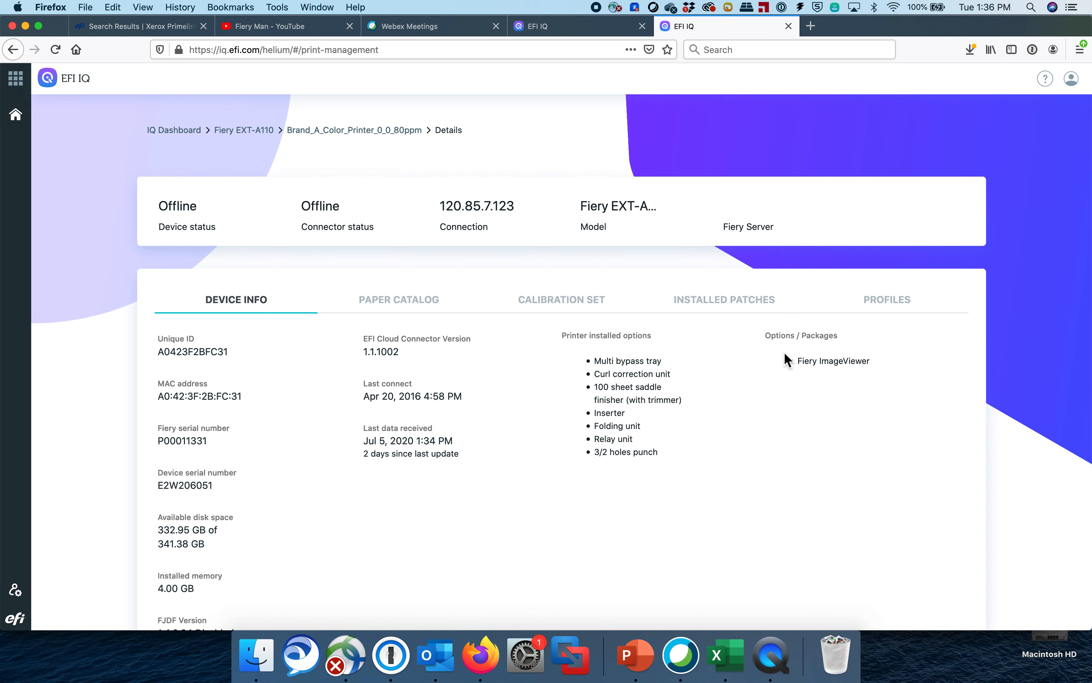
Step: Review the Paper Catalog, Calibration Set and Installed Patches tabs, ending on the Profiles list
{"action": "left_click", "coordinate": [398, 300]}
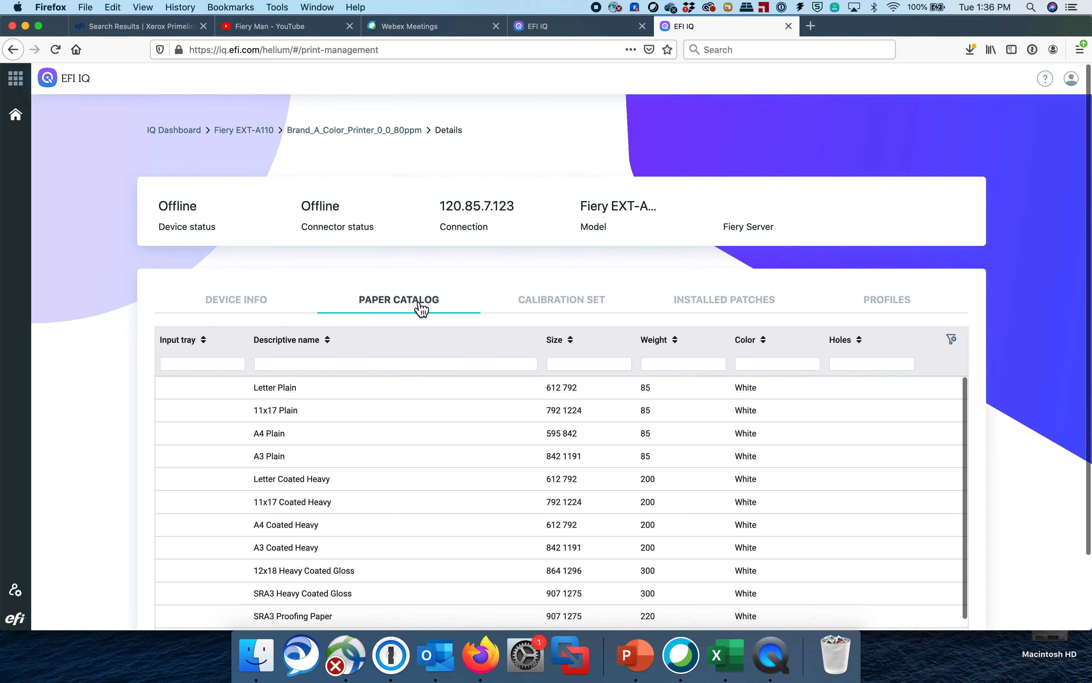
{"action": "left_click", "coordinate": [561, 299]}
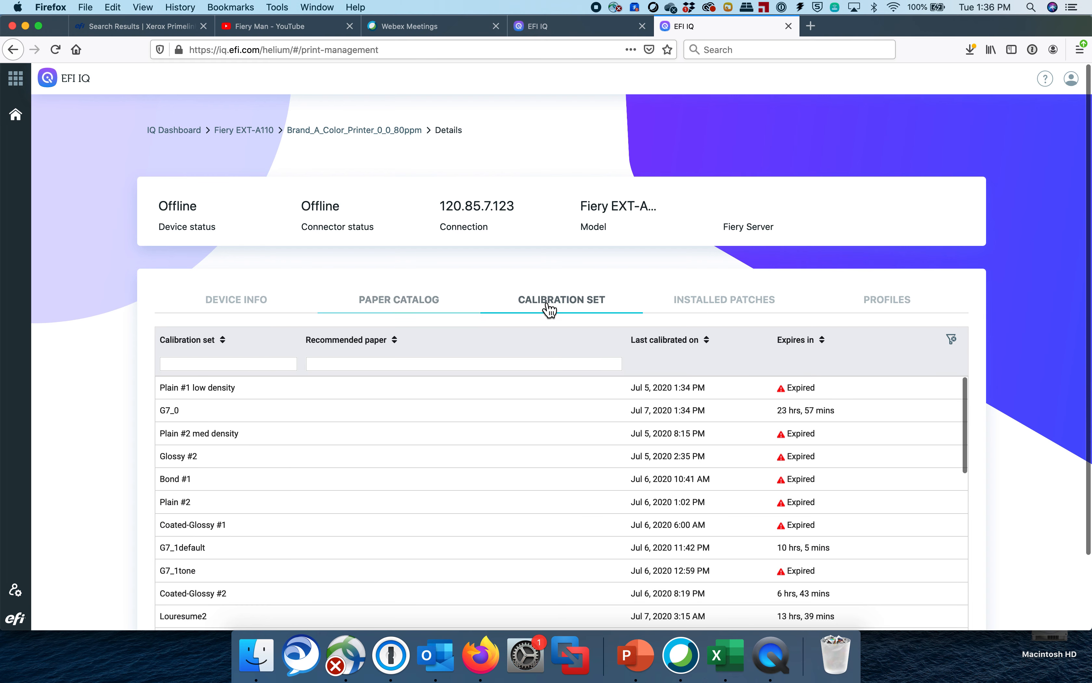
{"action": "left_click", "coordinate": [724, 300]}
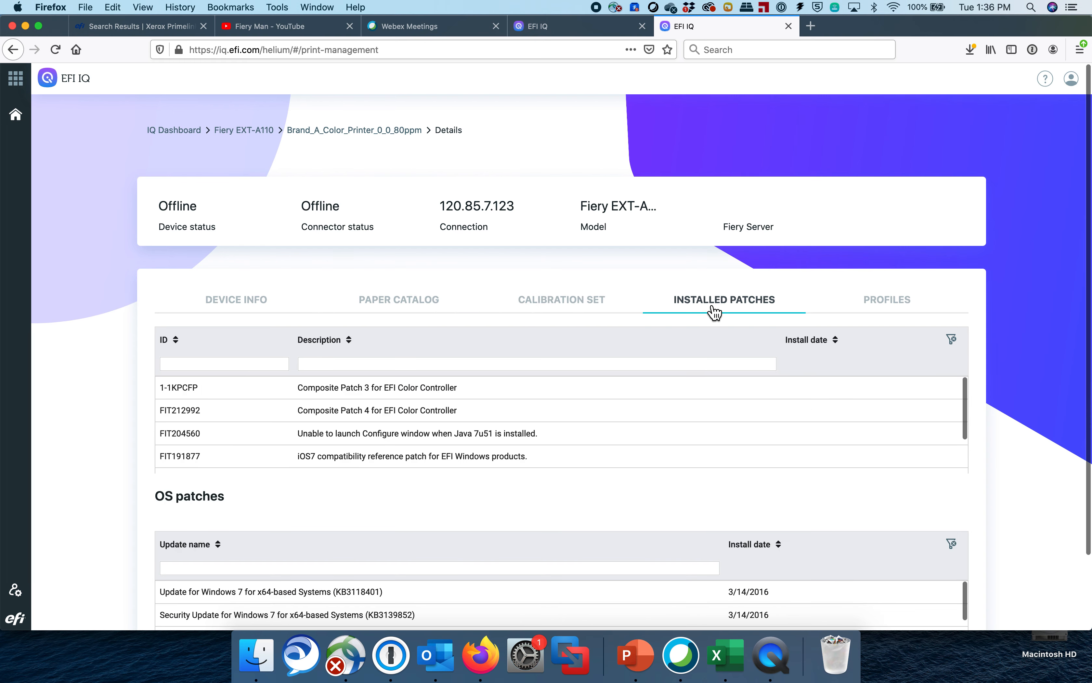
{"action": "left_click", "coordinate": [887, 300]}
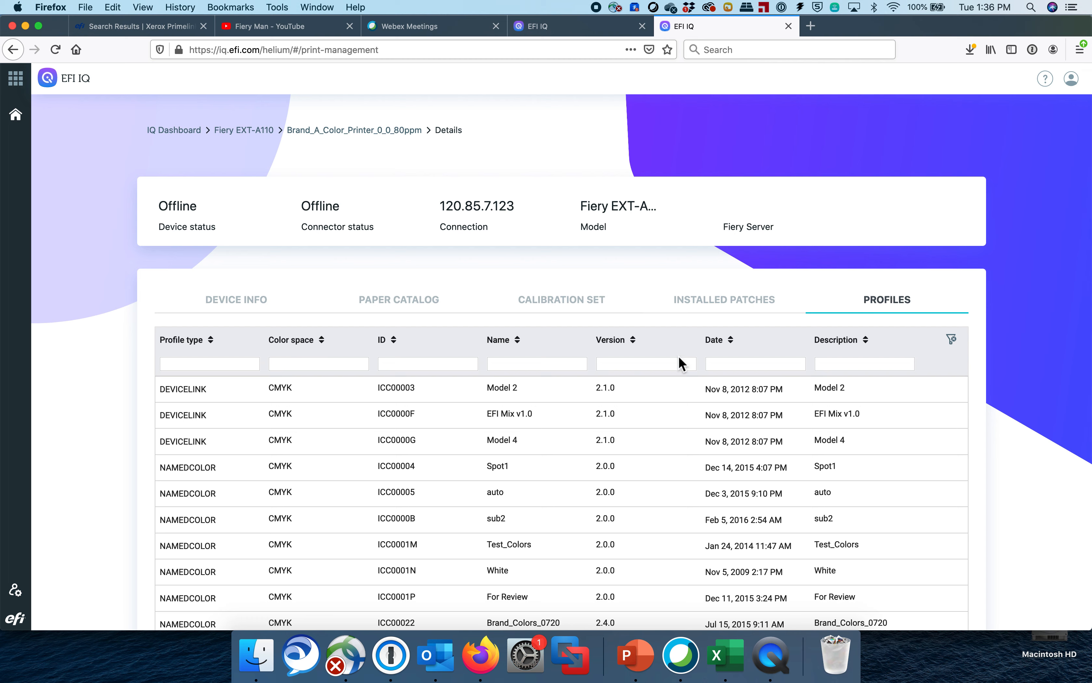
{"action": "mouse_move", "coordinate": [260, 206]}
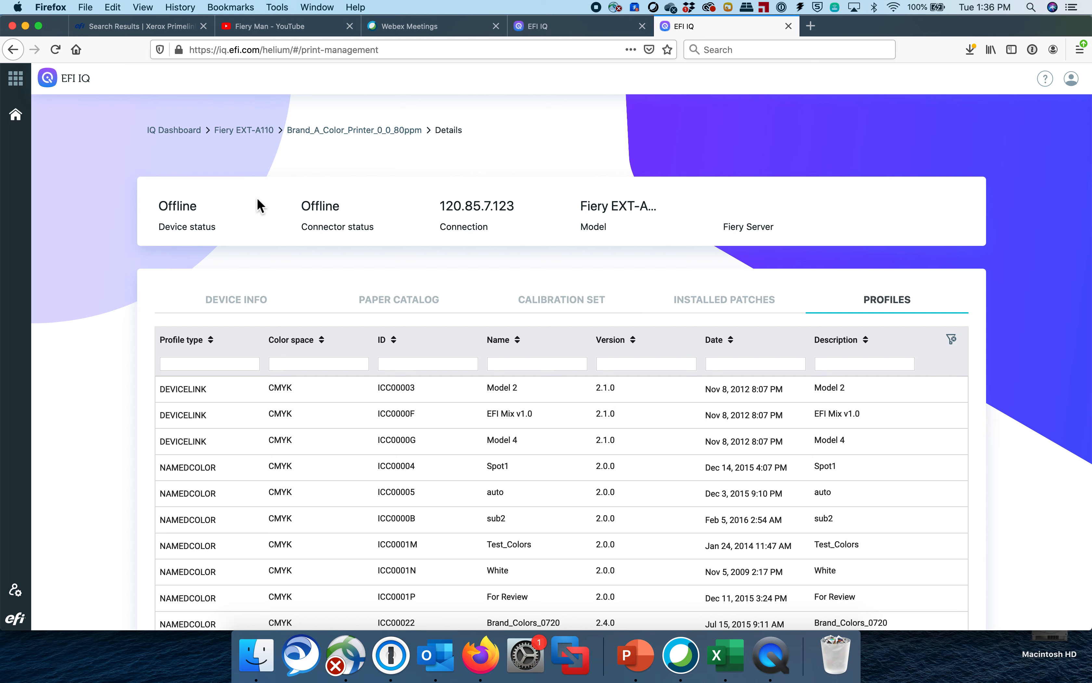
{"action": "left_click", "coordinate": [16, 78]}
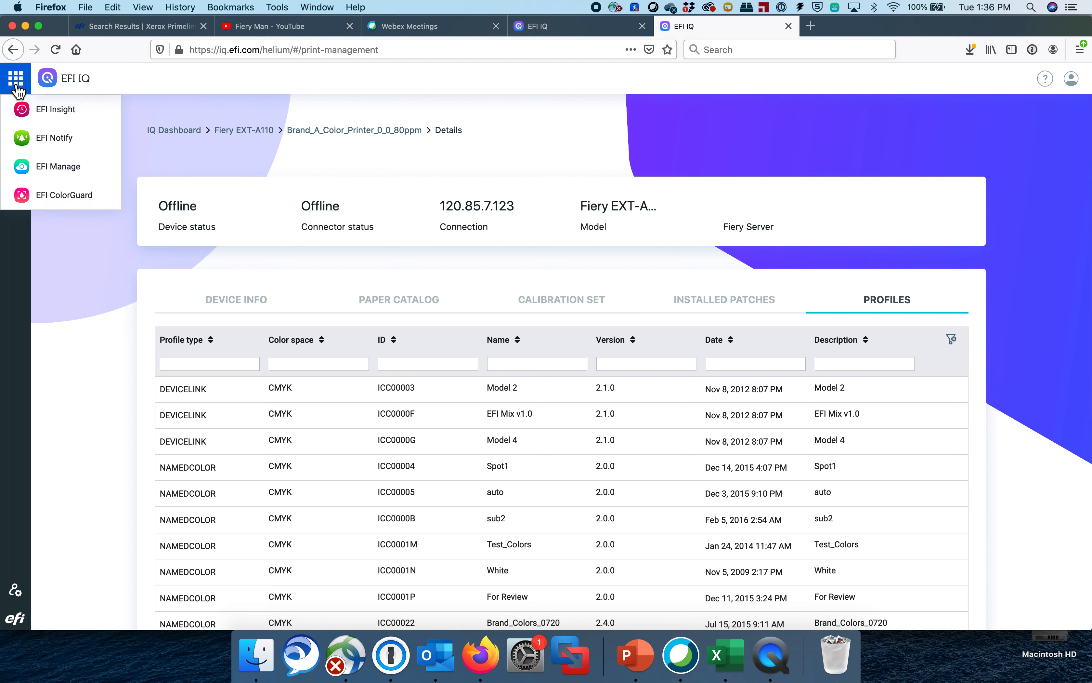
Step: Switch to EFI Insight's dashboard trend, then back to the IQ Dashboard via the app switcher
{"action": "left_click", "coordinate": [56, 109]}
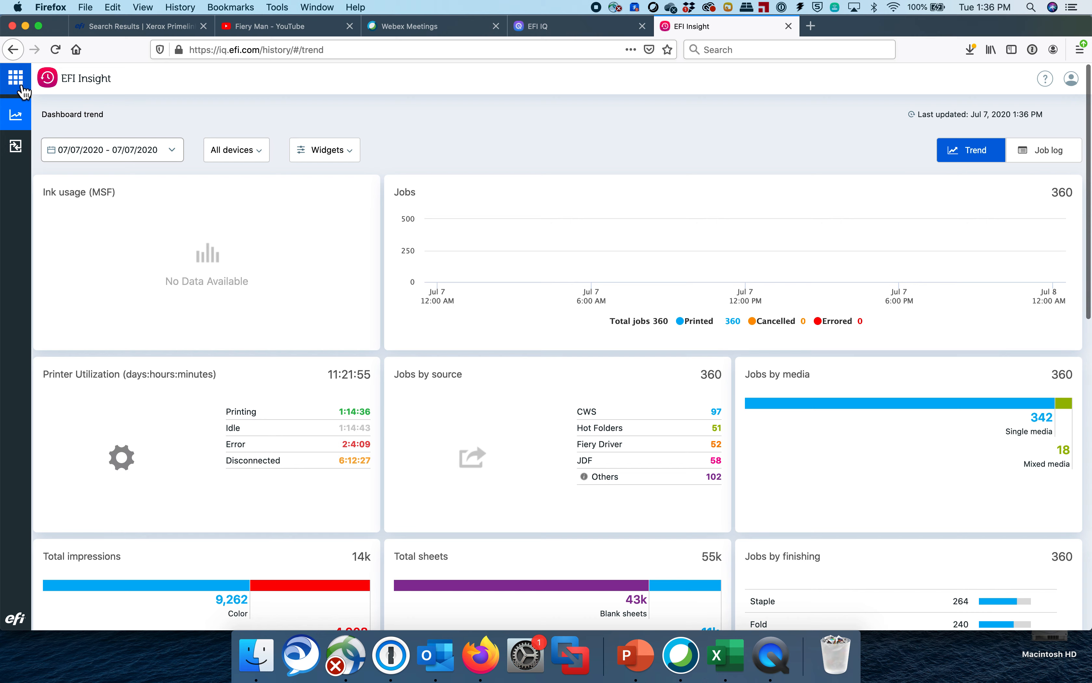
{"action": "left_click", "coordinate": [16, 78]}
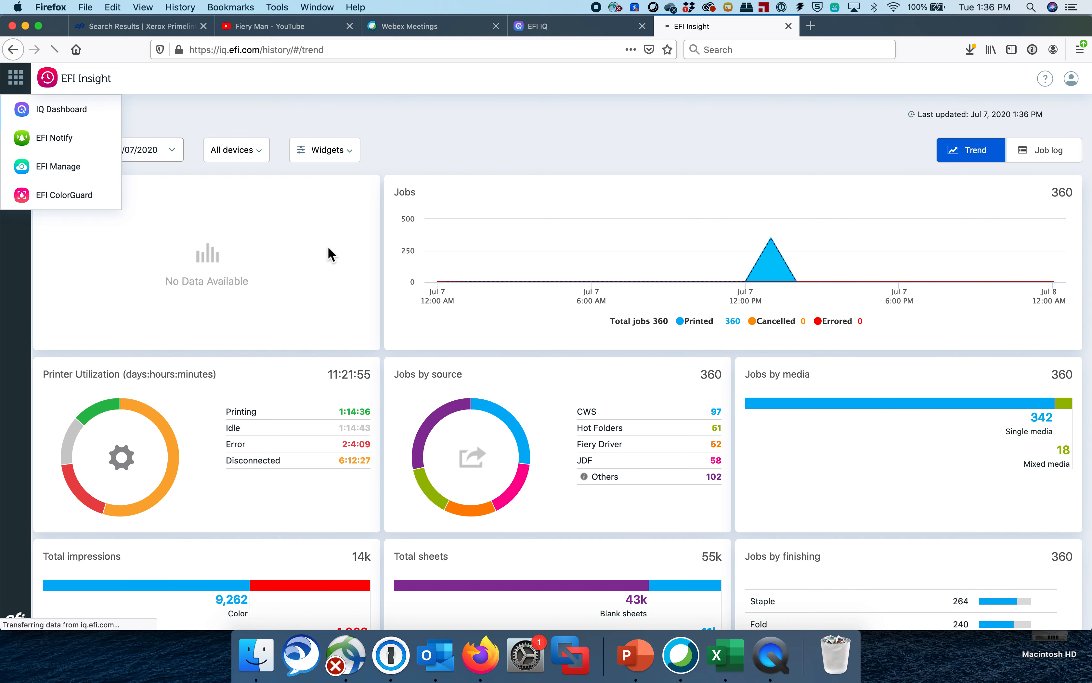
{"action": "left_click", "coordinate": [62, 110]}
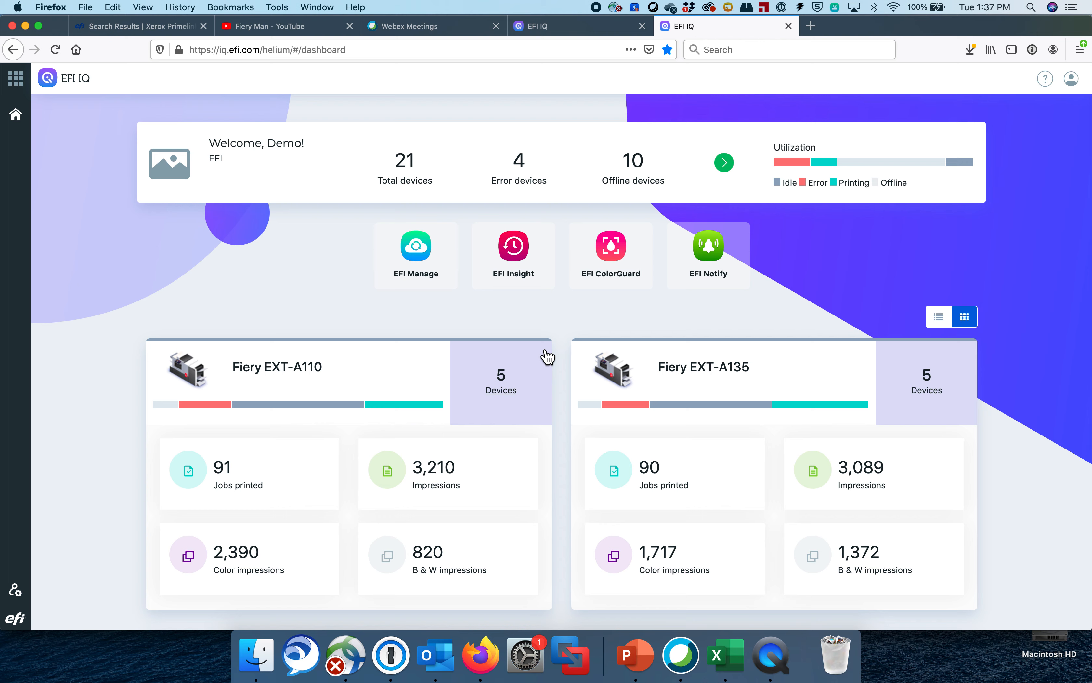
{"action": "mouse_move", "coordinate": [709, 255]}
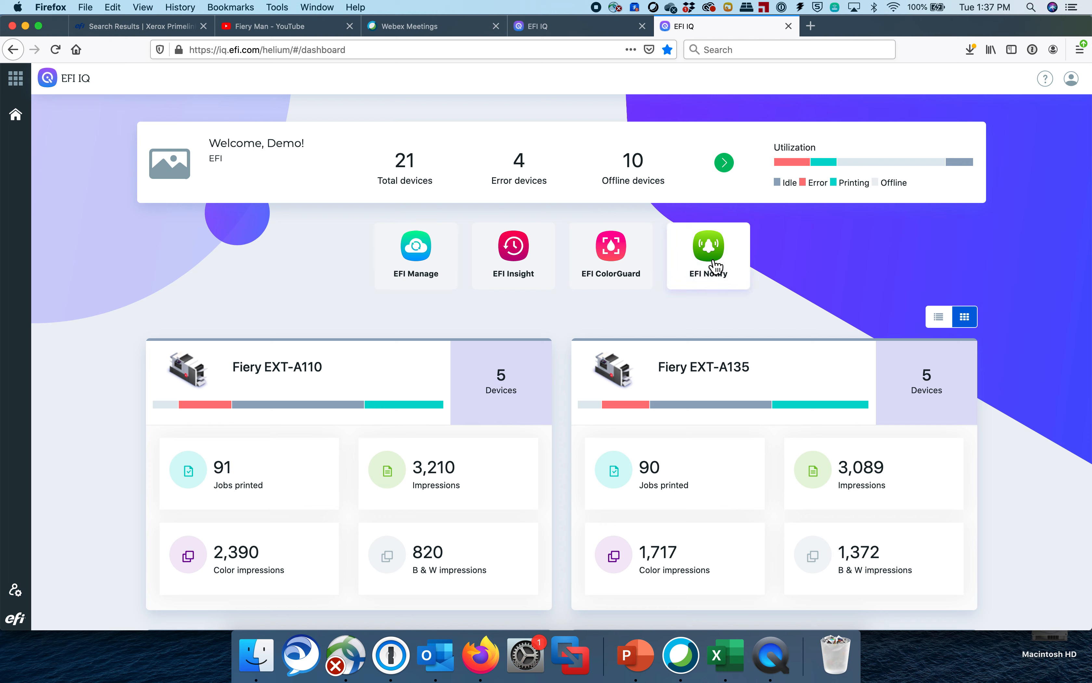
{"action": "mouse_move", "coordinate": [514, 255]}
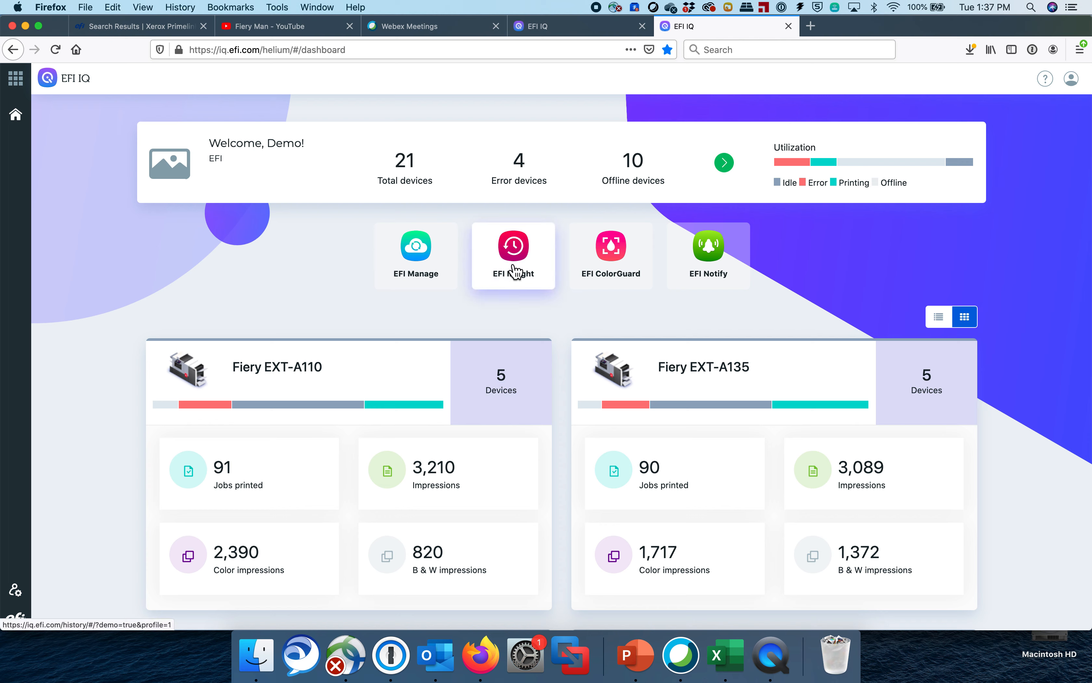
{"action": "mouse_move", "coordinate": [513, 313]}
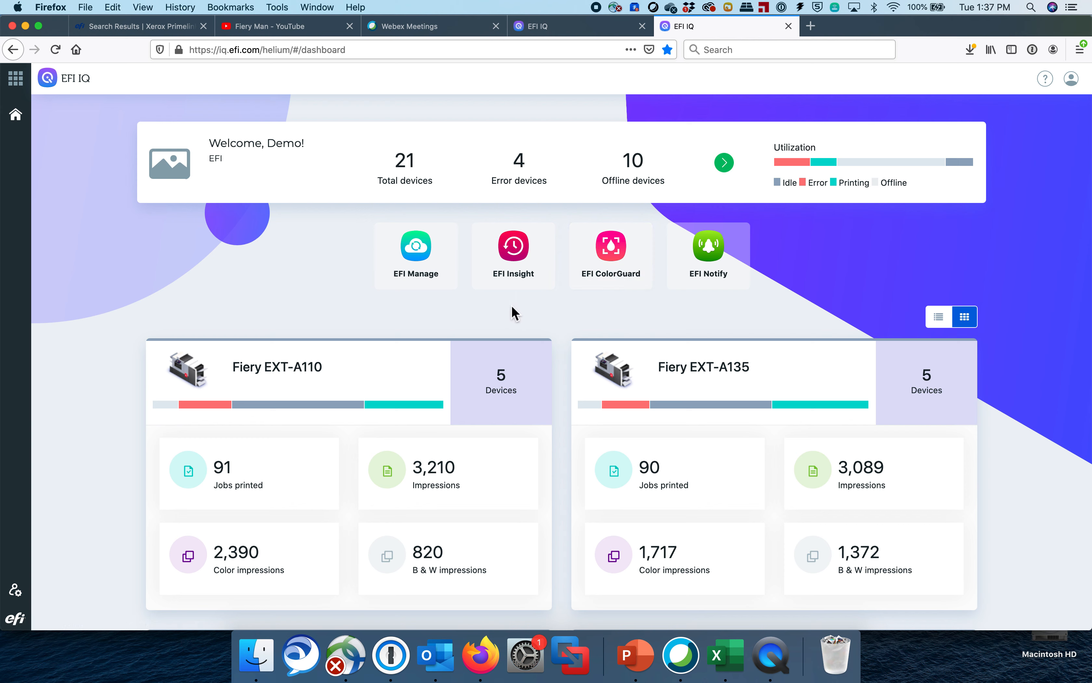
{"action": "mouse_move", "coordinate": [508, 338]}
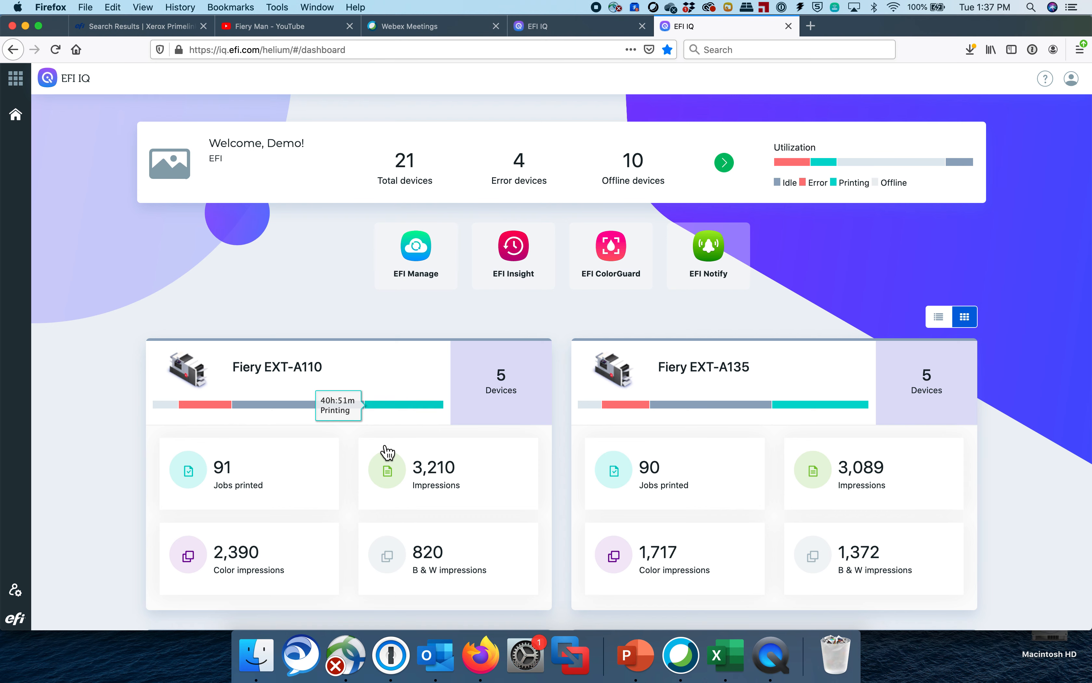
{"action": "mouse_move", "coordinate": [506, 300]}
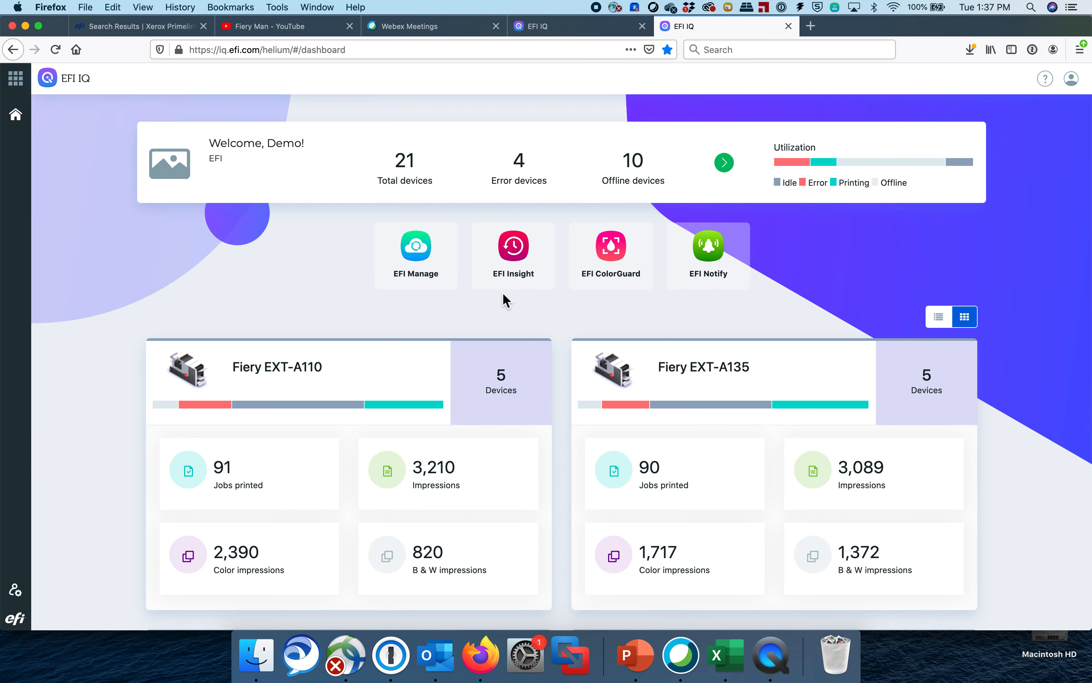
Step: Open EFI Insight from its tile on the IQ Dashboard
{"action": "left_click", "coordinate": [513, 247]}
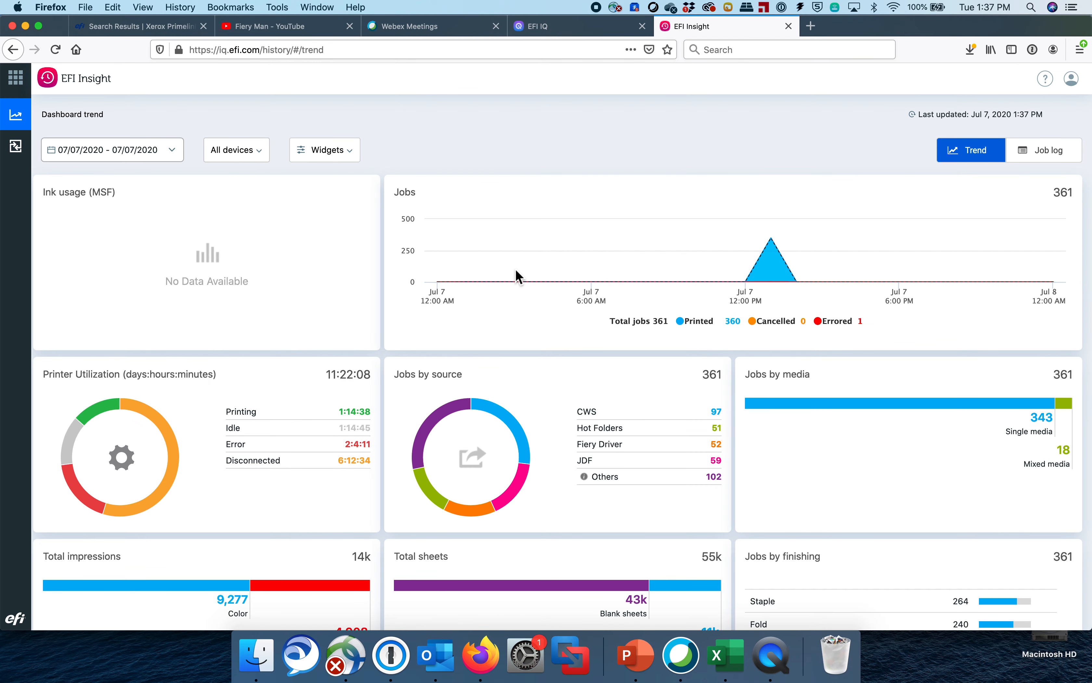
Step: Set the trend range to 07/01–07/07/2020 and filter to the Collections device groups
{"action": "left_click", "coordinate": [111, 149]}
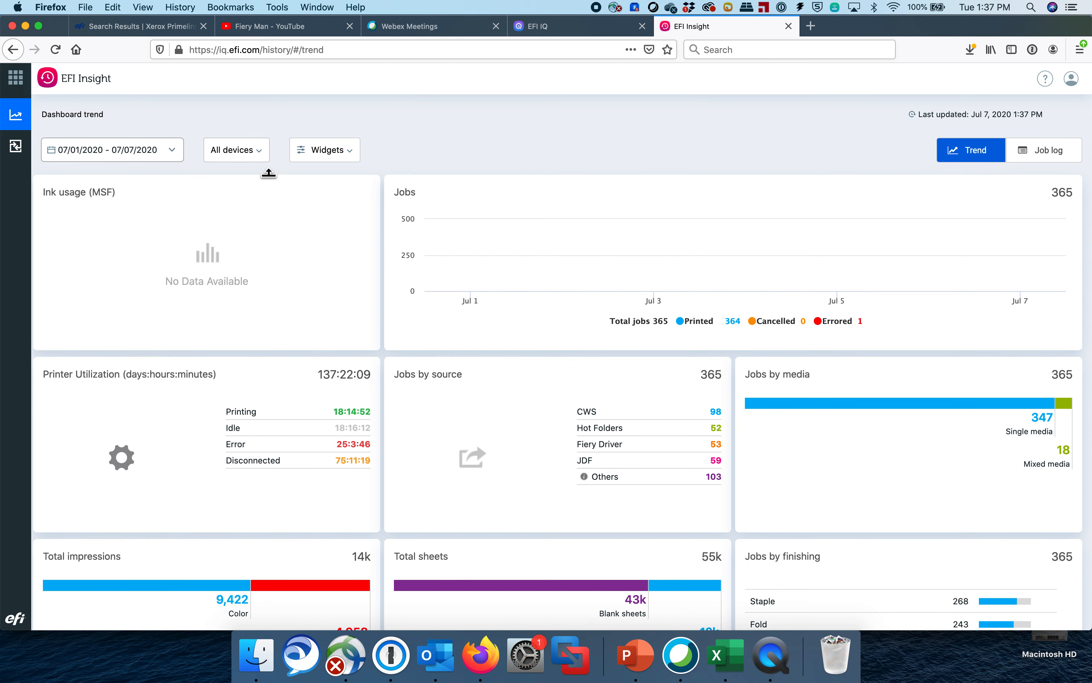
{"action": "left_click", "coordinate": [236, 150]}
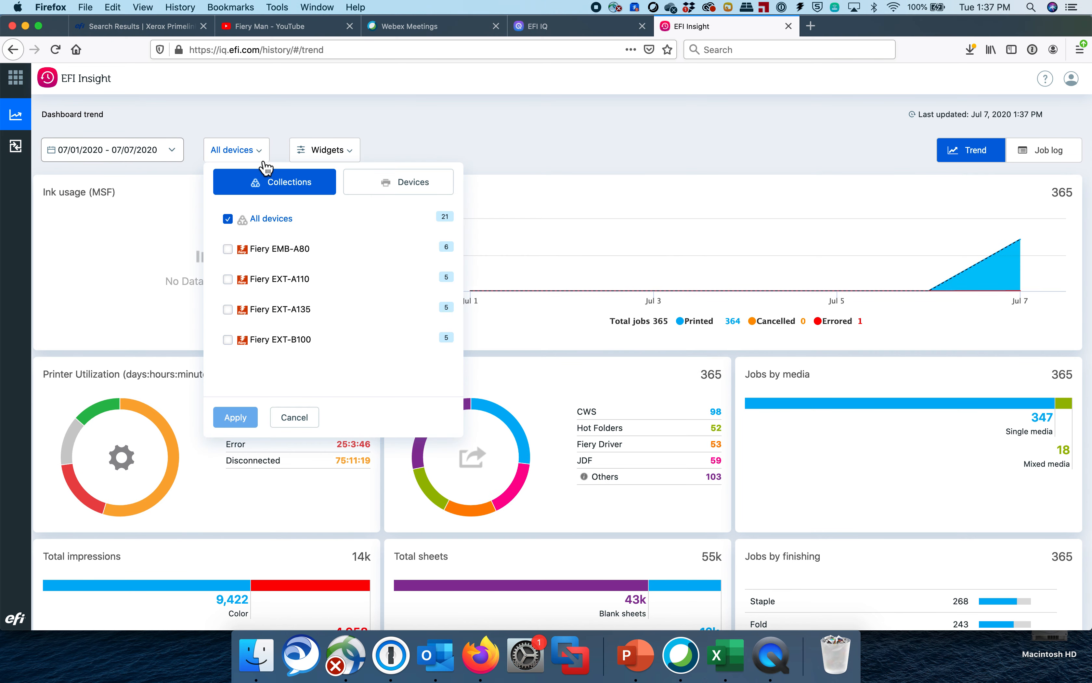
{"action": "left_click", "coordinate": [227, 279]}
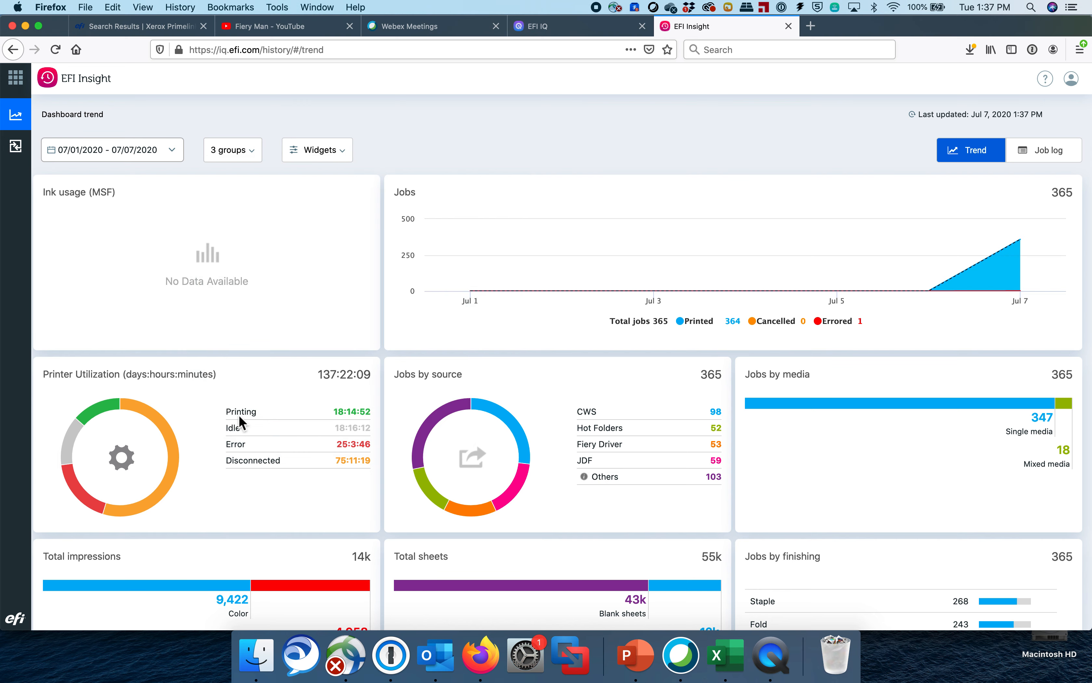
{"action": "mouse_move", "coordinate": [320, 245]}
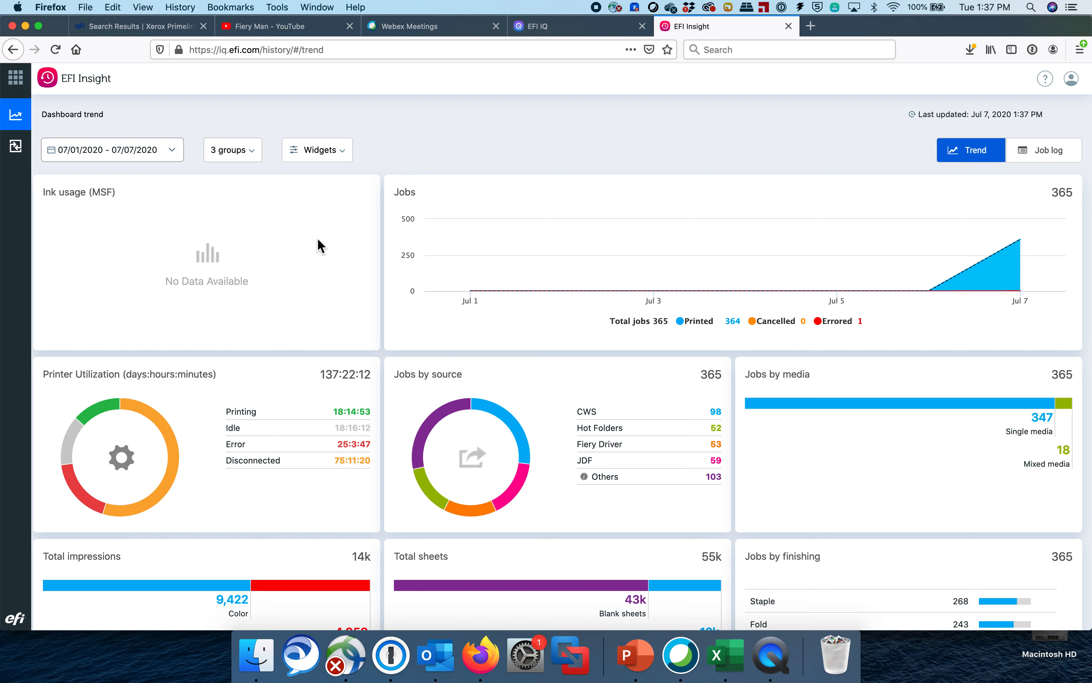
Step: Untick Ink usage (MSF) in the Widgets list and apply the change
{"action": "left_click", "coordinate": [316, 149]}
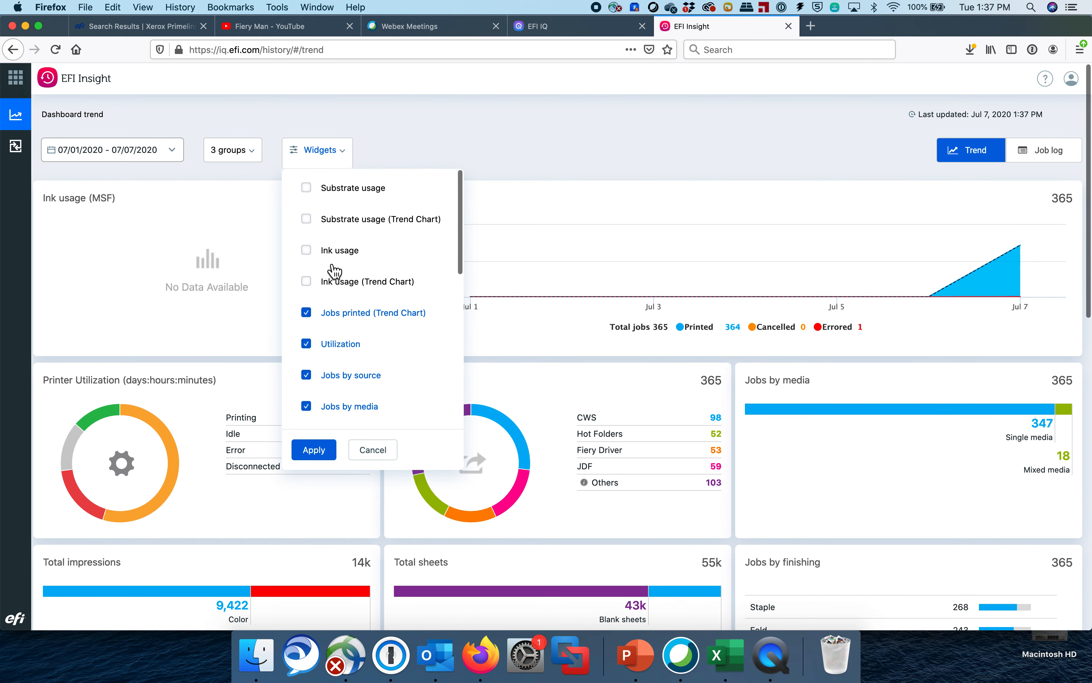
{"action": "scroll", "scroll_direction": "down", "scroll_amount": 3}
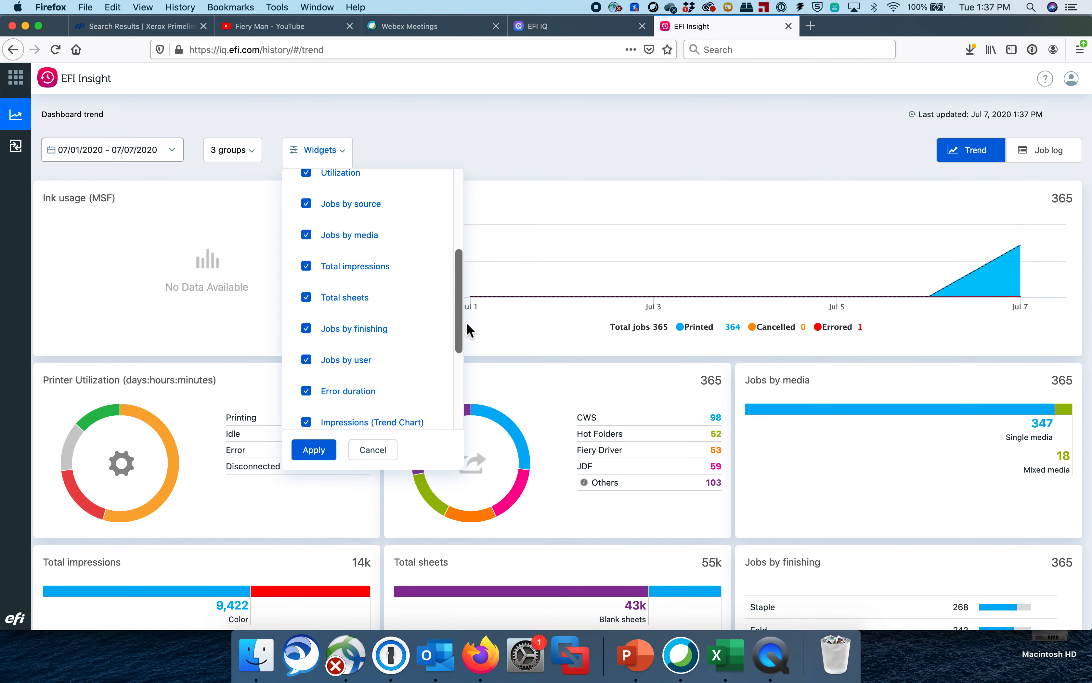
{"action": "scroll", "scroll_direction": "down", "scroll_amount": 3}
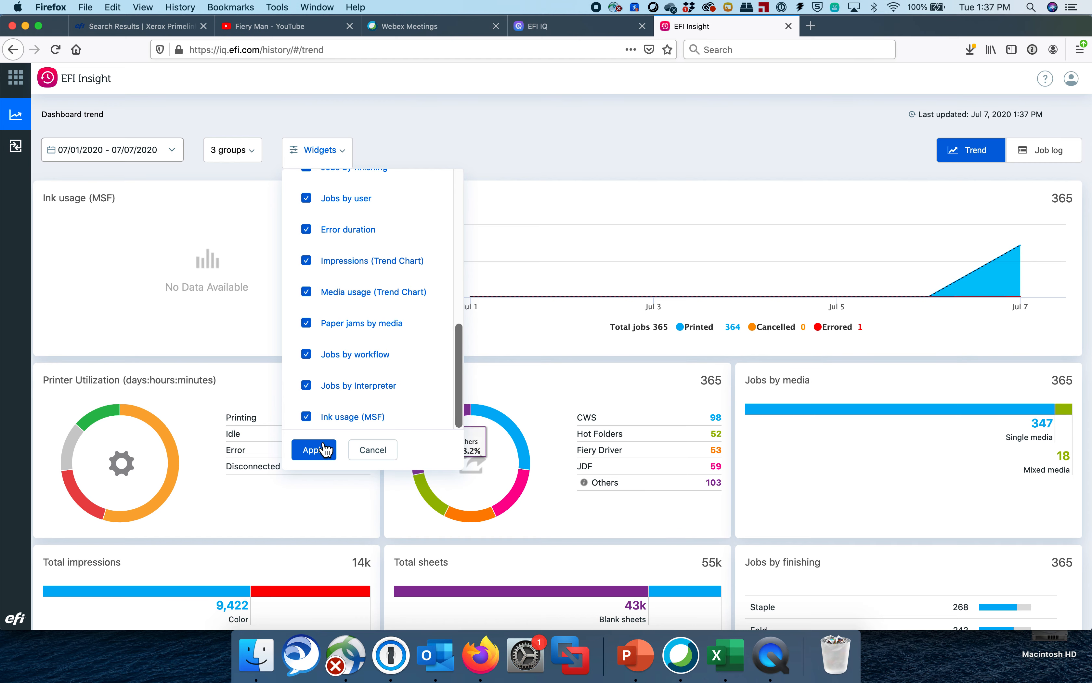
{"action": "left_click", "coordinate": [314, 449]}
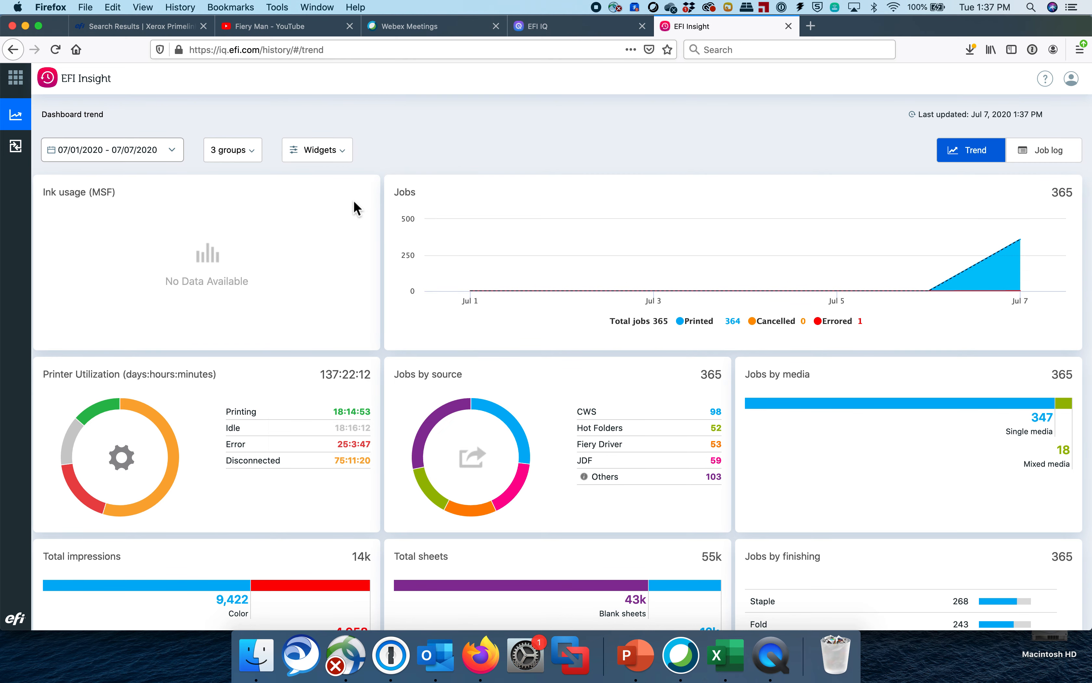
{"action": "left_click", "coordinate": [317, 150]}
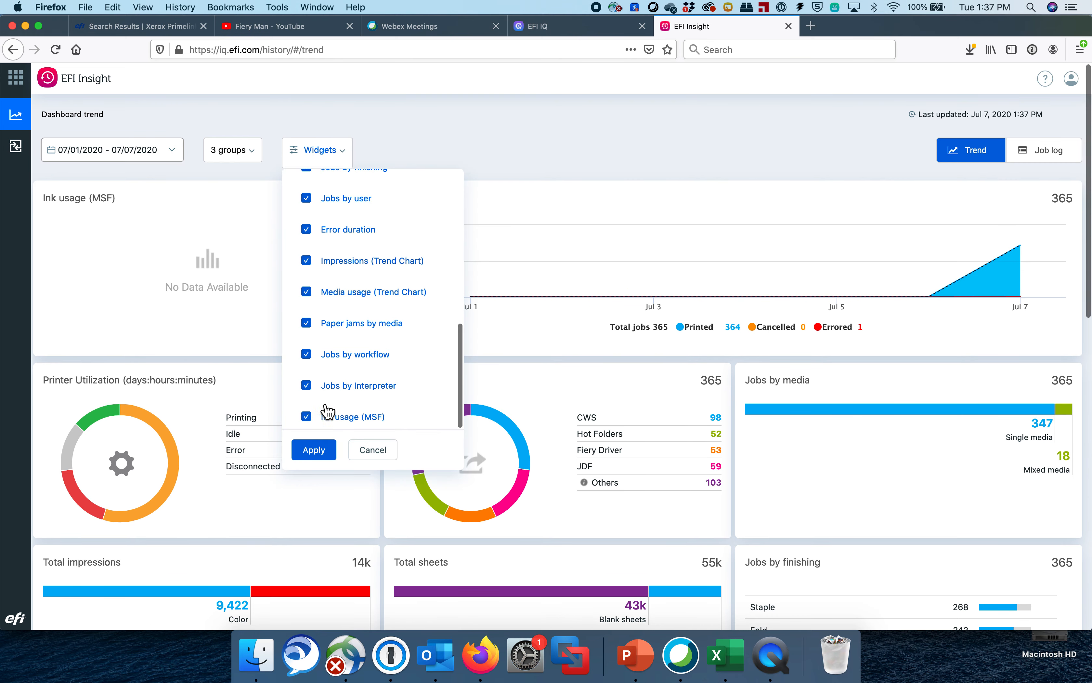
{"action": "left_click", "coordinate": [313, 449]}
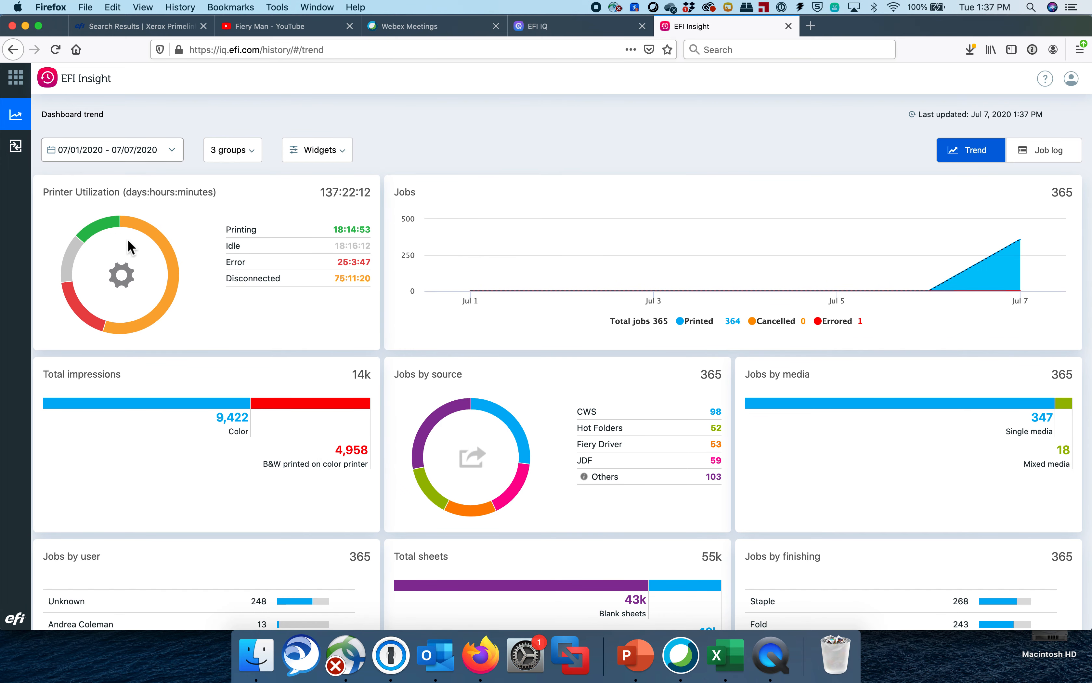
{"action": "mouse_move", "coordinate": [730, 257]}
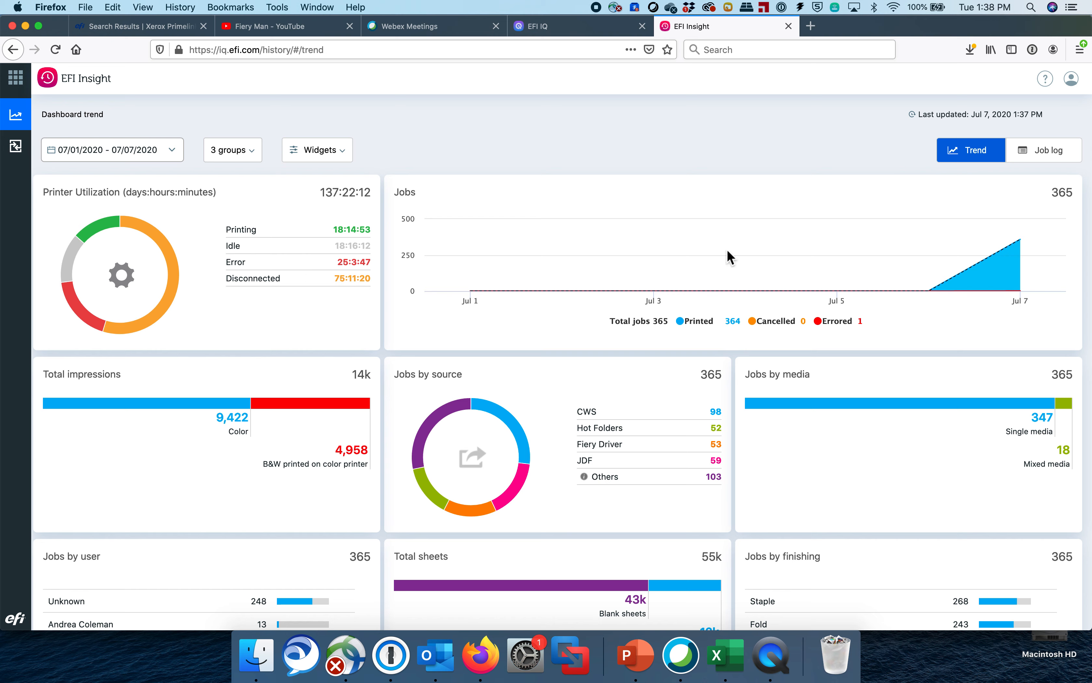
{"action": "mouse_move", "coordinate": [534, 285]}
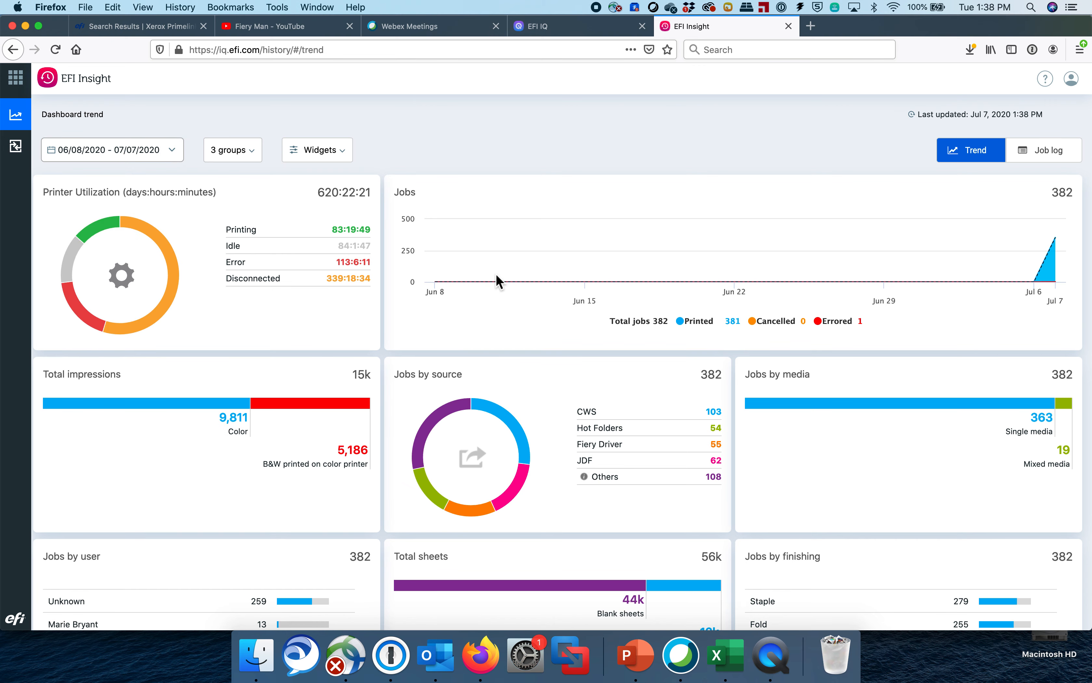
{"action": "left_click", "coordinate": [111, 149]}
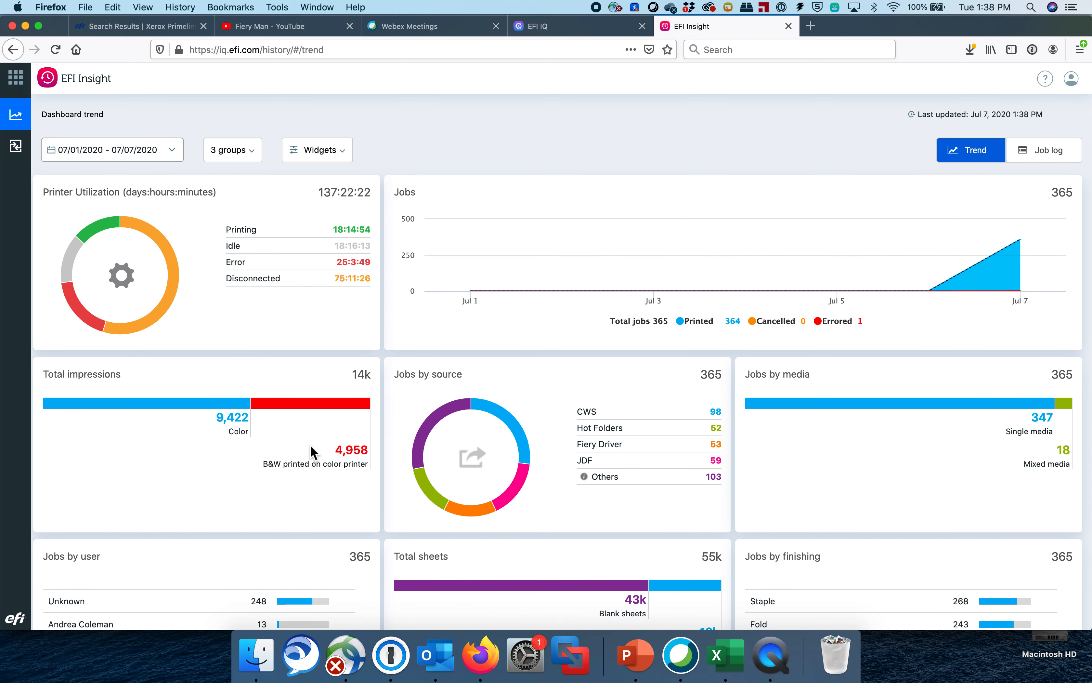
{"action": "mouse_move", "coordinate": [525, 434]}
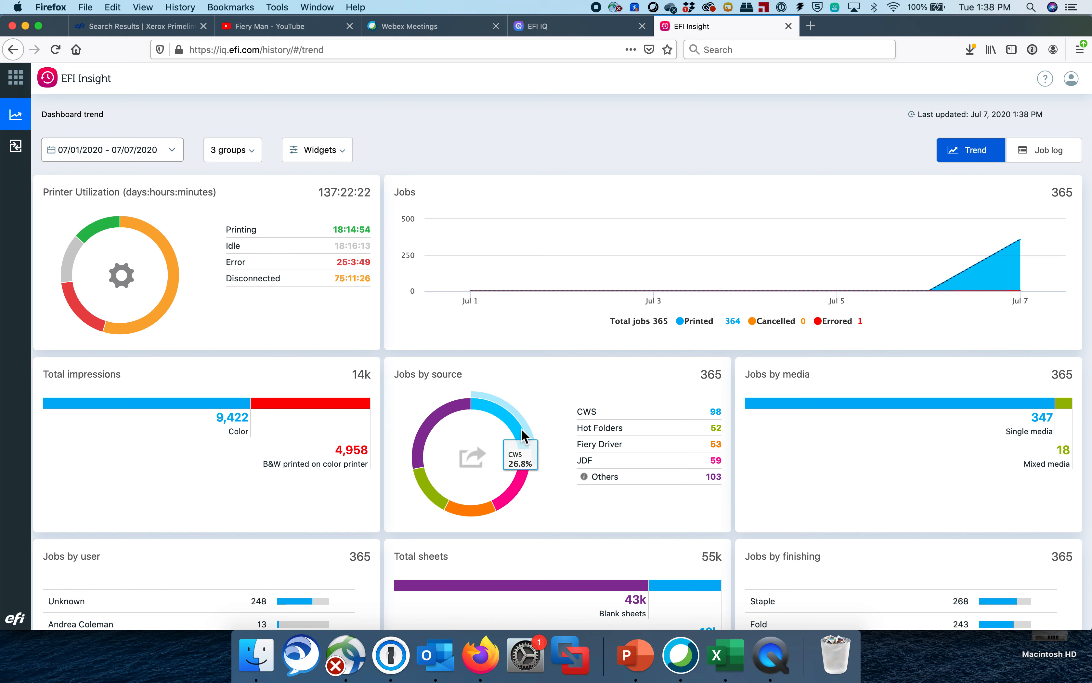
{"action": "mouse_move", "coordinate": [629, 418]}
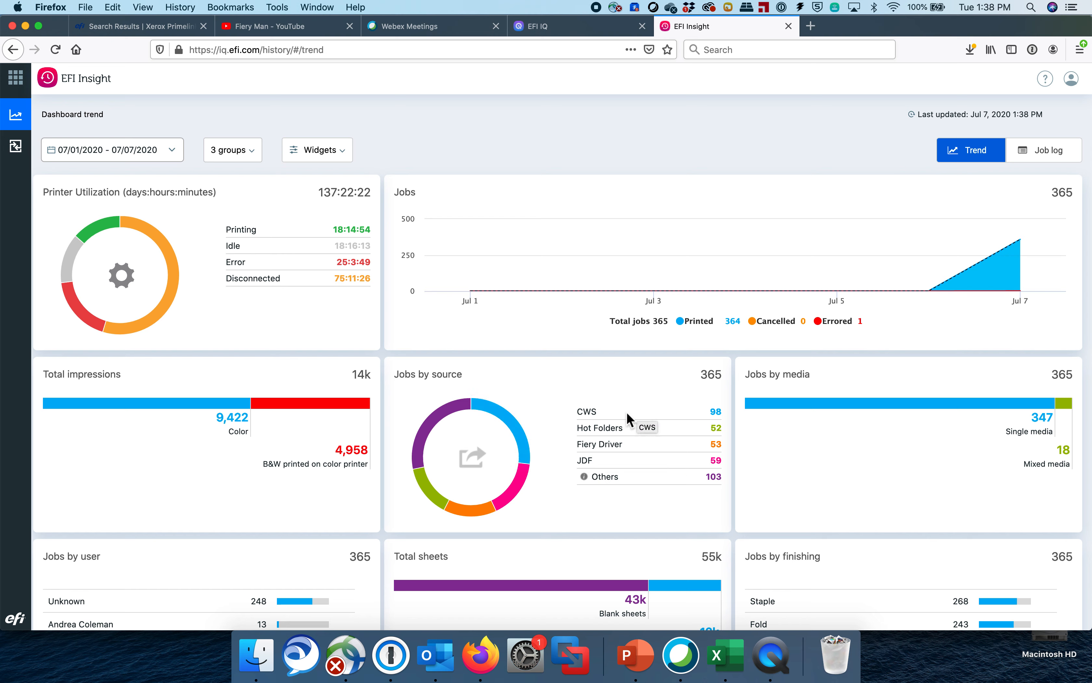
{"action": "mouse_move", "coordinate": [601, 457]}
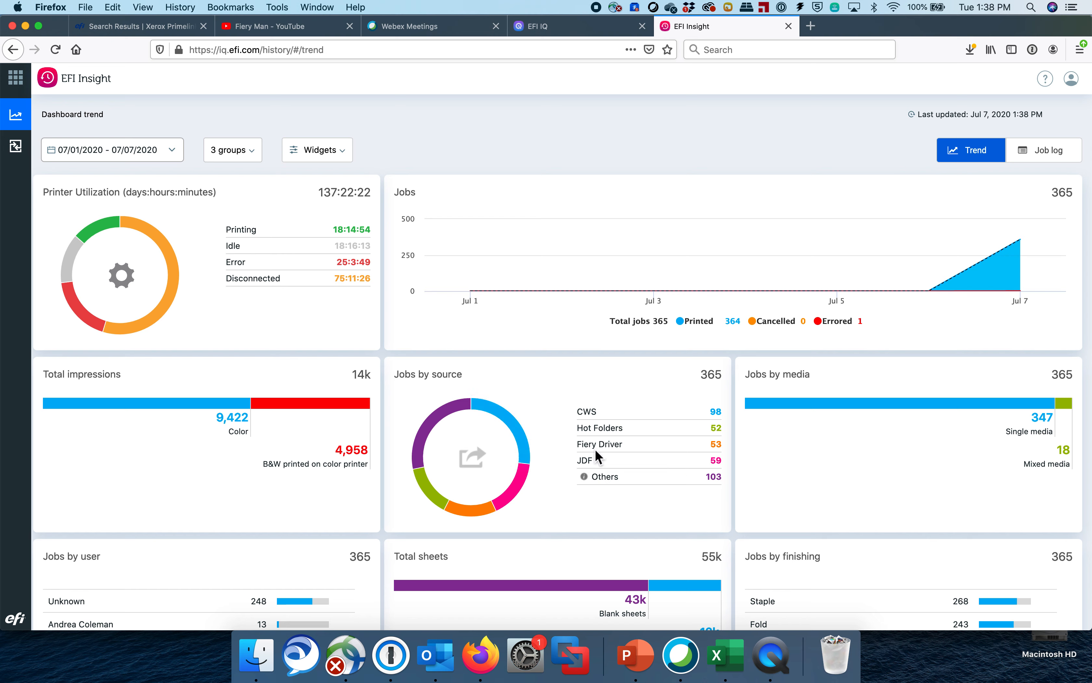
{"action": "mouse_move", "coordinate": [813, 475]}
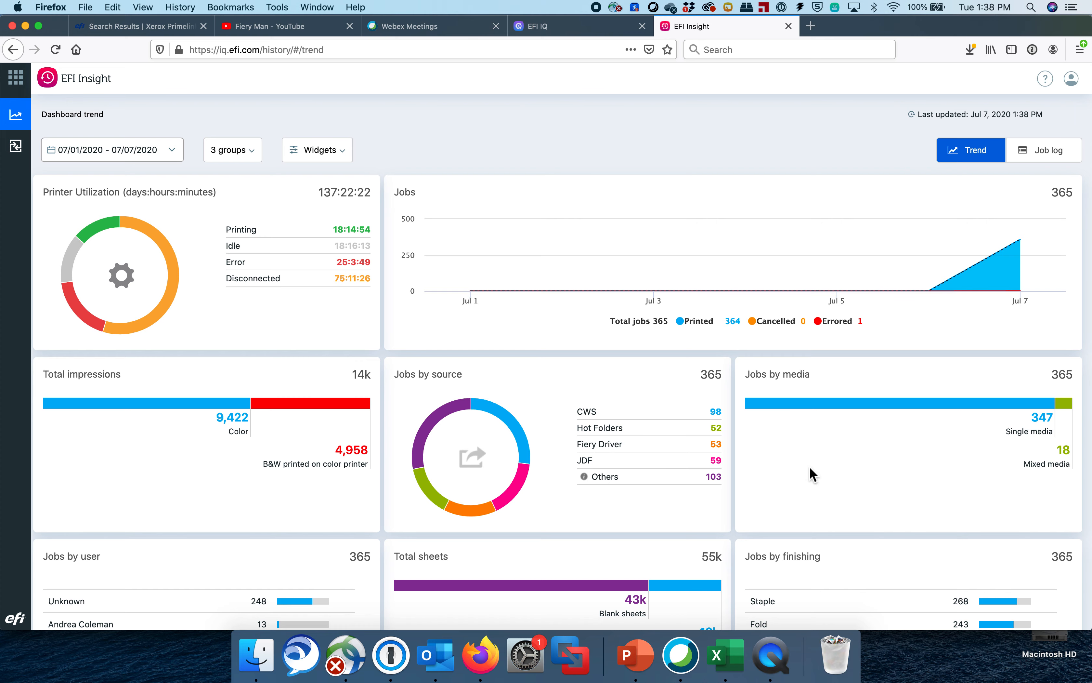
{"action": "scroll", "scroll_direction": "down", "scroll_amount": 3}
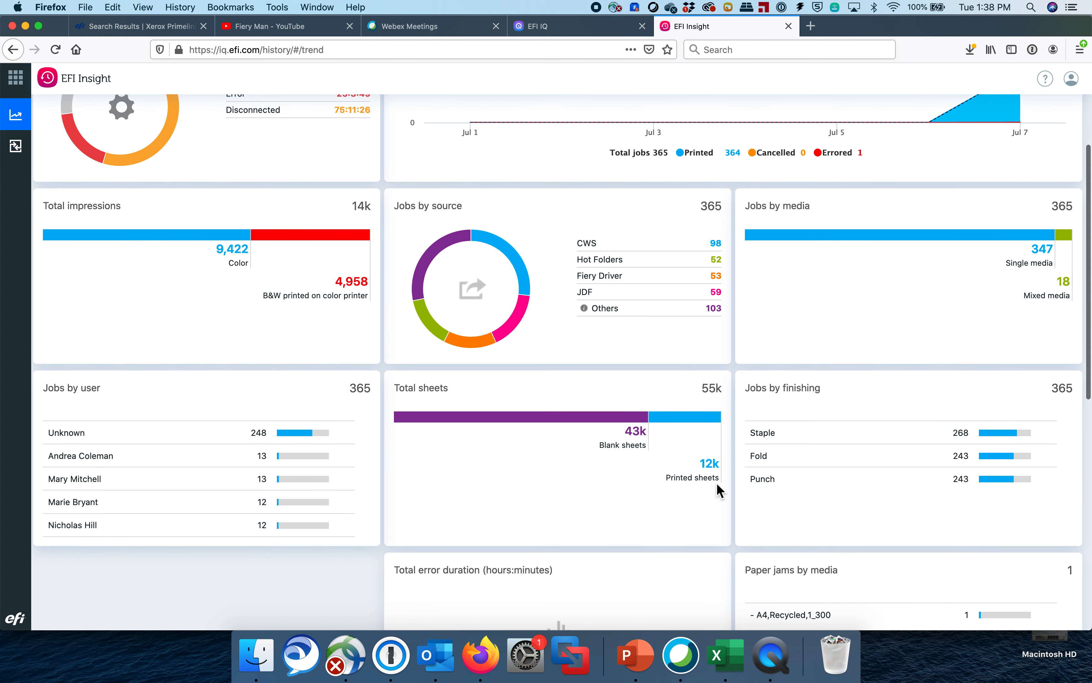
{"action": "mouse_move", "coordinate": [155, 477]}
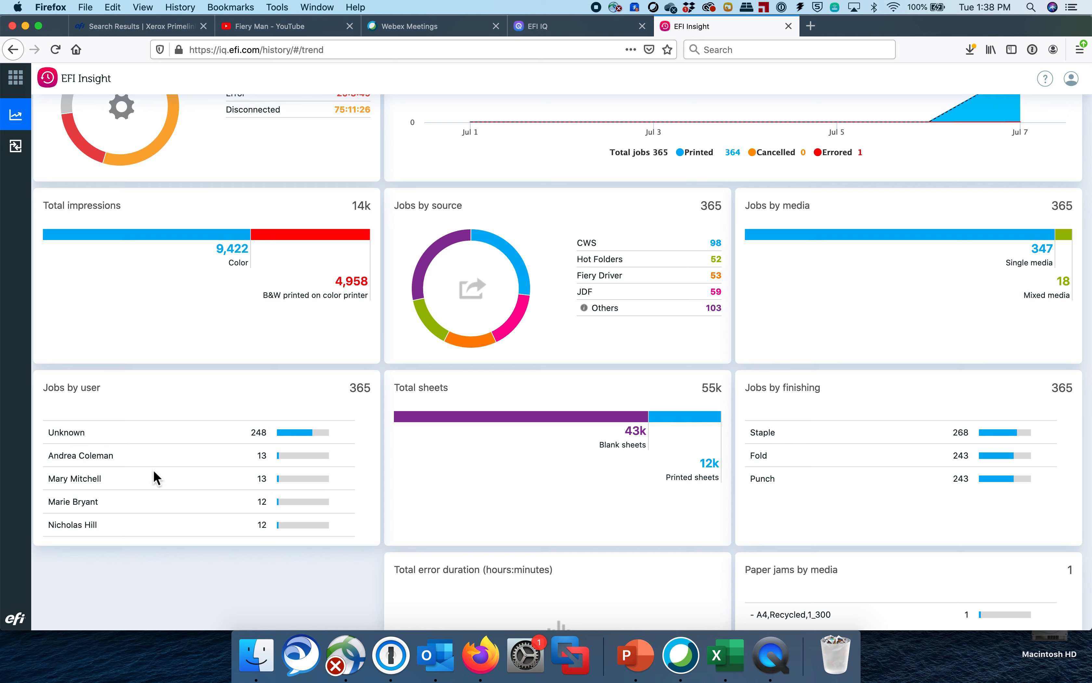
{"action": "mouse_move", "coordinate": [263, 477]}
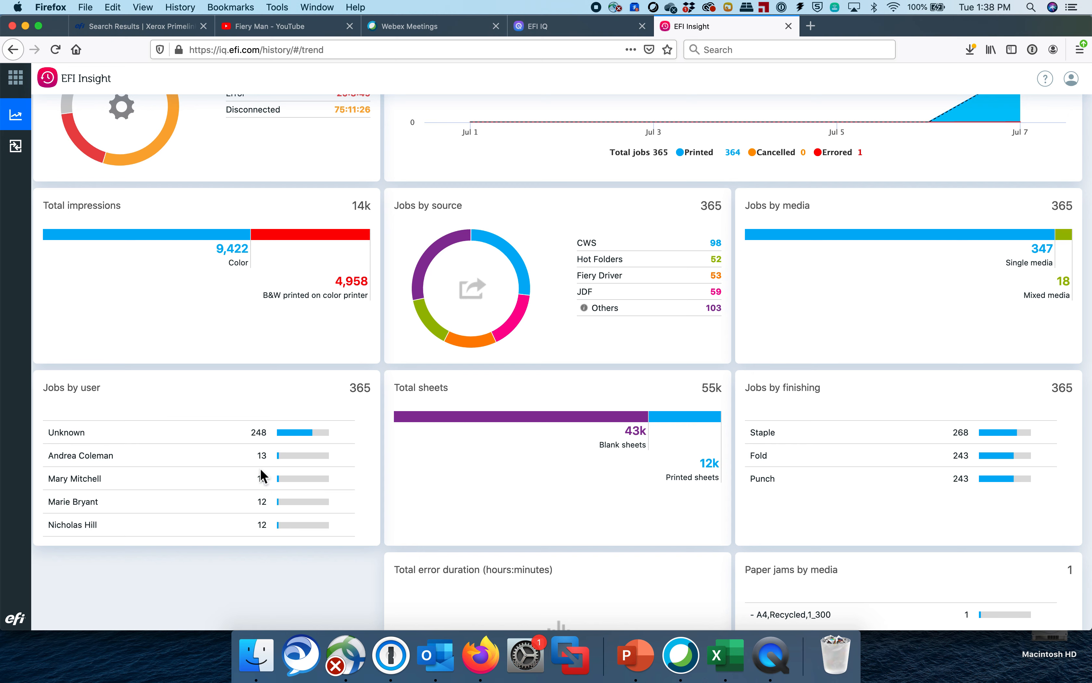
{"action": "mouse_move", "coordinate": [870, 470]}
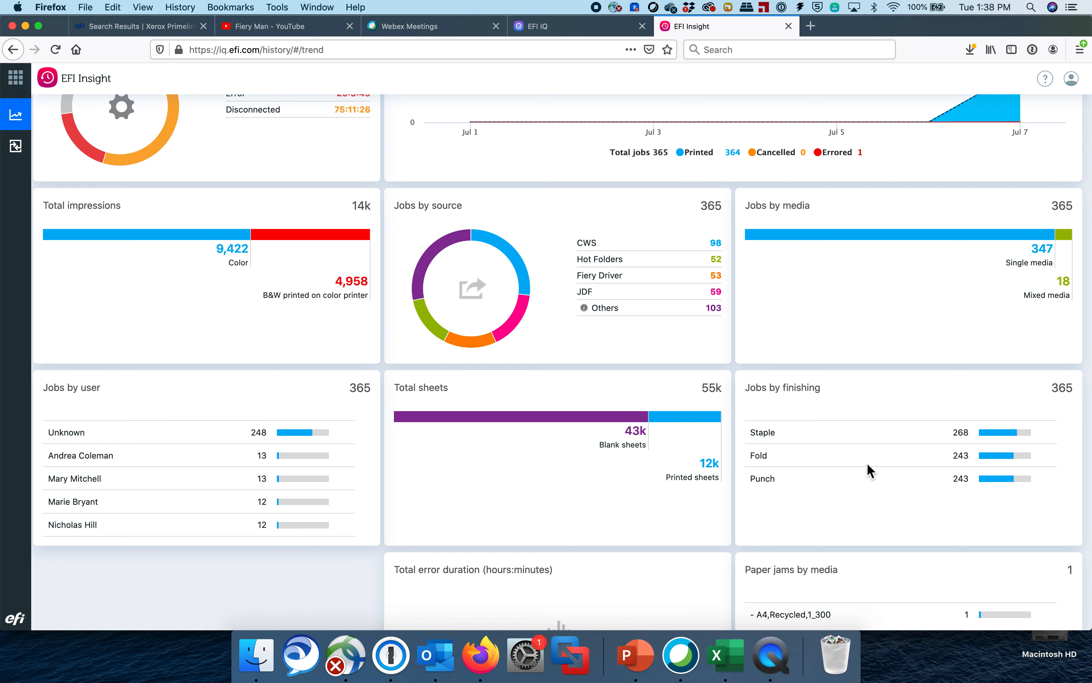
{"action": "scroll", "scroll_direction": "down", "scroll_amount": 3}
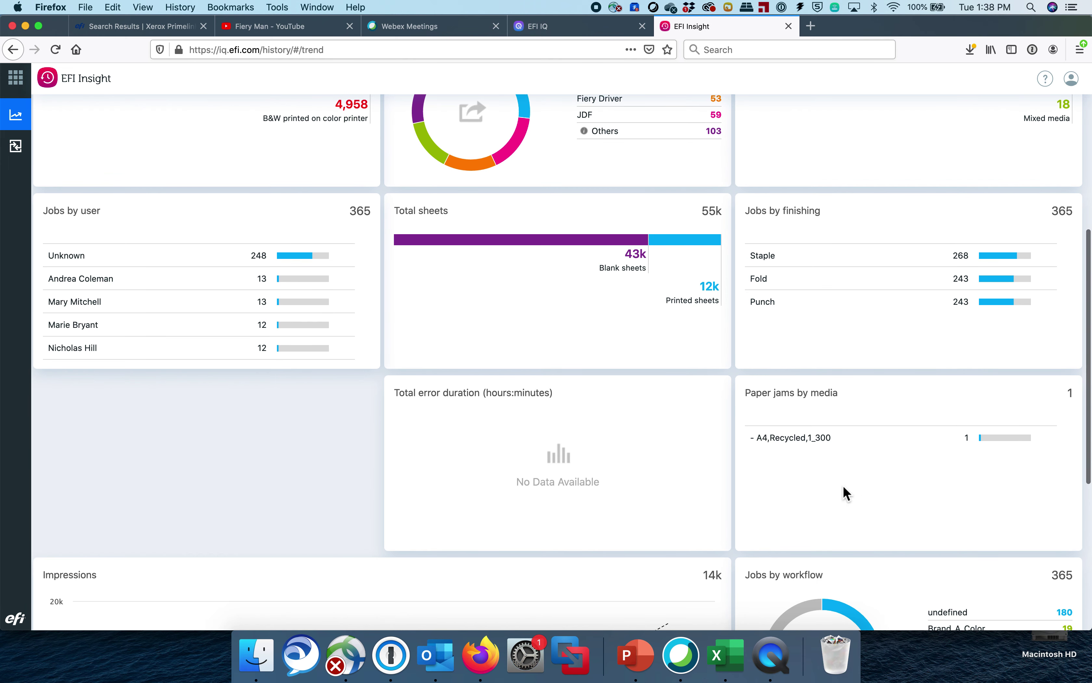
{"action": "scroll", "scroll_direction": "down", "scroll_amount": 3}
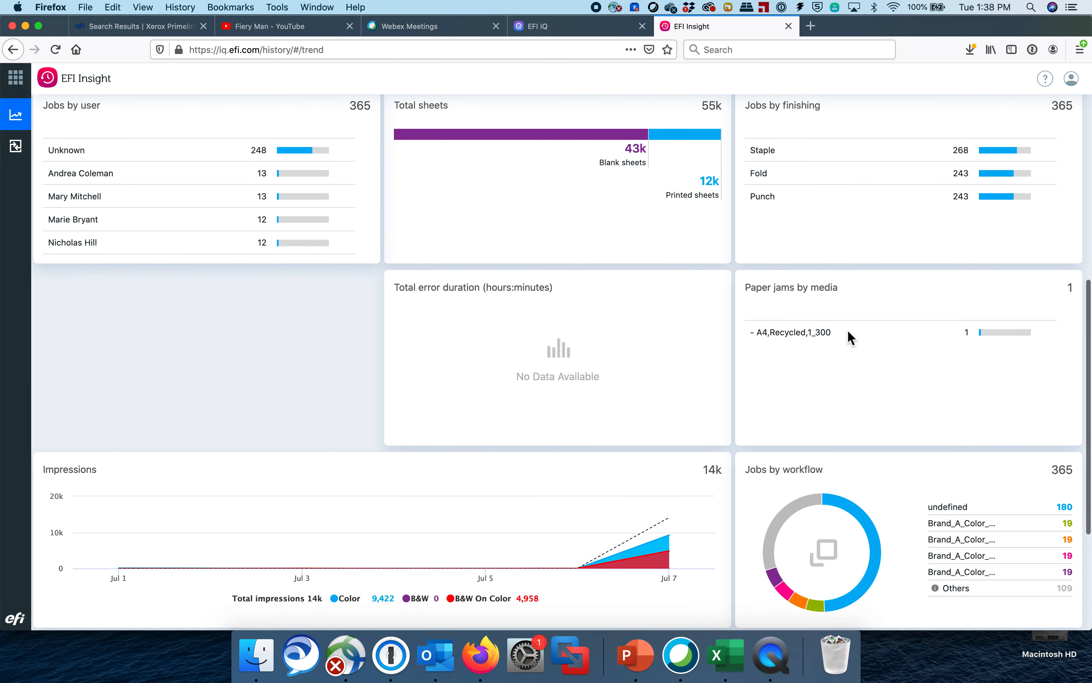
{"action": "mouse_move", "coordinate": [790, 344]}
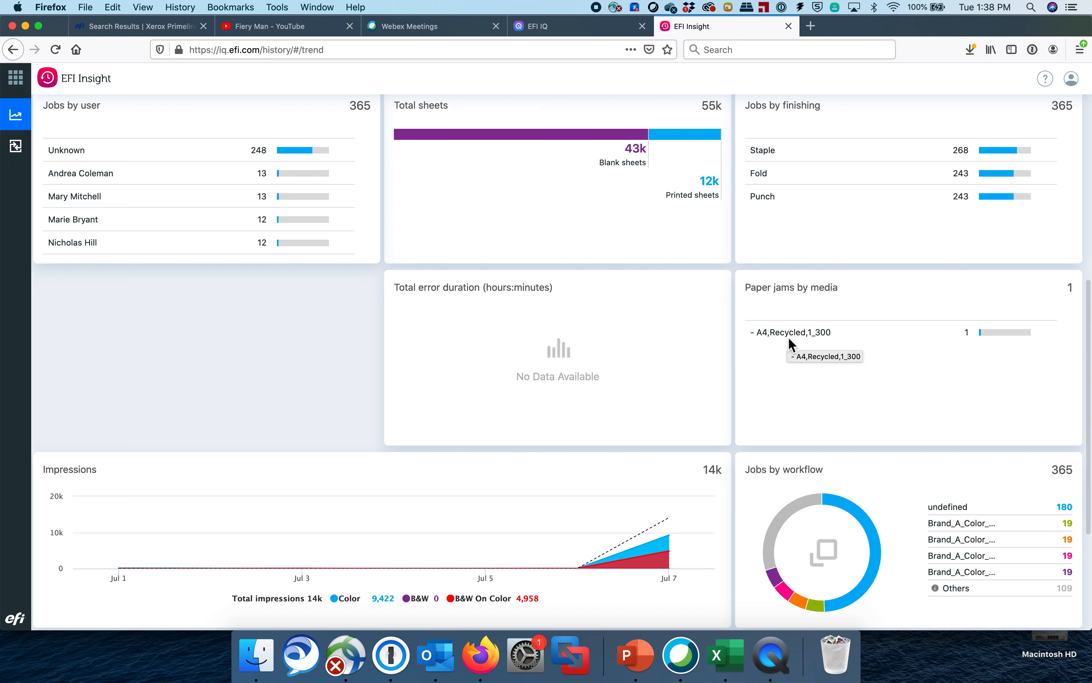
{"action": "mouse_move", "coordinate": [514, 488]}
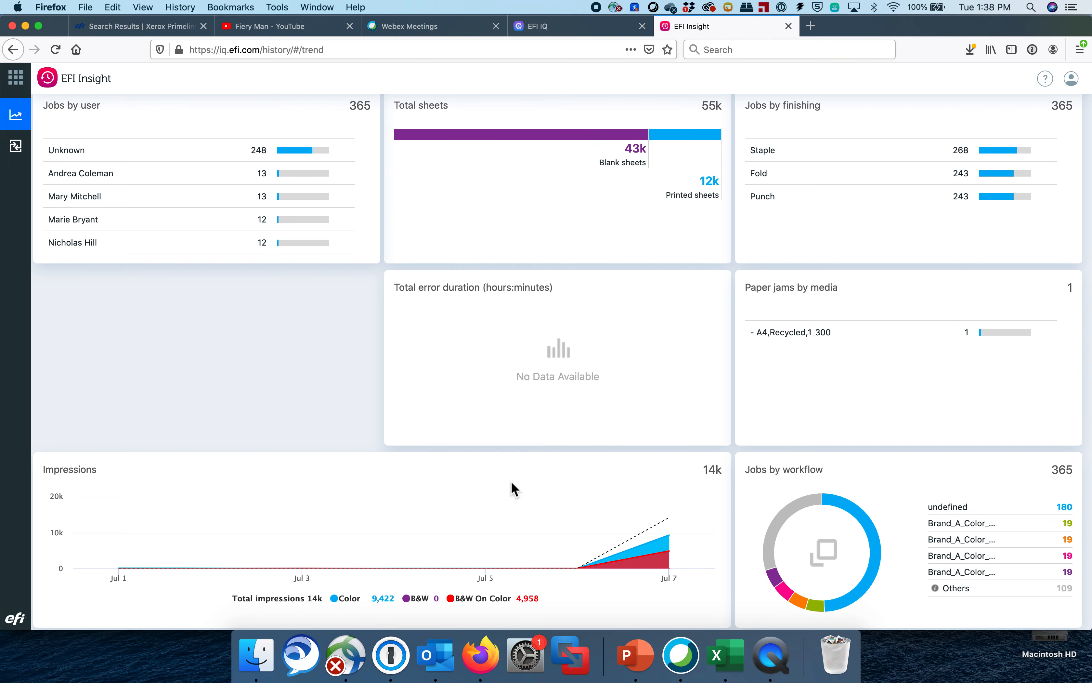
{"action": "scroll", "scroll_direction": "down", "scroll_amount": 3}
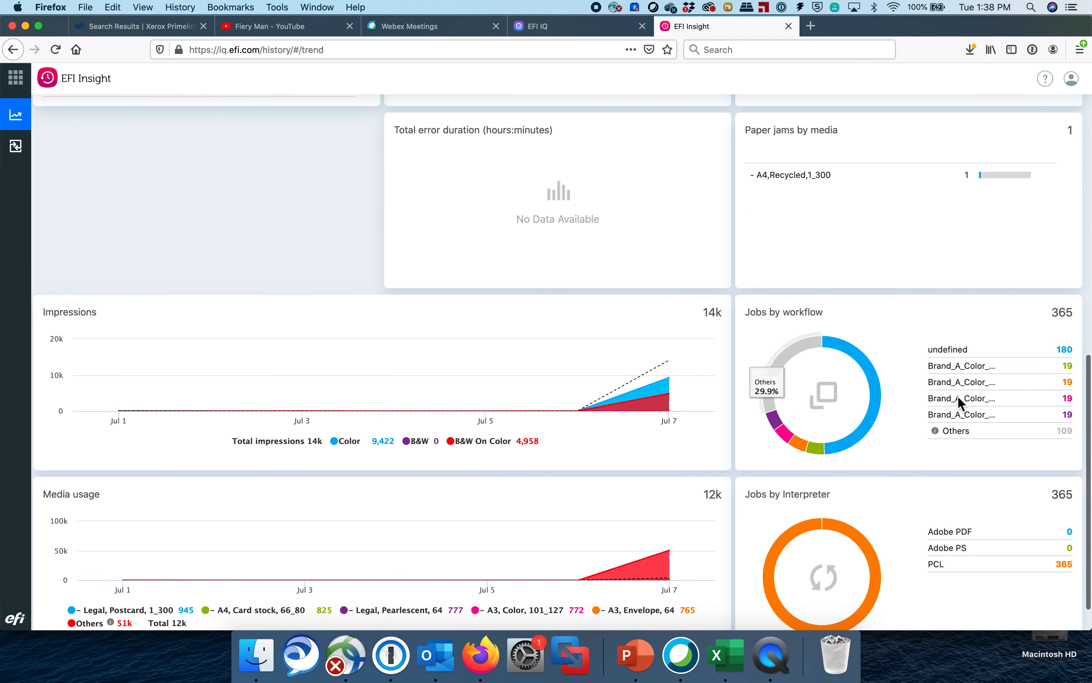
{"action": "mouse_move", "coordinate": [653, 505]}
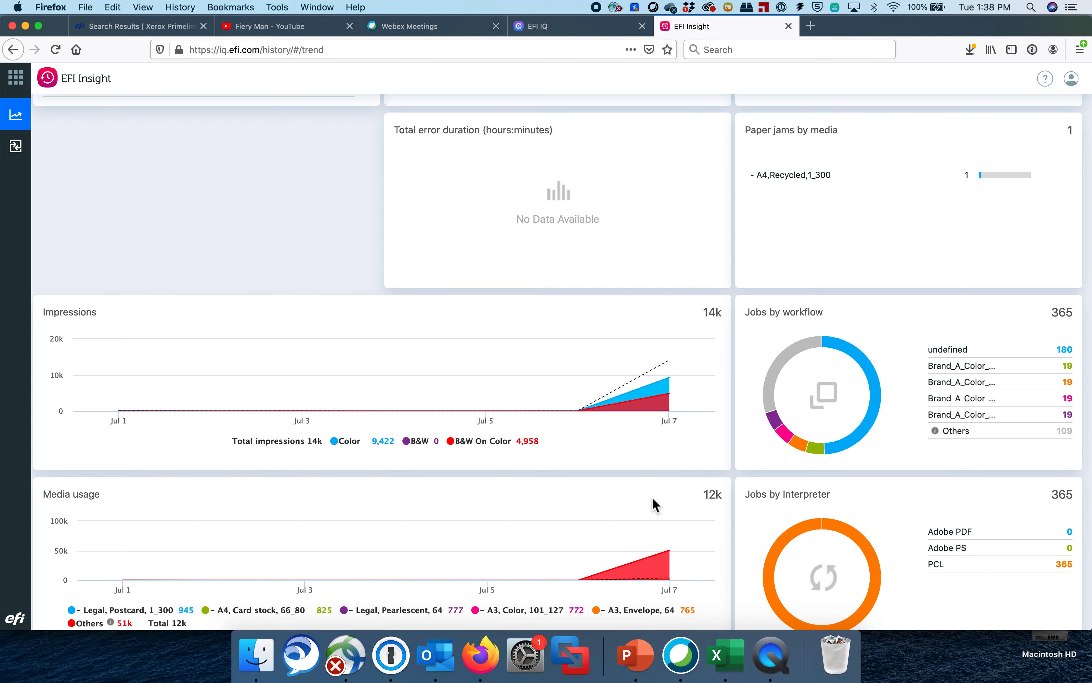
{"action": "scroll", "scroll_direction": "down", "scroll_amount": 3}
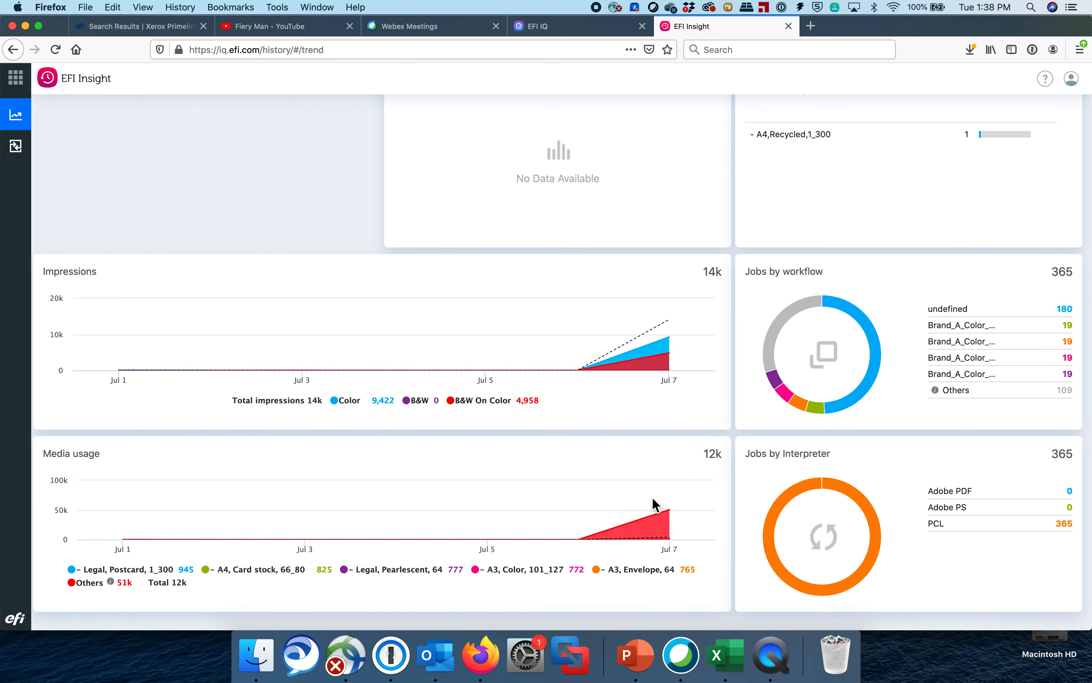
{"action": "scroll", "scroll_direction": "up", "scroll_amount": 3}
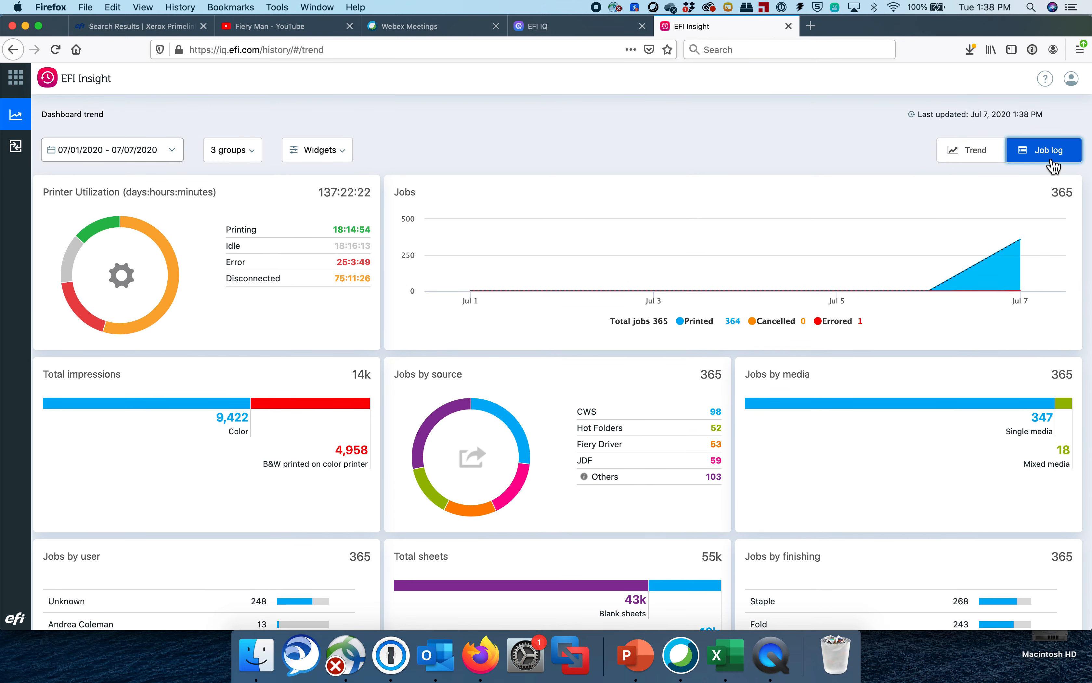
{"action": "left_click", "coordinate": [1043, 150]}
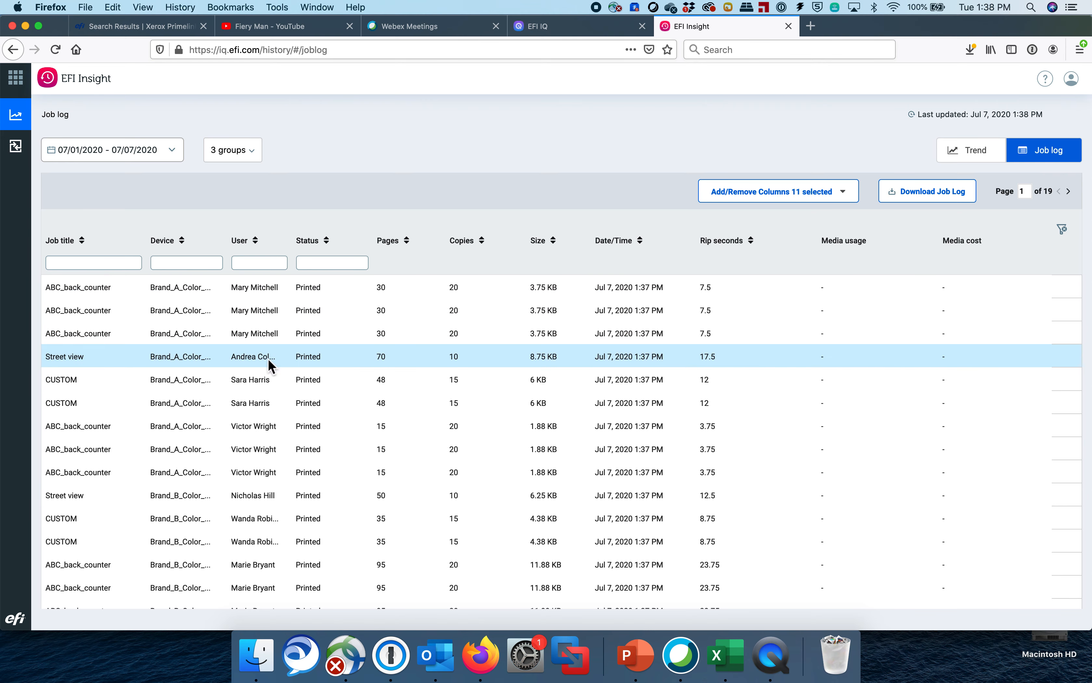
{"action": "left_click", "coordinate": [78, 287]}
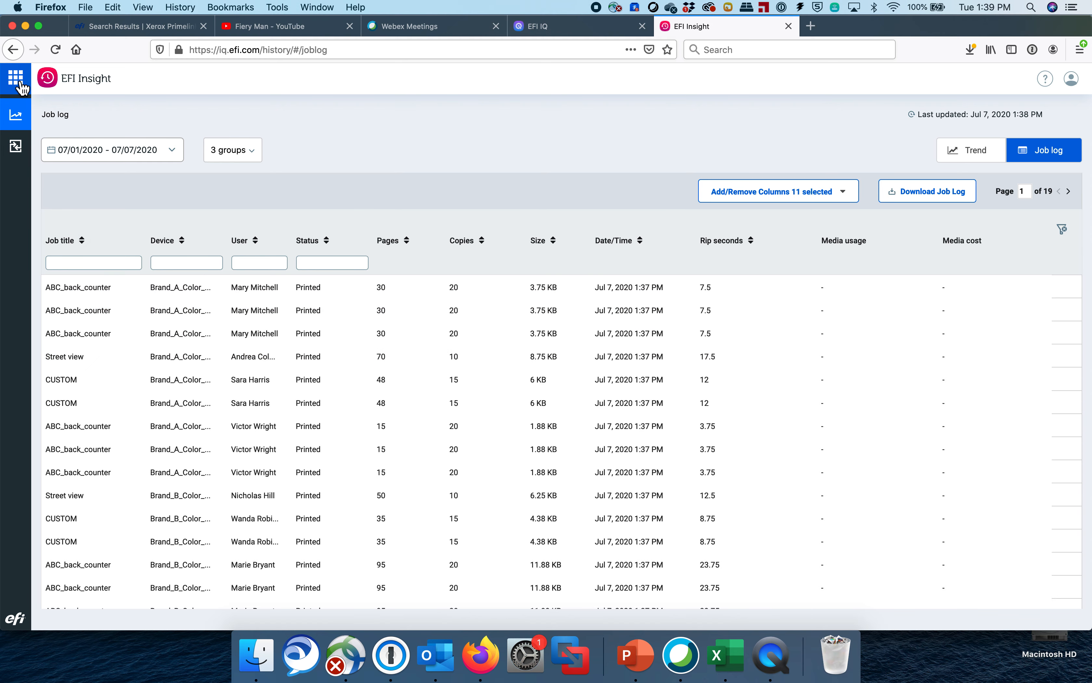
{"action": "left_click", "coordinate": [16, 115]}
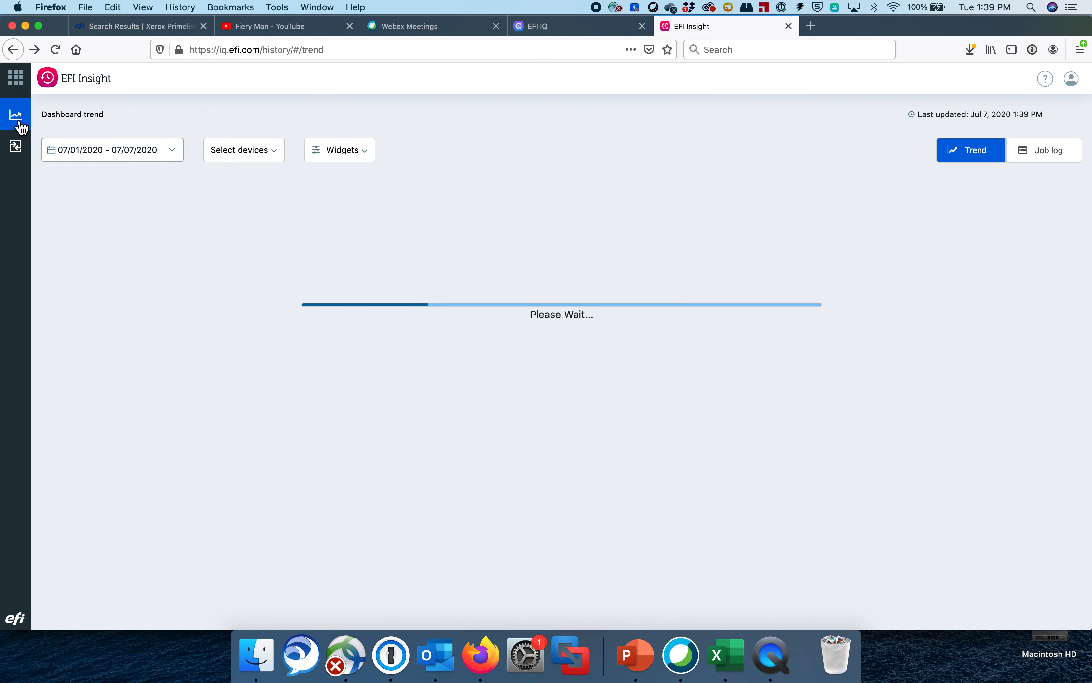
{"action": "left_click", "coordinate": [16, 146]}
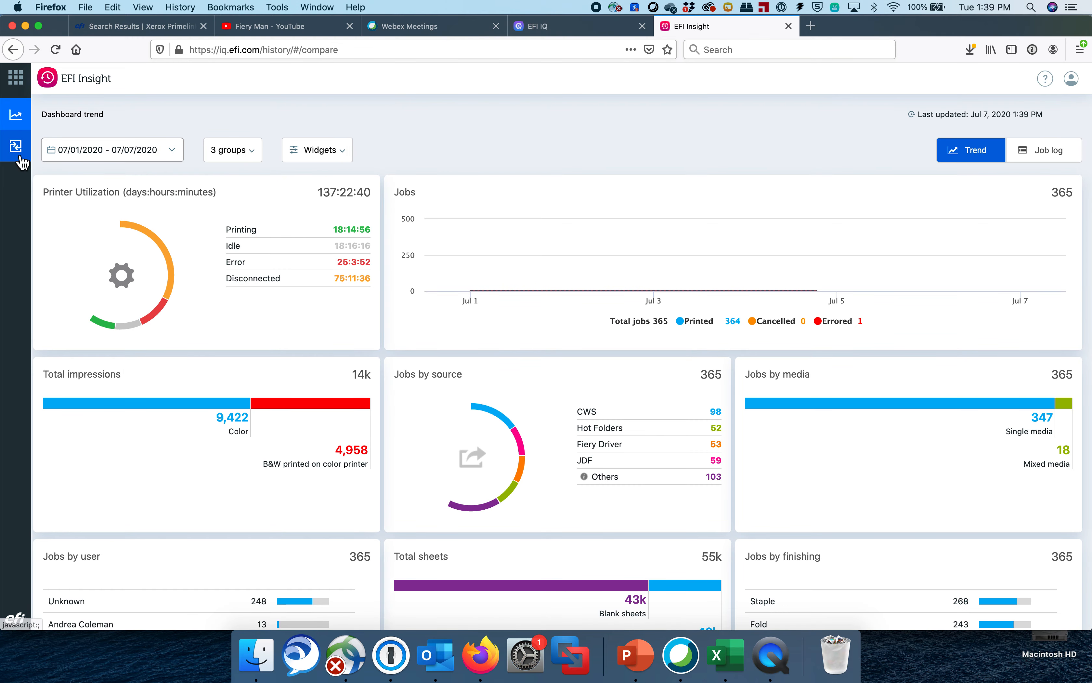
Step: Add a combined Fiery EMB-A80/EXT-A110 comparison column, then remove it again
{"action": "left_click", "coordinate": [16, 146]}
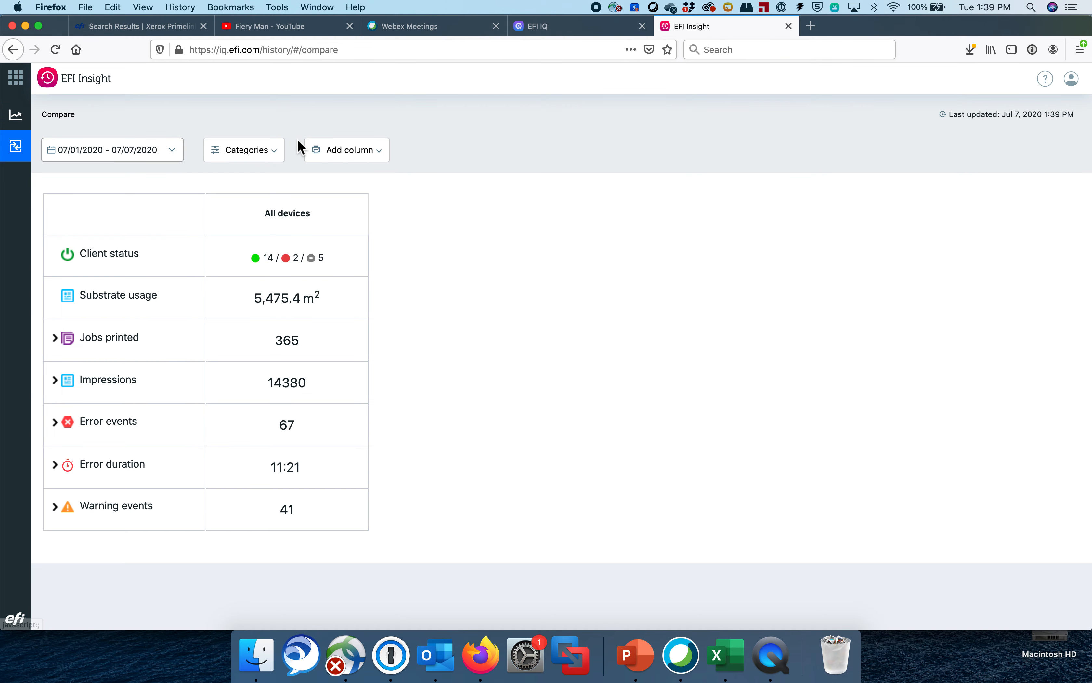
{"action": "mouse_move", "coordinate": [368, 165]}
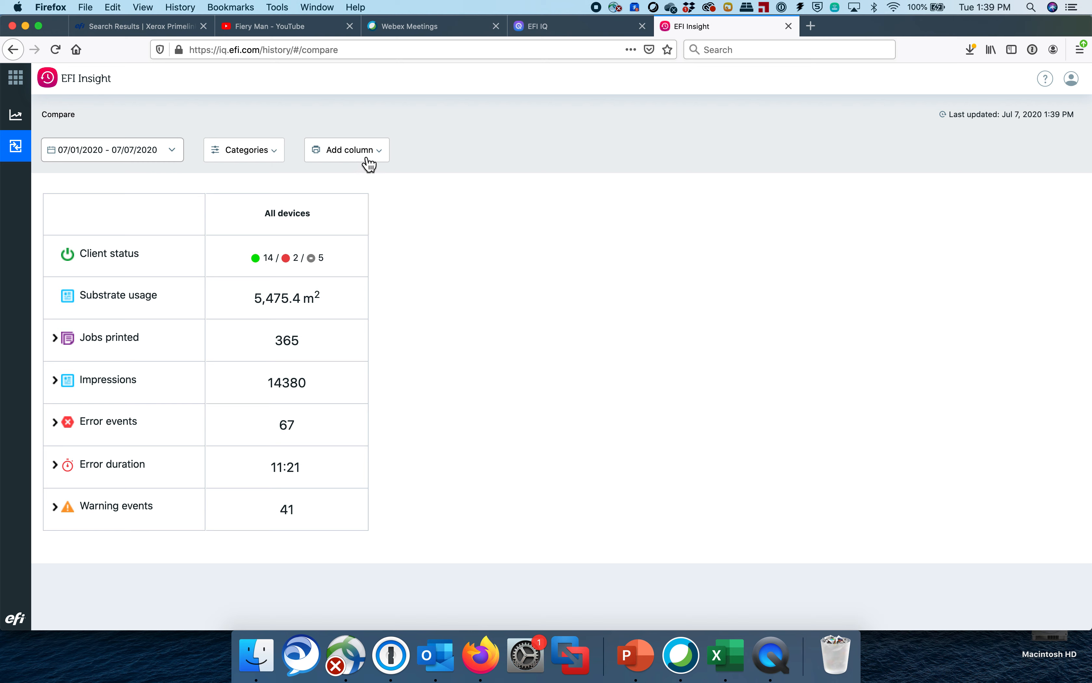
{"action": "left_click", "coordinate": [346, 149]}
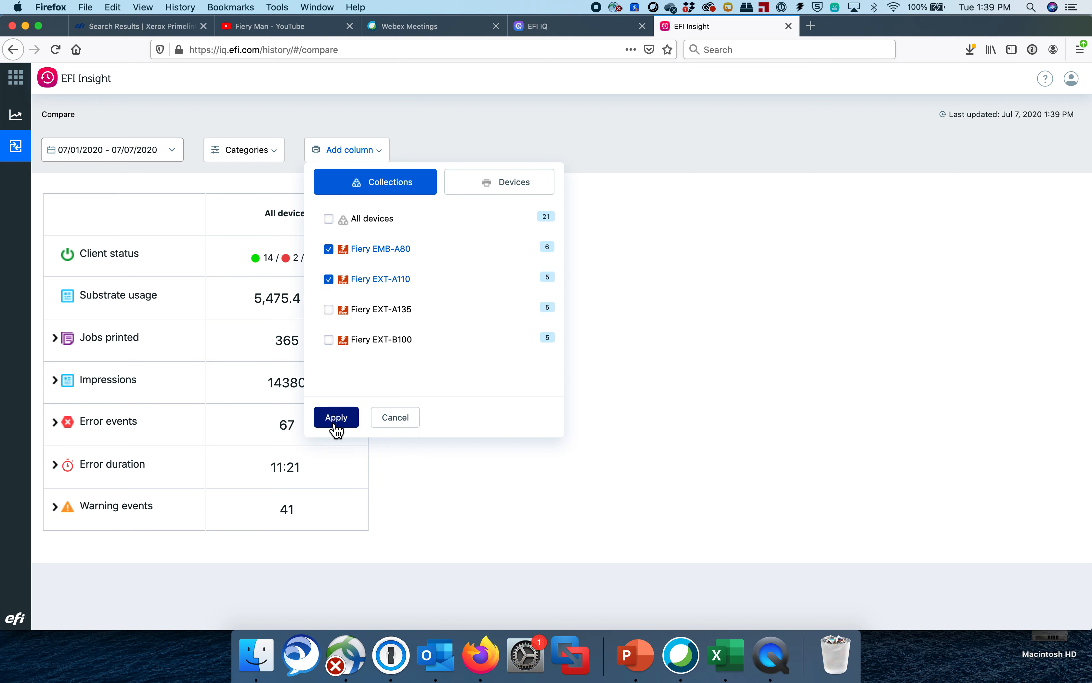
{"action": "left_click", "coordinate": [335, 417]}
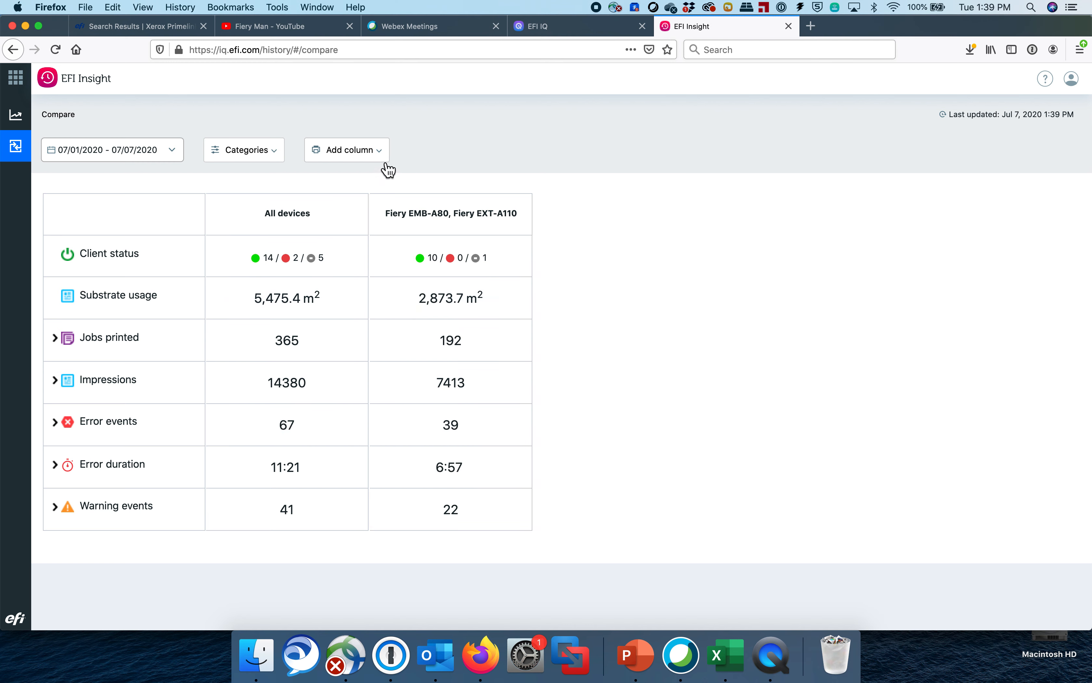
{"action": "left_click", "coordinate": [347, 149]}
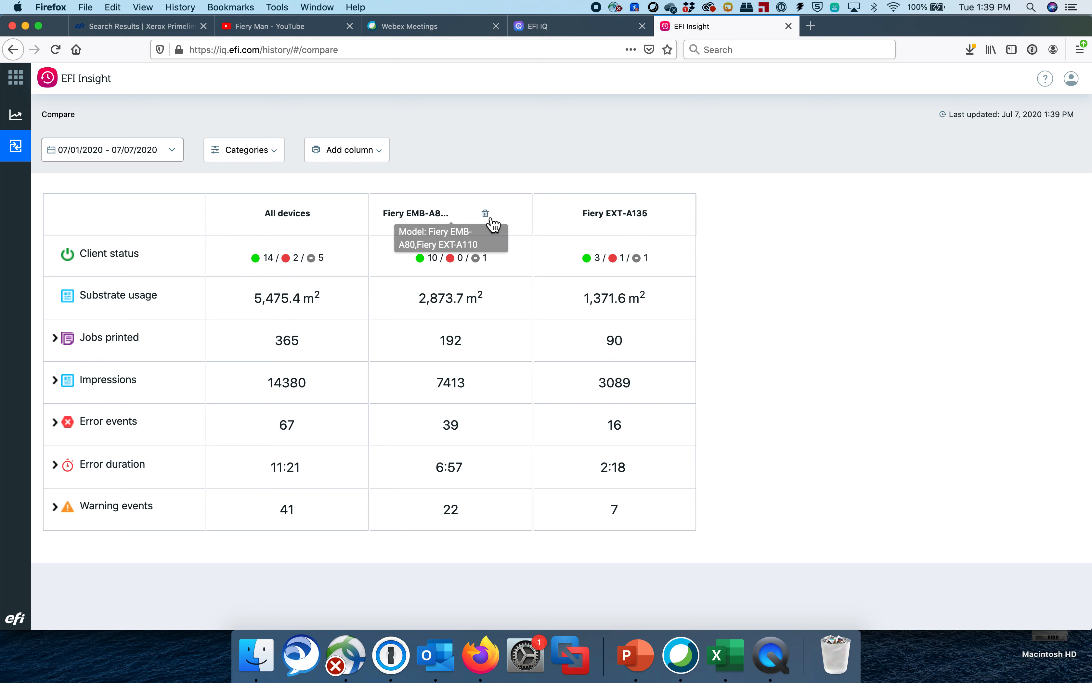
{"action": "left_click", "coordinate": [347, 149]}
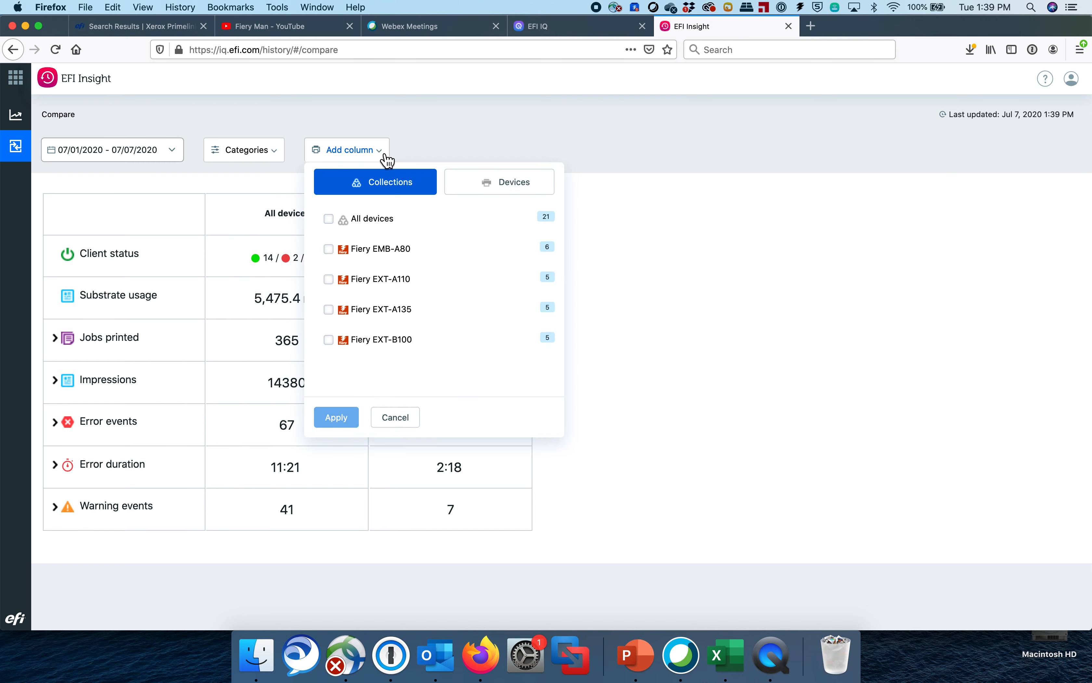
Step: Add a Fiery EXT-B100 column and bring up the All devices error events breakdown (67 total)
{"action": "left_click", "coordinate": [328, 339]}
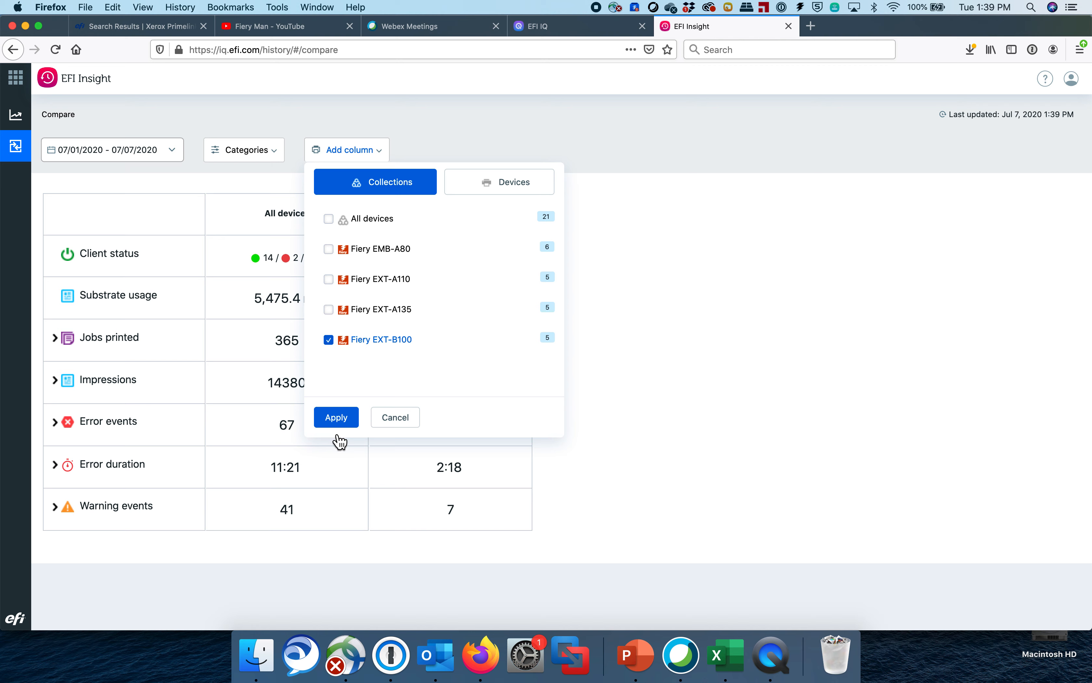
{"action": "left_click", "coordinate": [335, 417]}
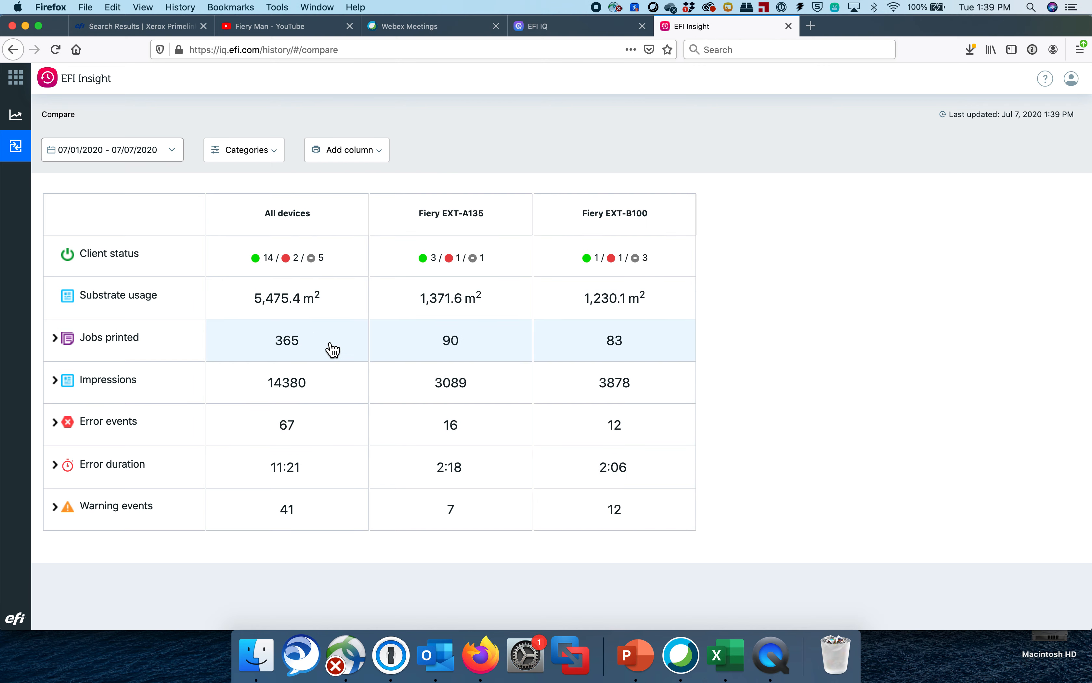
{"action": "mouse_move", "coordinate": [579, 421]}
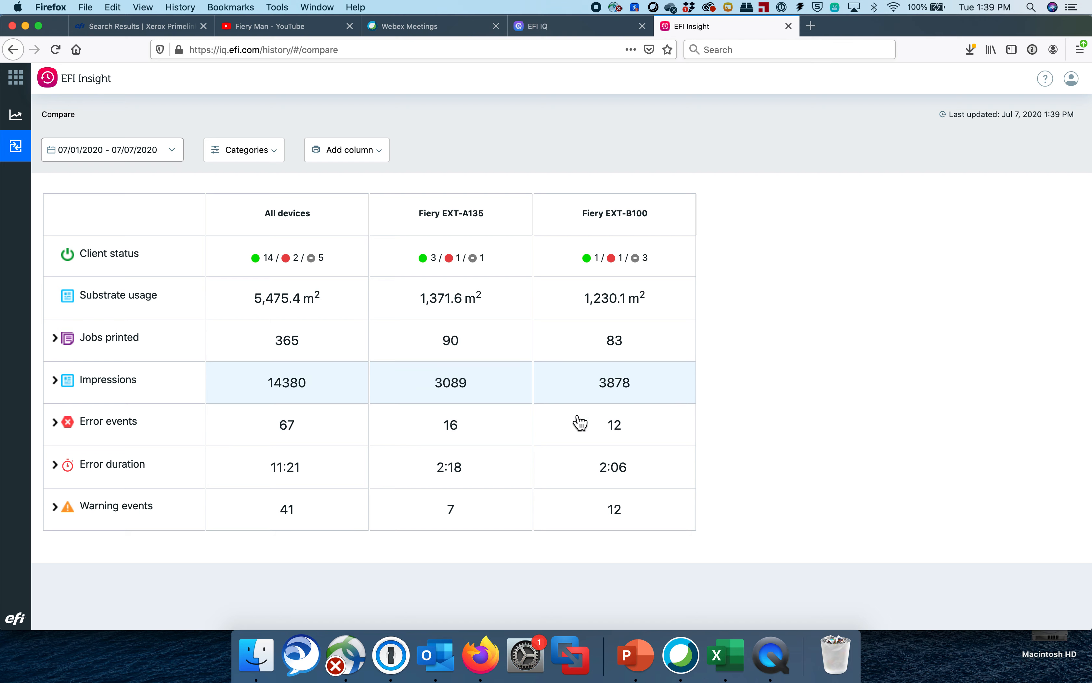
{"action": "mouse_move", "coordinate": [367, 404]}
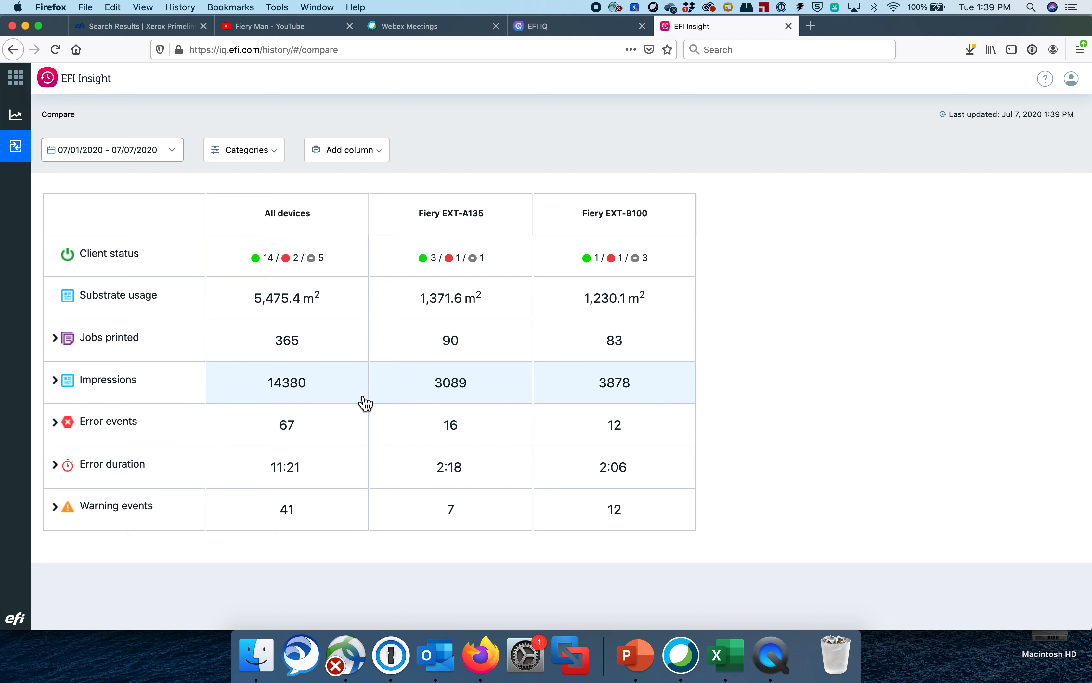
{"action": "left_click", "coordinate": [286, 426]}
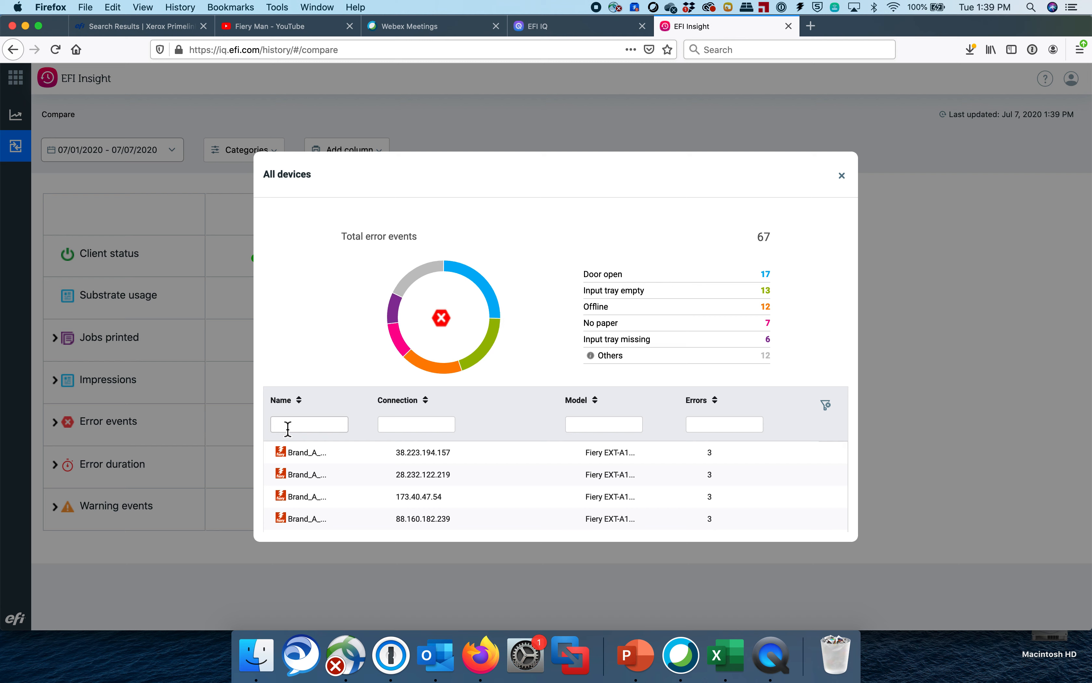
{"action": "mouse_move", "coordinate": [613, 323]}
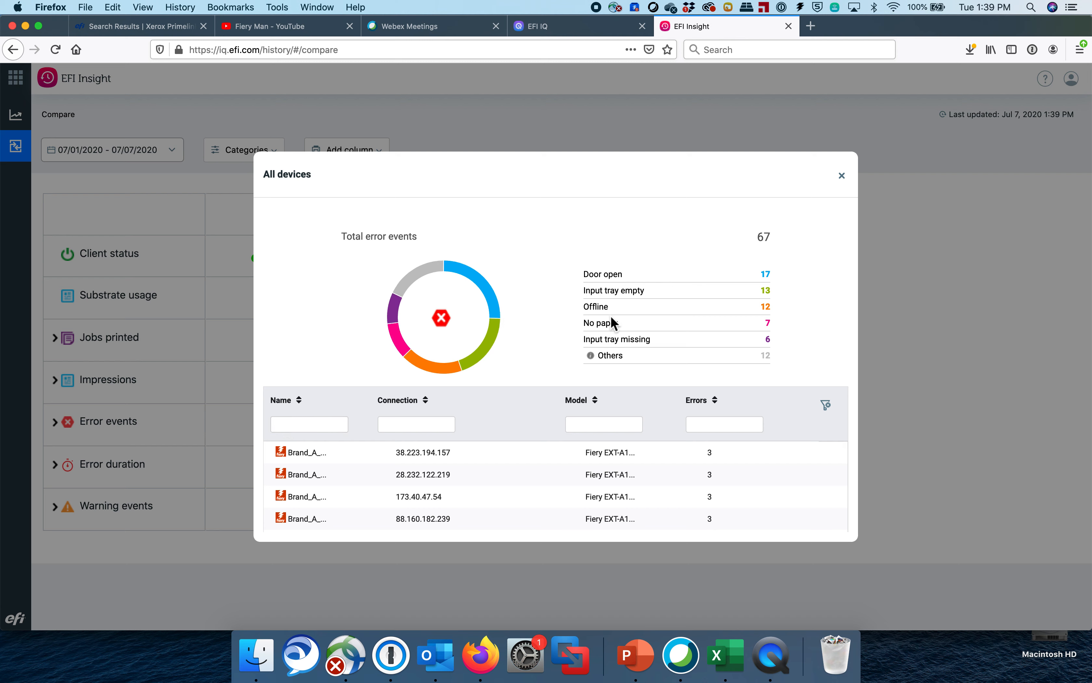
{"action": "mouse_move", "coordinate": [845, 188]}
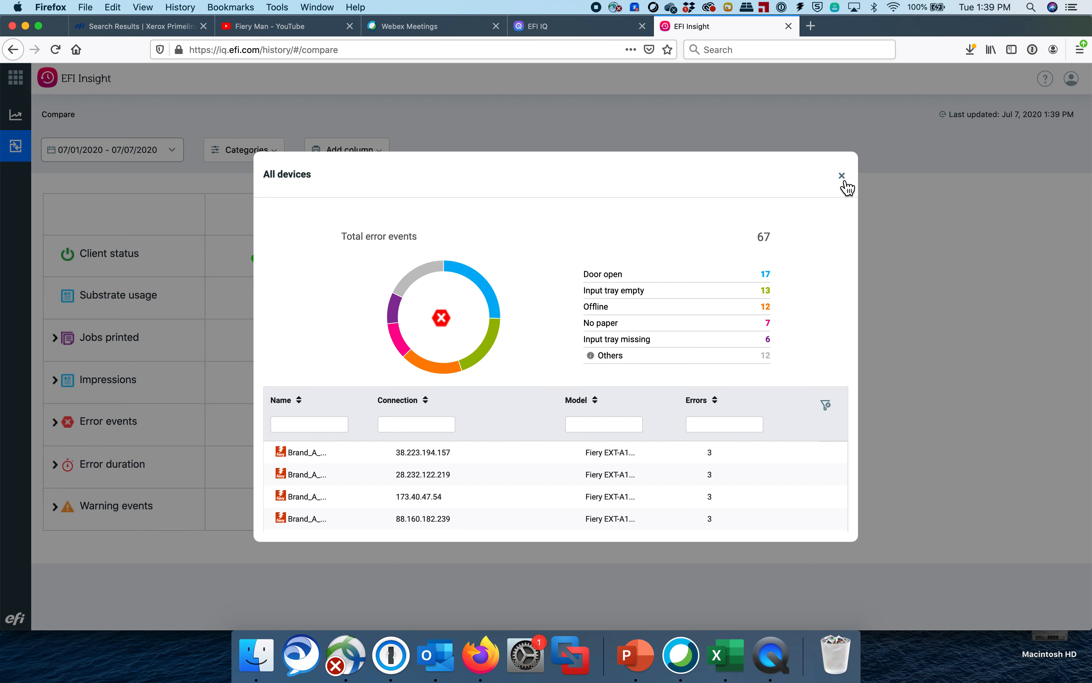
Step: Close the All devices error events breakdown to leave the three-column comparison table
{"action": "left_click", "coordinate": [842, 175]}
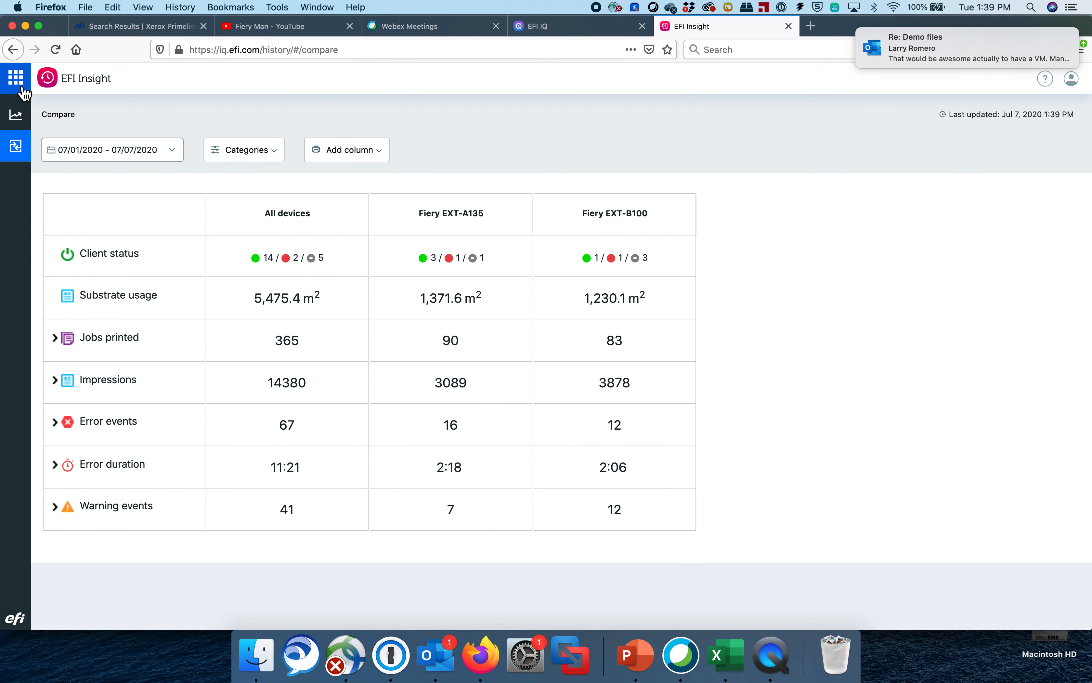
Step: Go back to the IQ Dashboard via the apps grid and start Try a Live Demo
{"action": "left_click", "coordinate": [15, 78]}
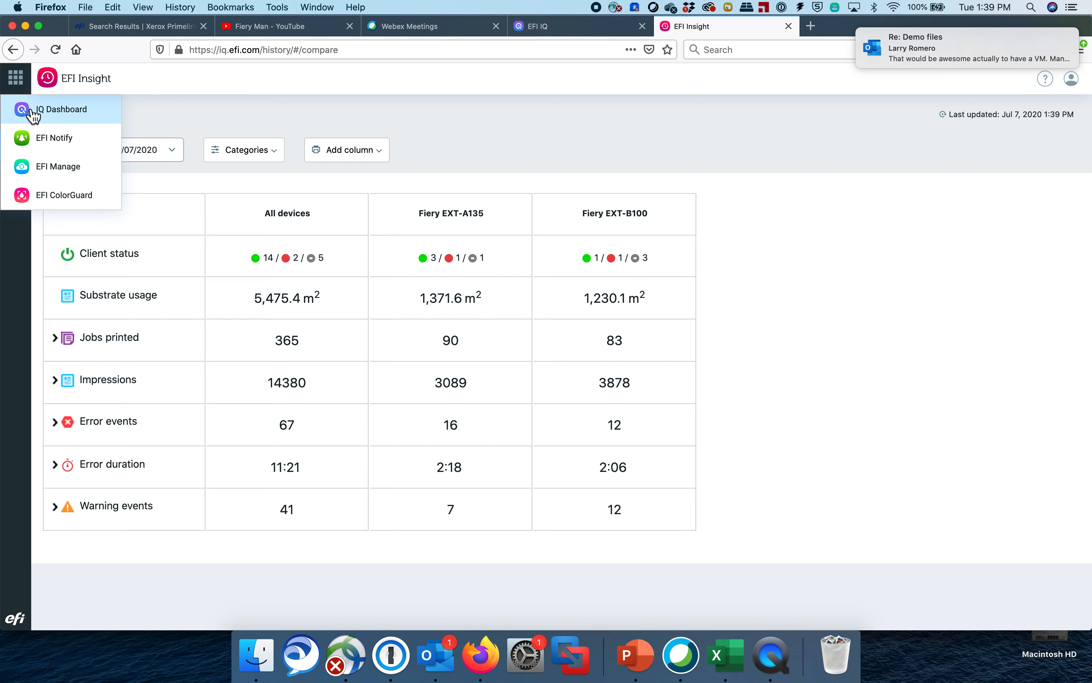
{"action": "left_click", "coordinate": [59, 109]}
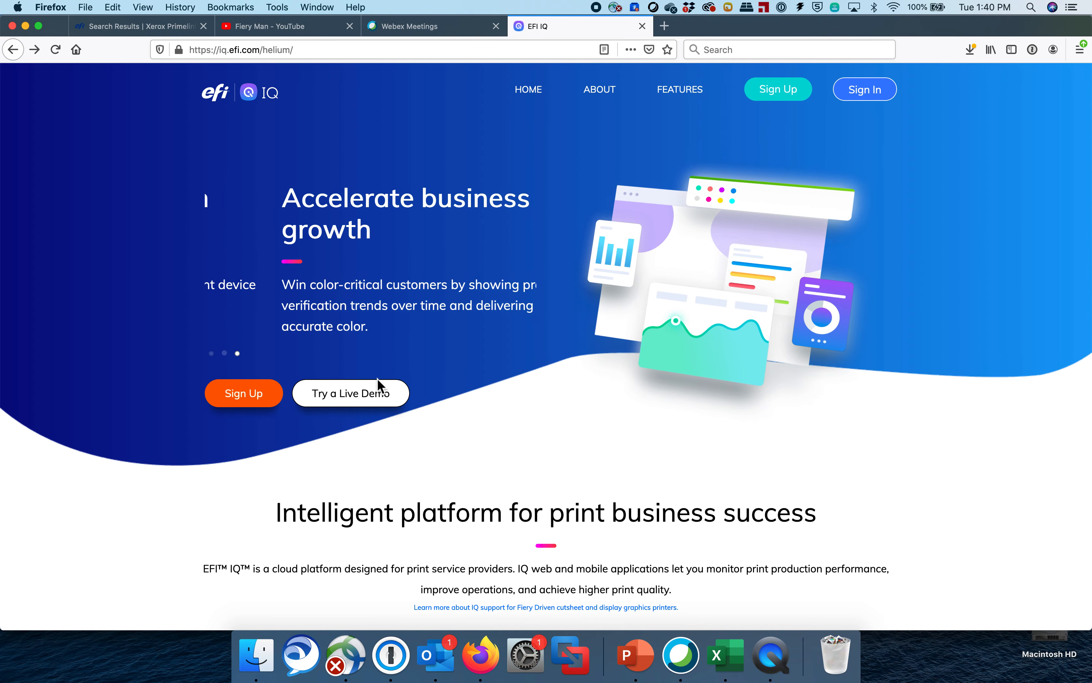
{"action": "left_click", "coordinate": [351, 393]}
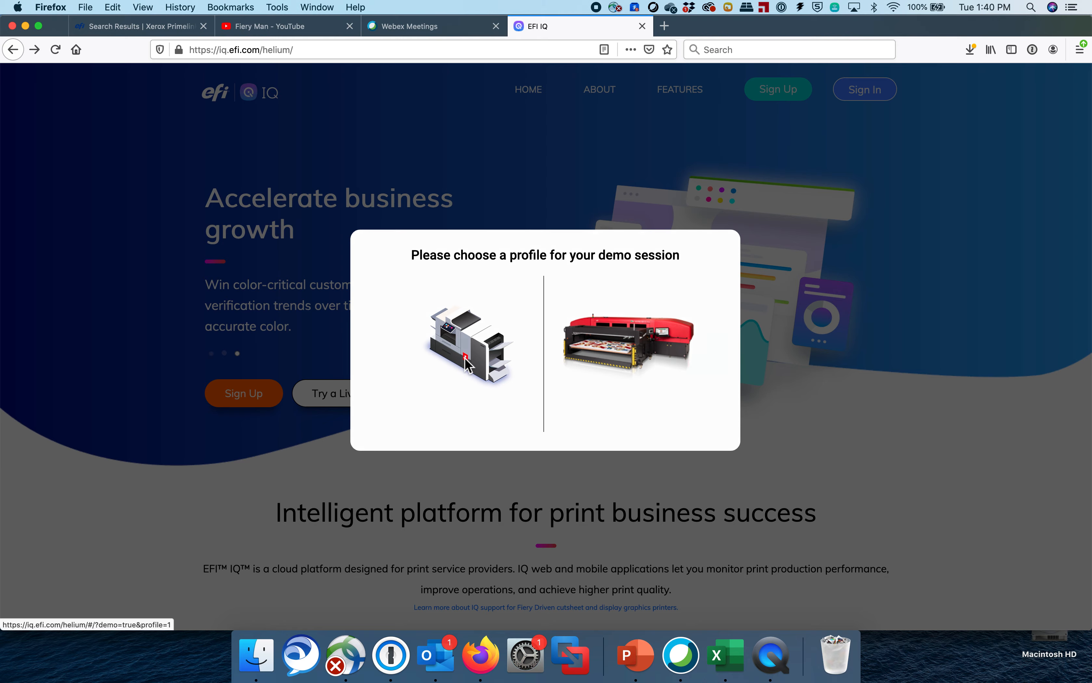
Step: Choose the cutsheet printer demo profile and scroll to the Fiery EXT-B100 and EMB-A80 group cards
{"action": "left_click", "coordinate": [468, 342]}
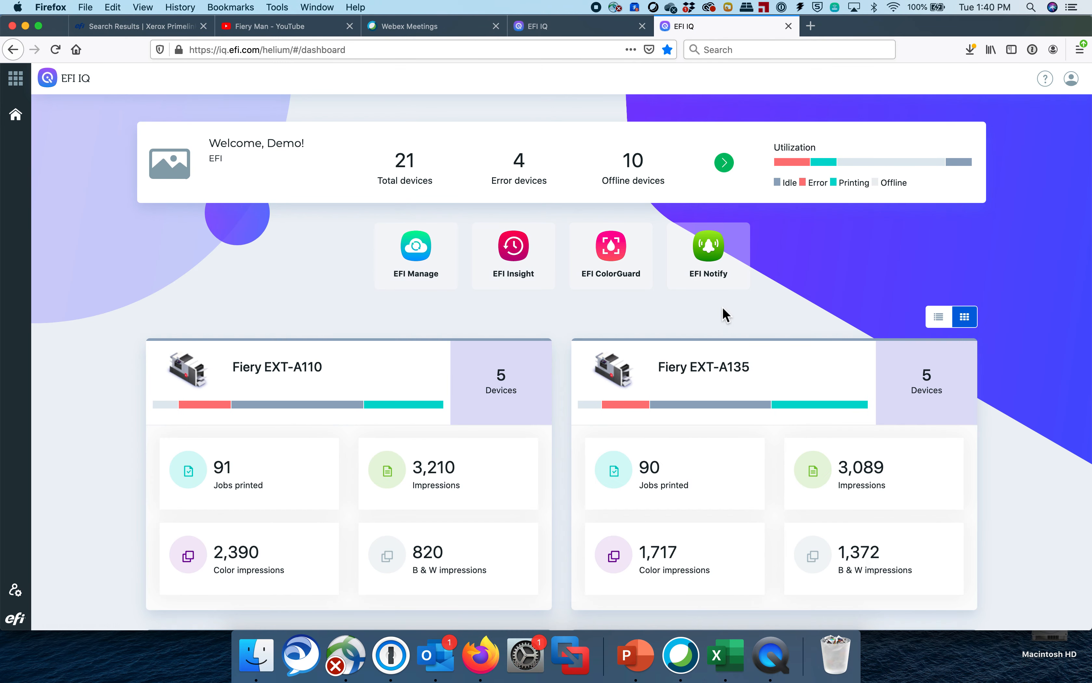
{"action": "mouse_move", "coordinate": [662, 322]}
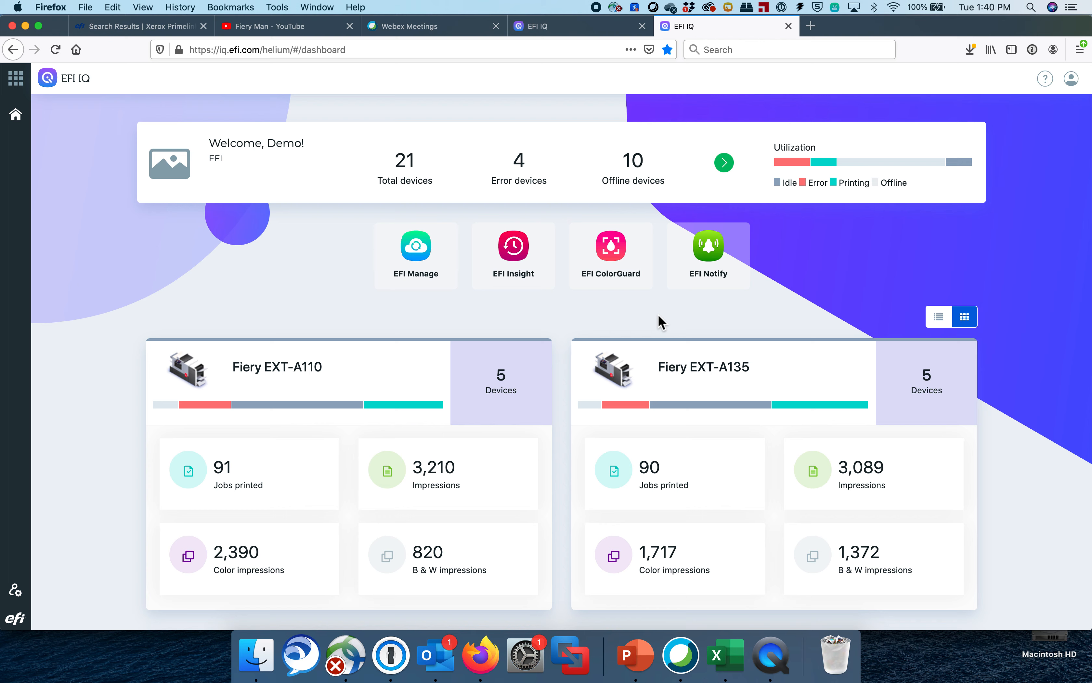
{"action": "mouse_move", "coordinate": [644, 332]}
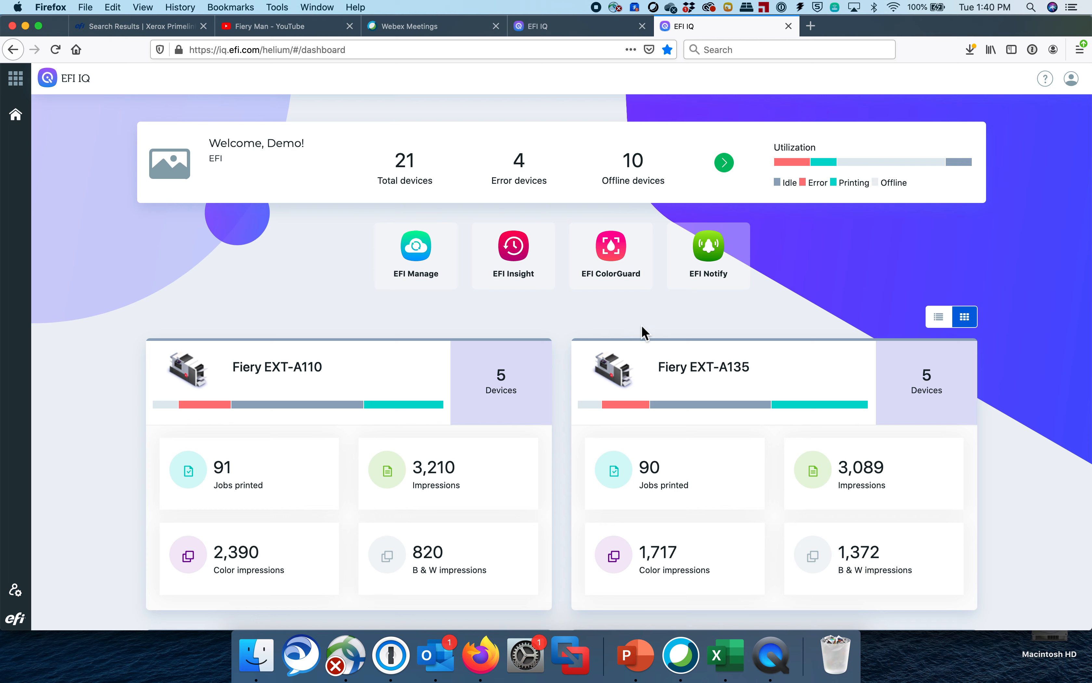
{"action": "mouse_move", "coordinate": [466, 318]}
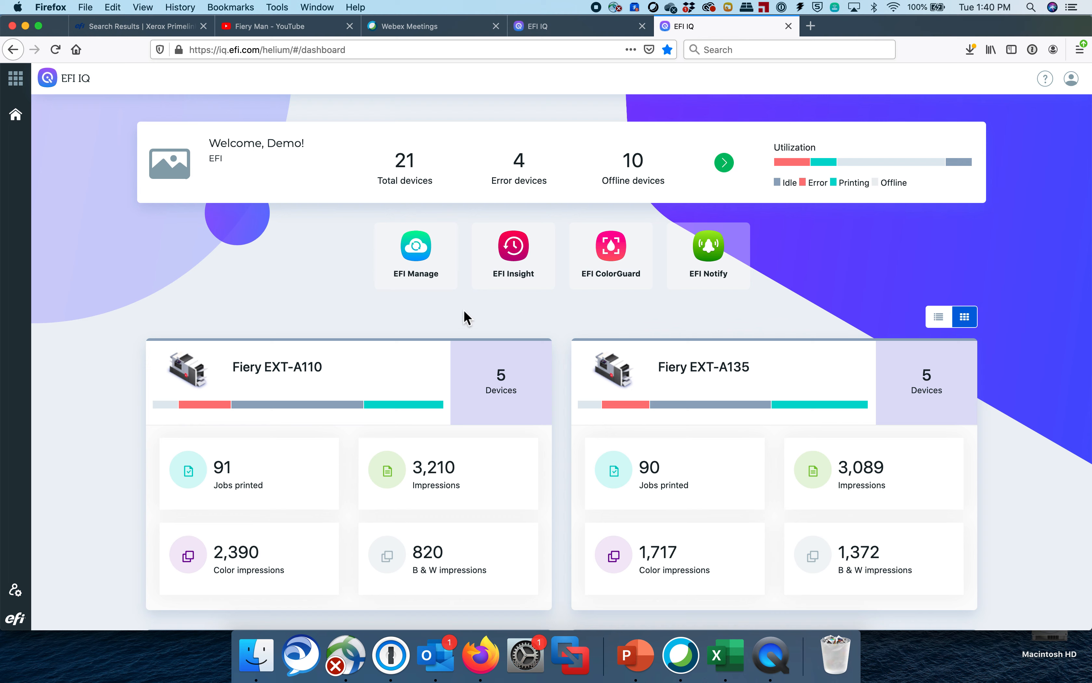
{"action": "mouse_move", "coordinate": [416, 254]}
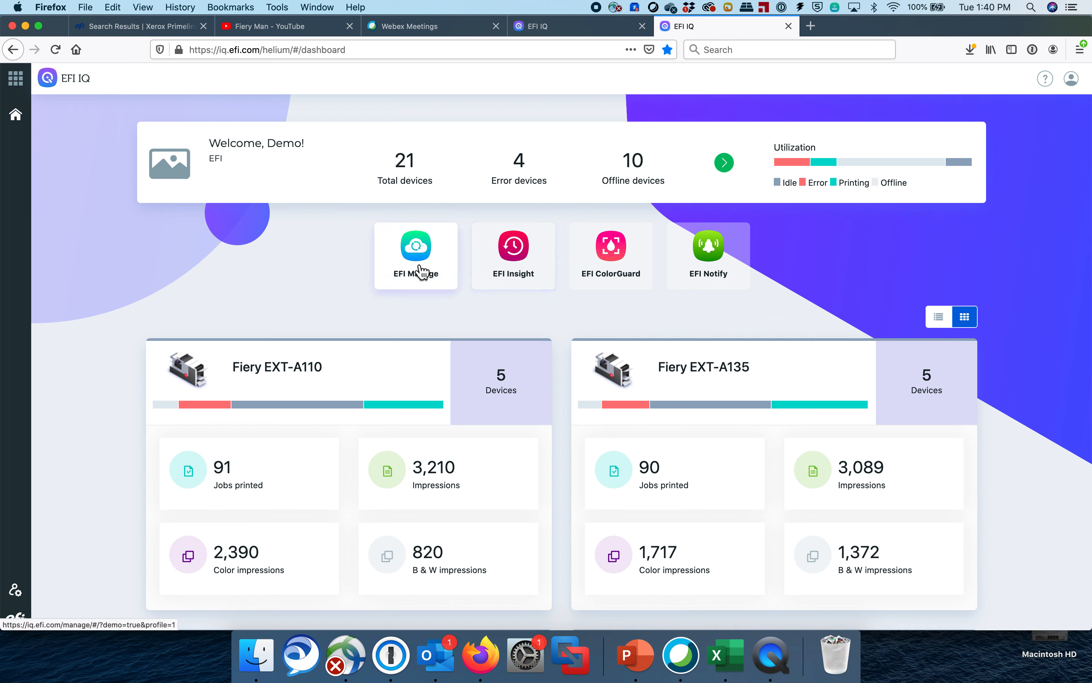
{"action": "mouse_move", "coordinate": [328, 267]}
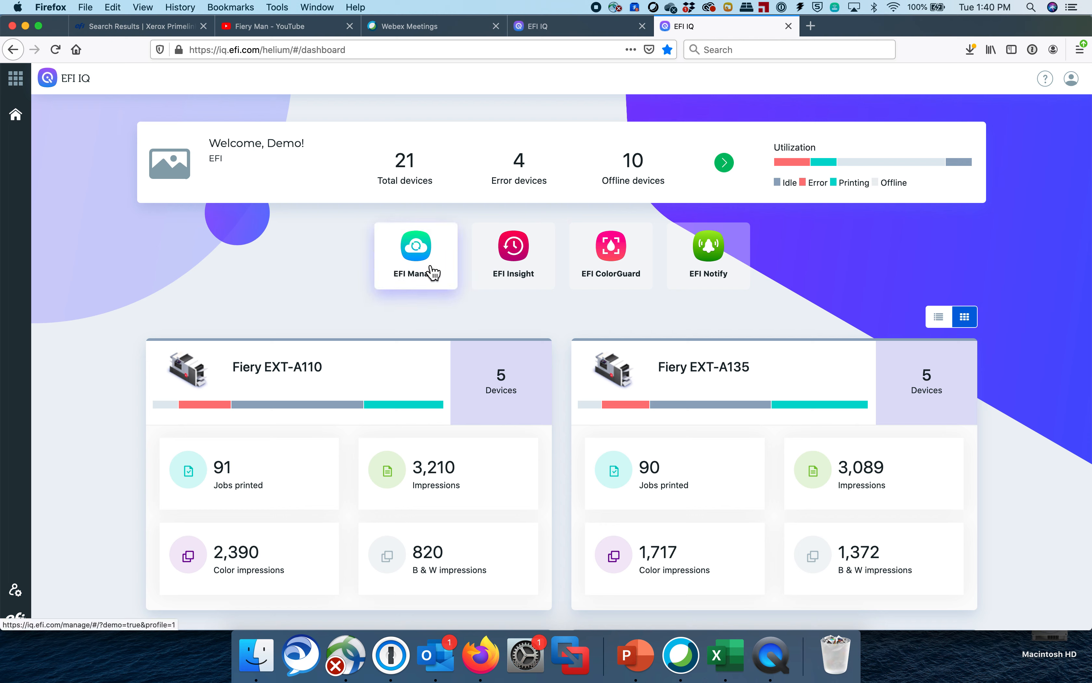
{"action": "mouse_move", "coordinate": [611, 255]}
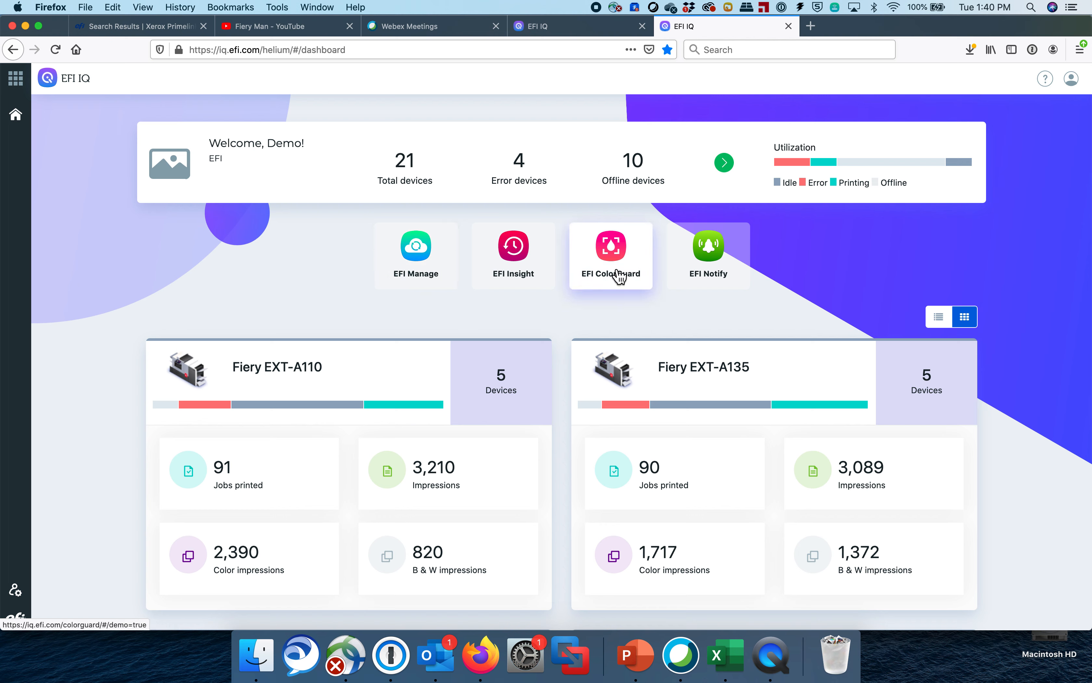
{"action": "mouse_move", "coordinate": [284, 251]}
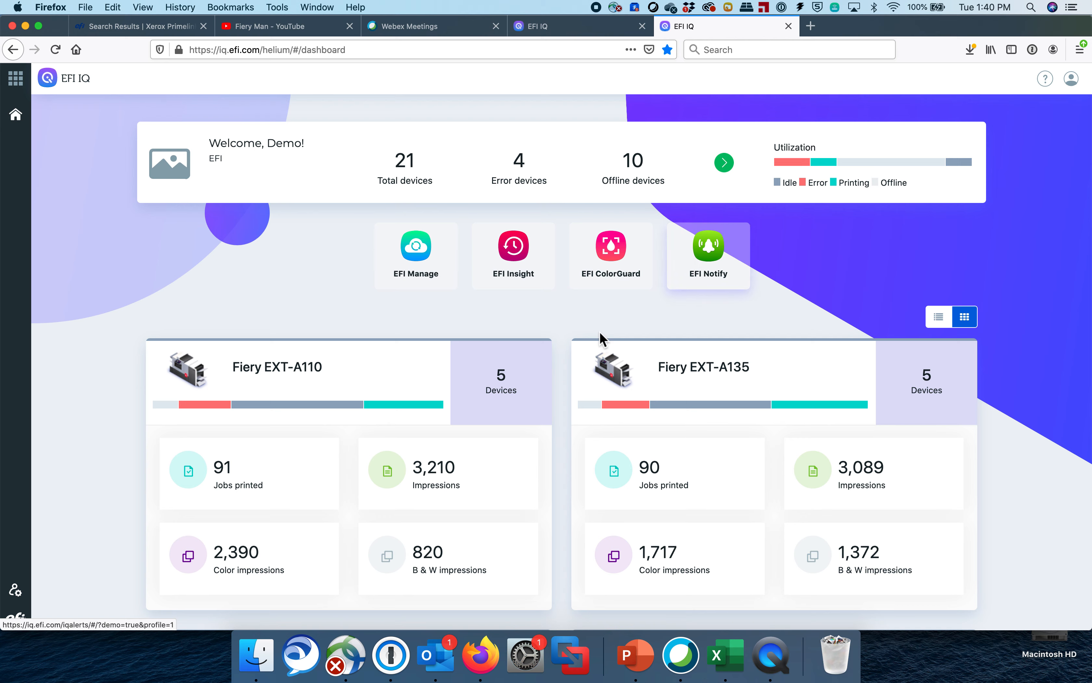
{"action": "scroll", "scroll_direction": "down", "scroll_amount": 3}
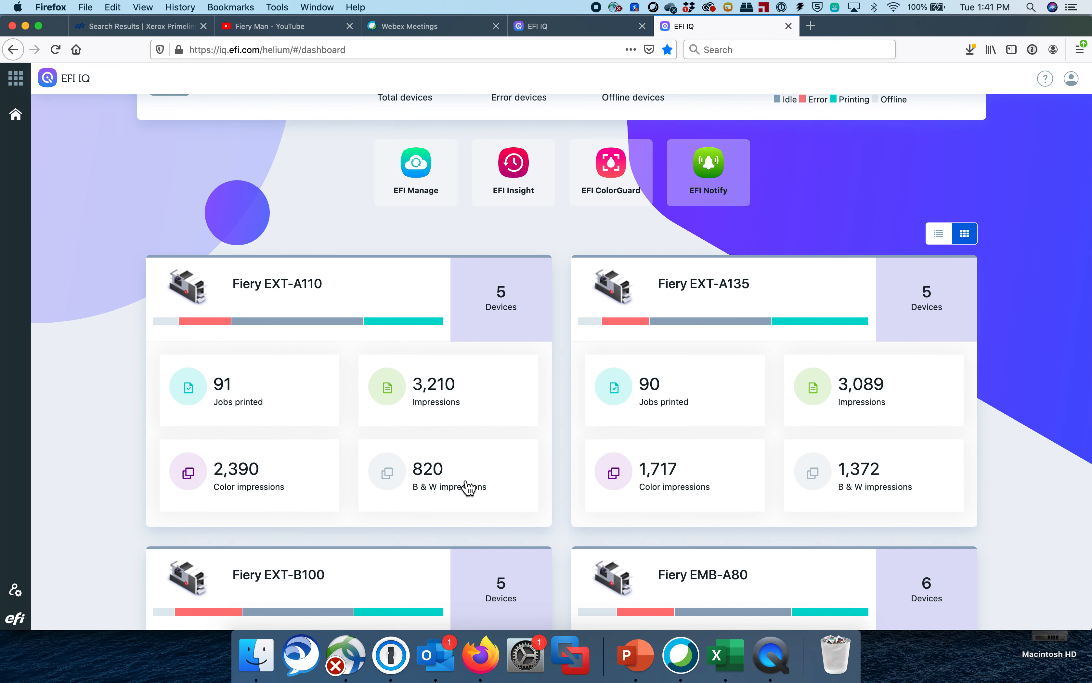
{"action": "mouse_move", "coordinate": [338, 437]}
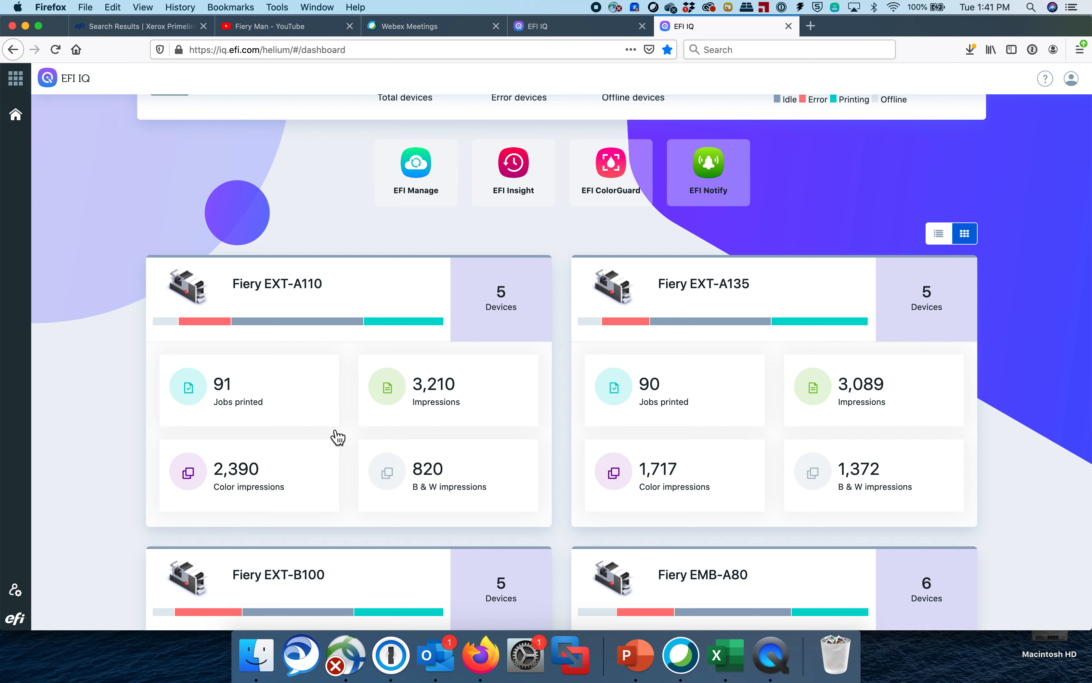